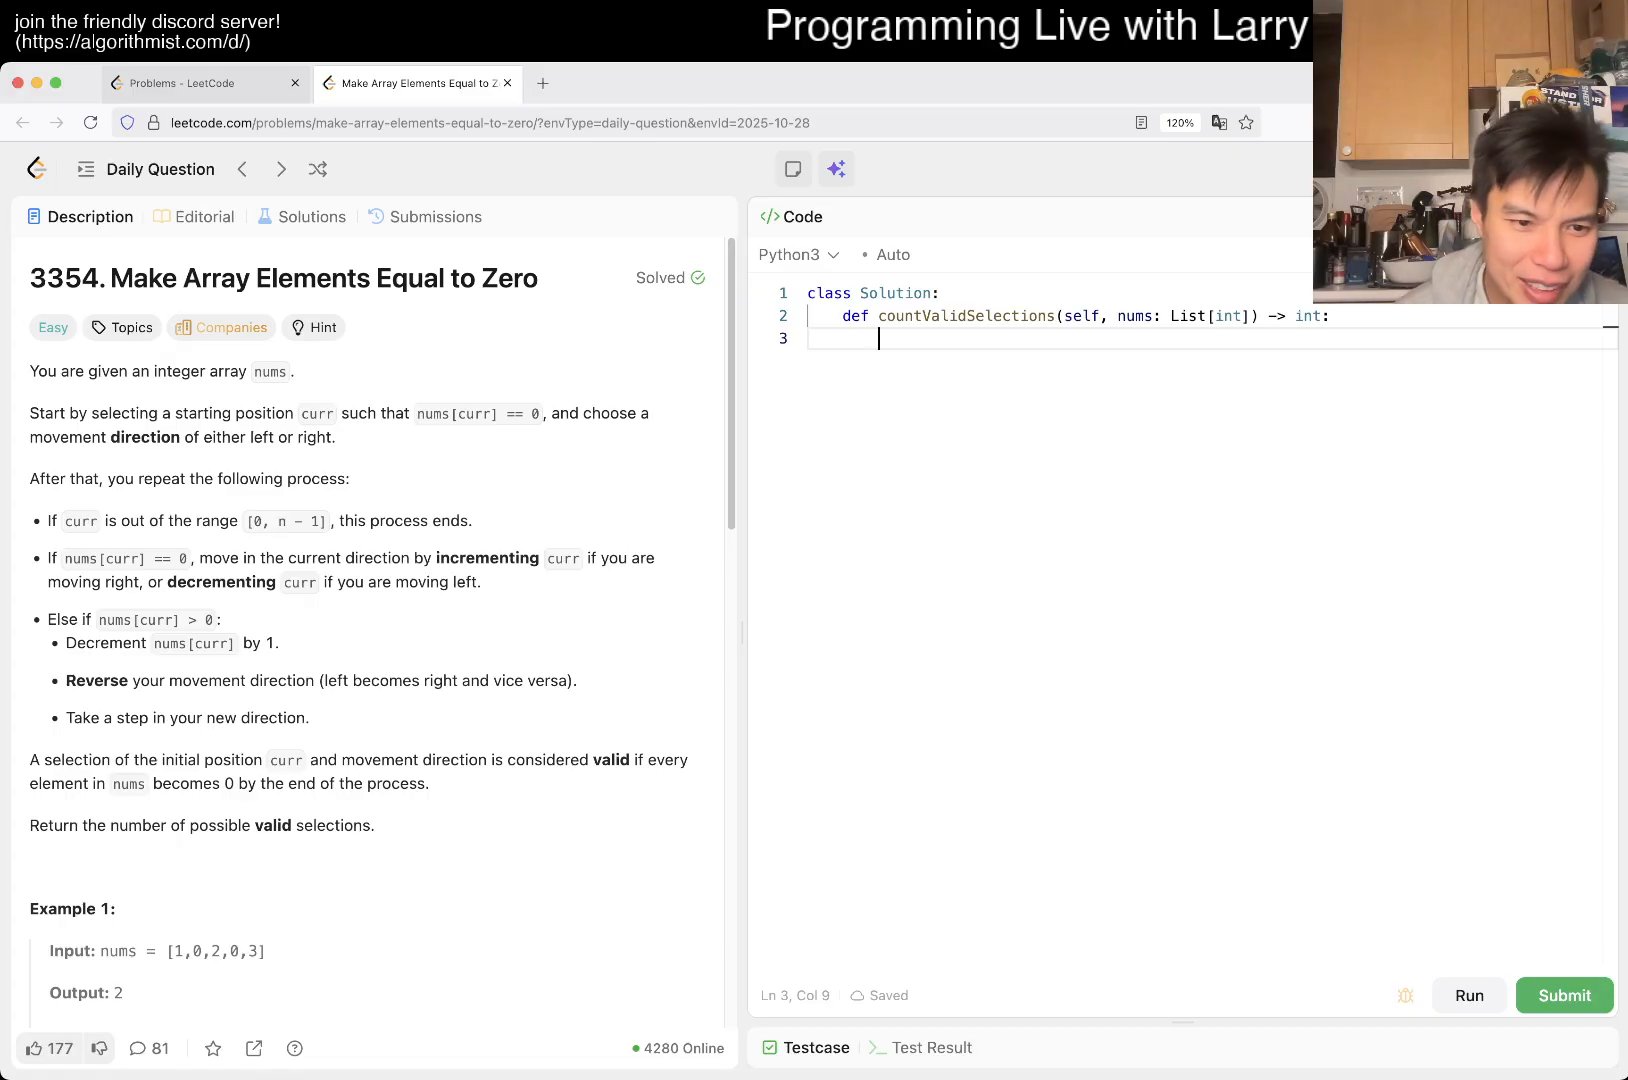
Step: Read through the problem statement and examples, noting the zero positions in the Example 1 input
scroll("down", 3)
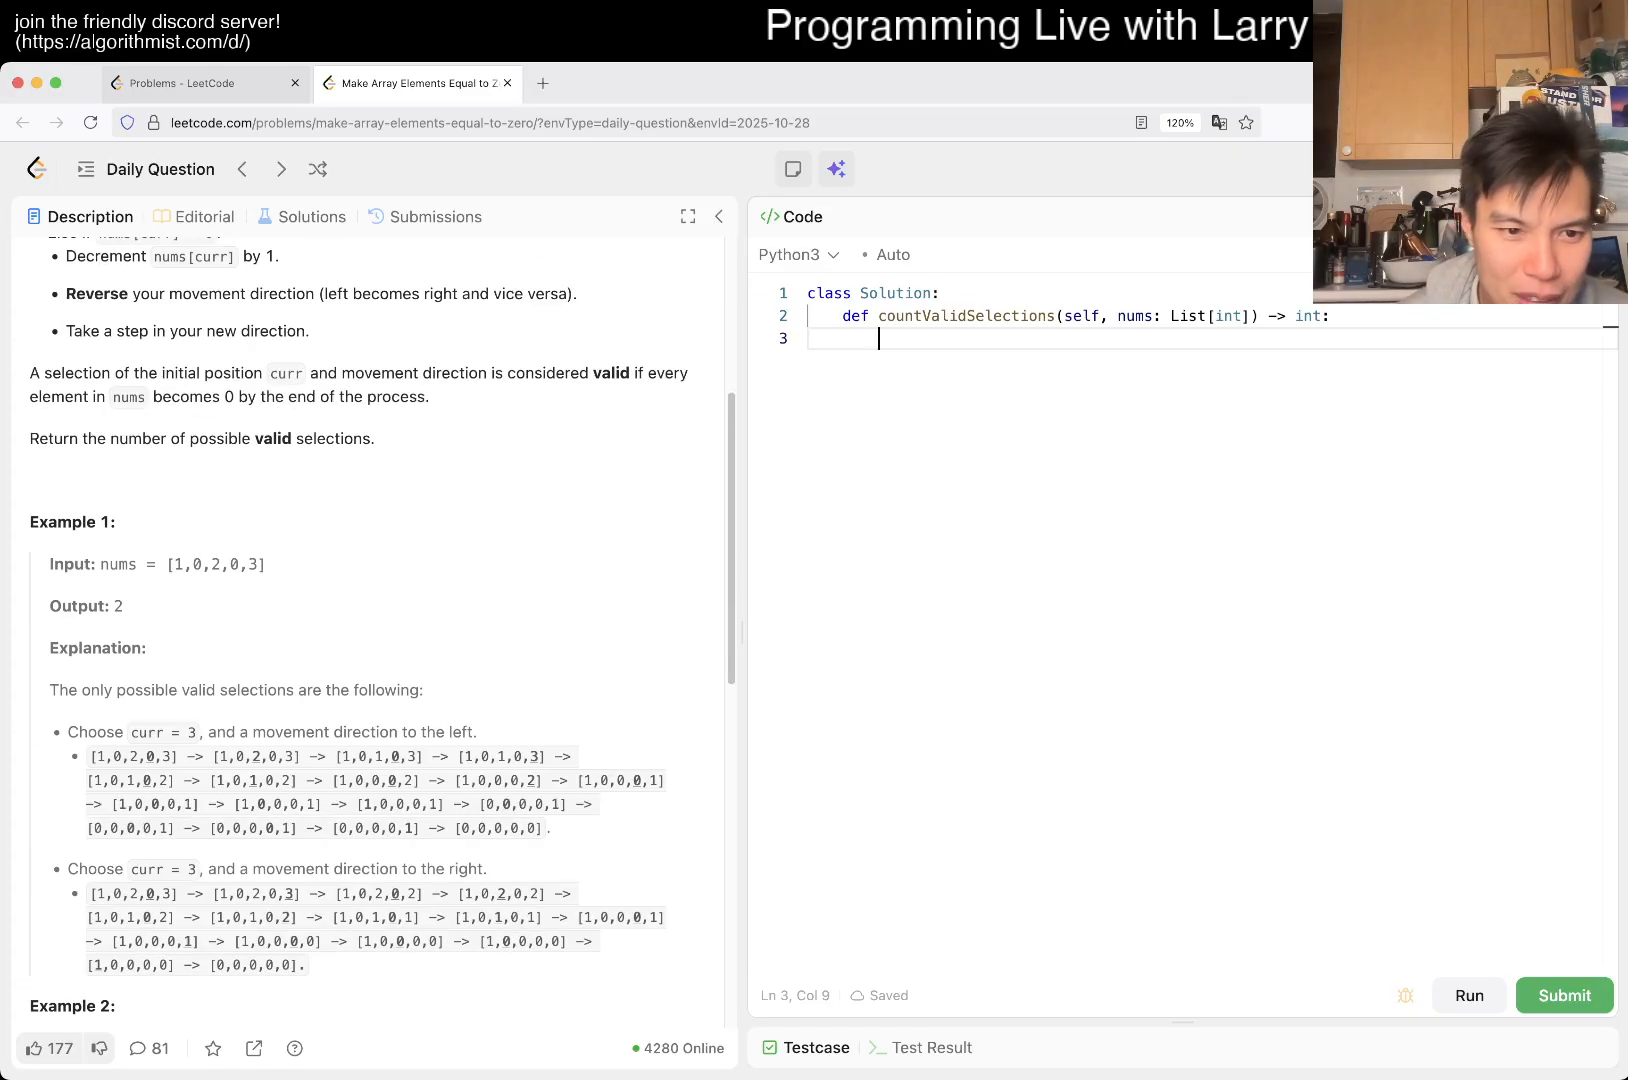
scroll("down", 3)
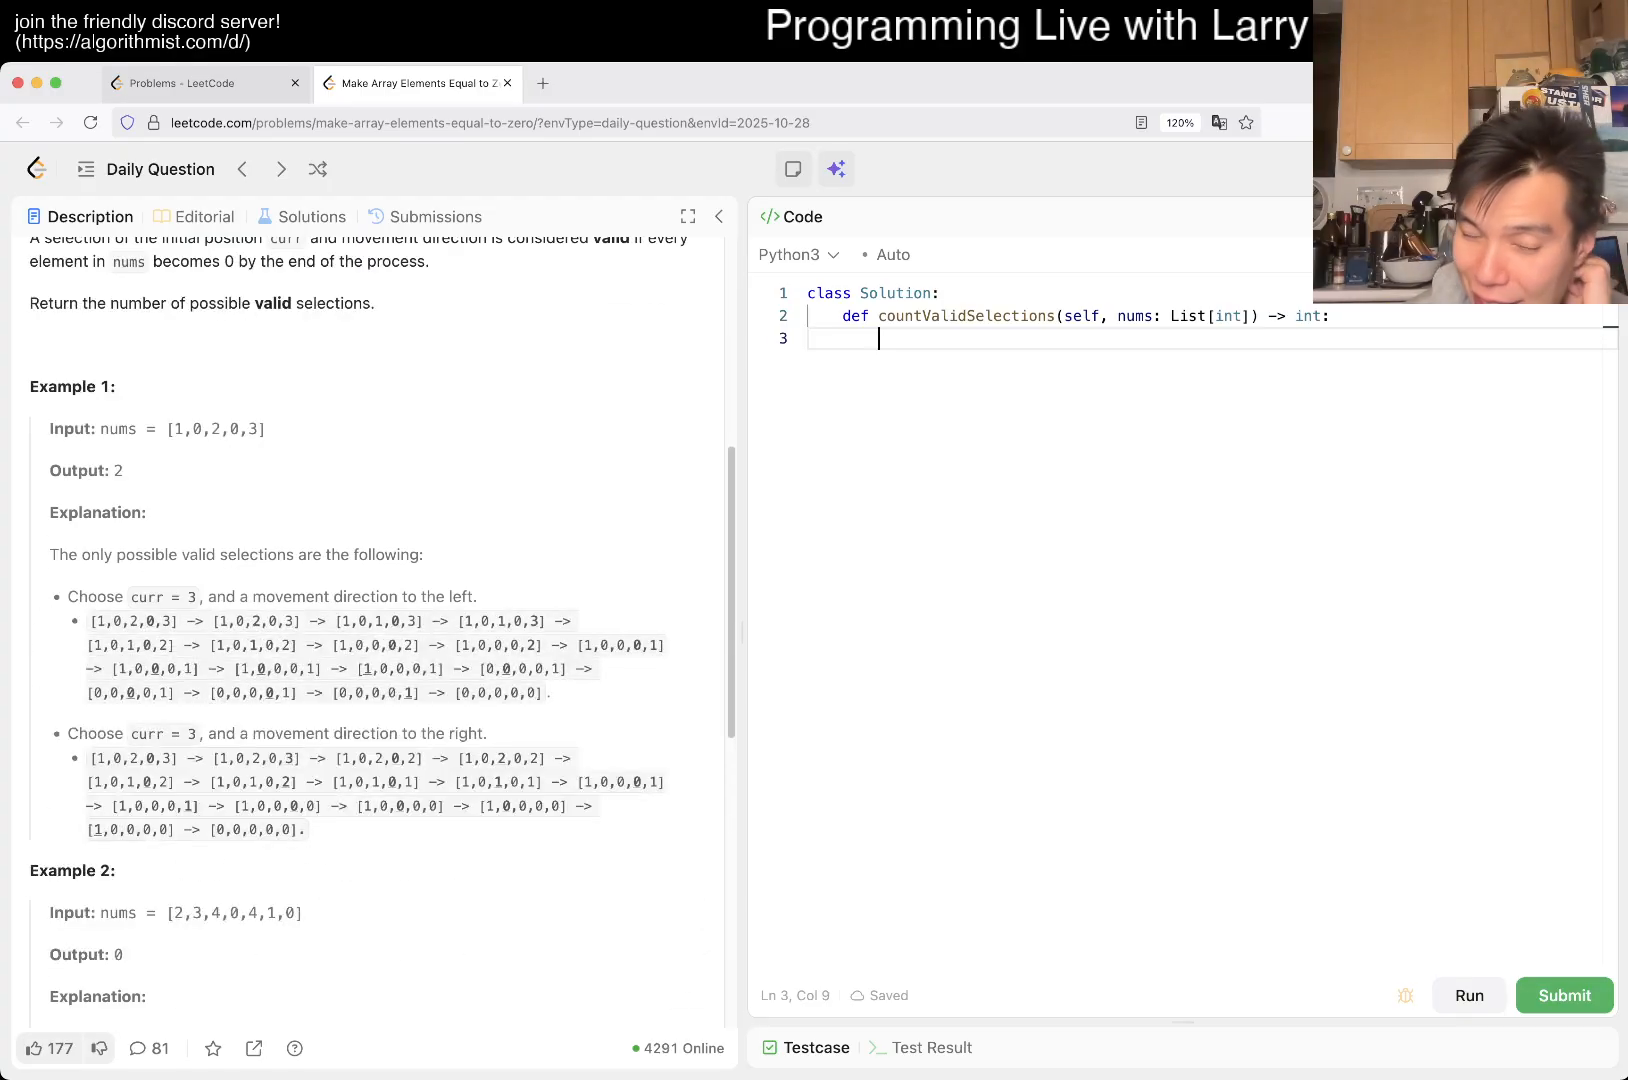
scroll("down", 3)
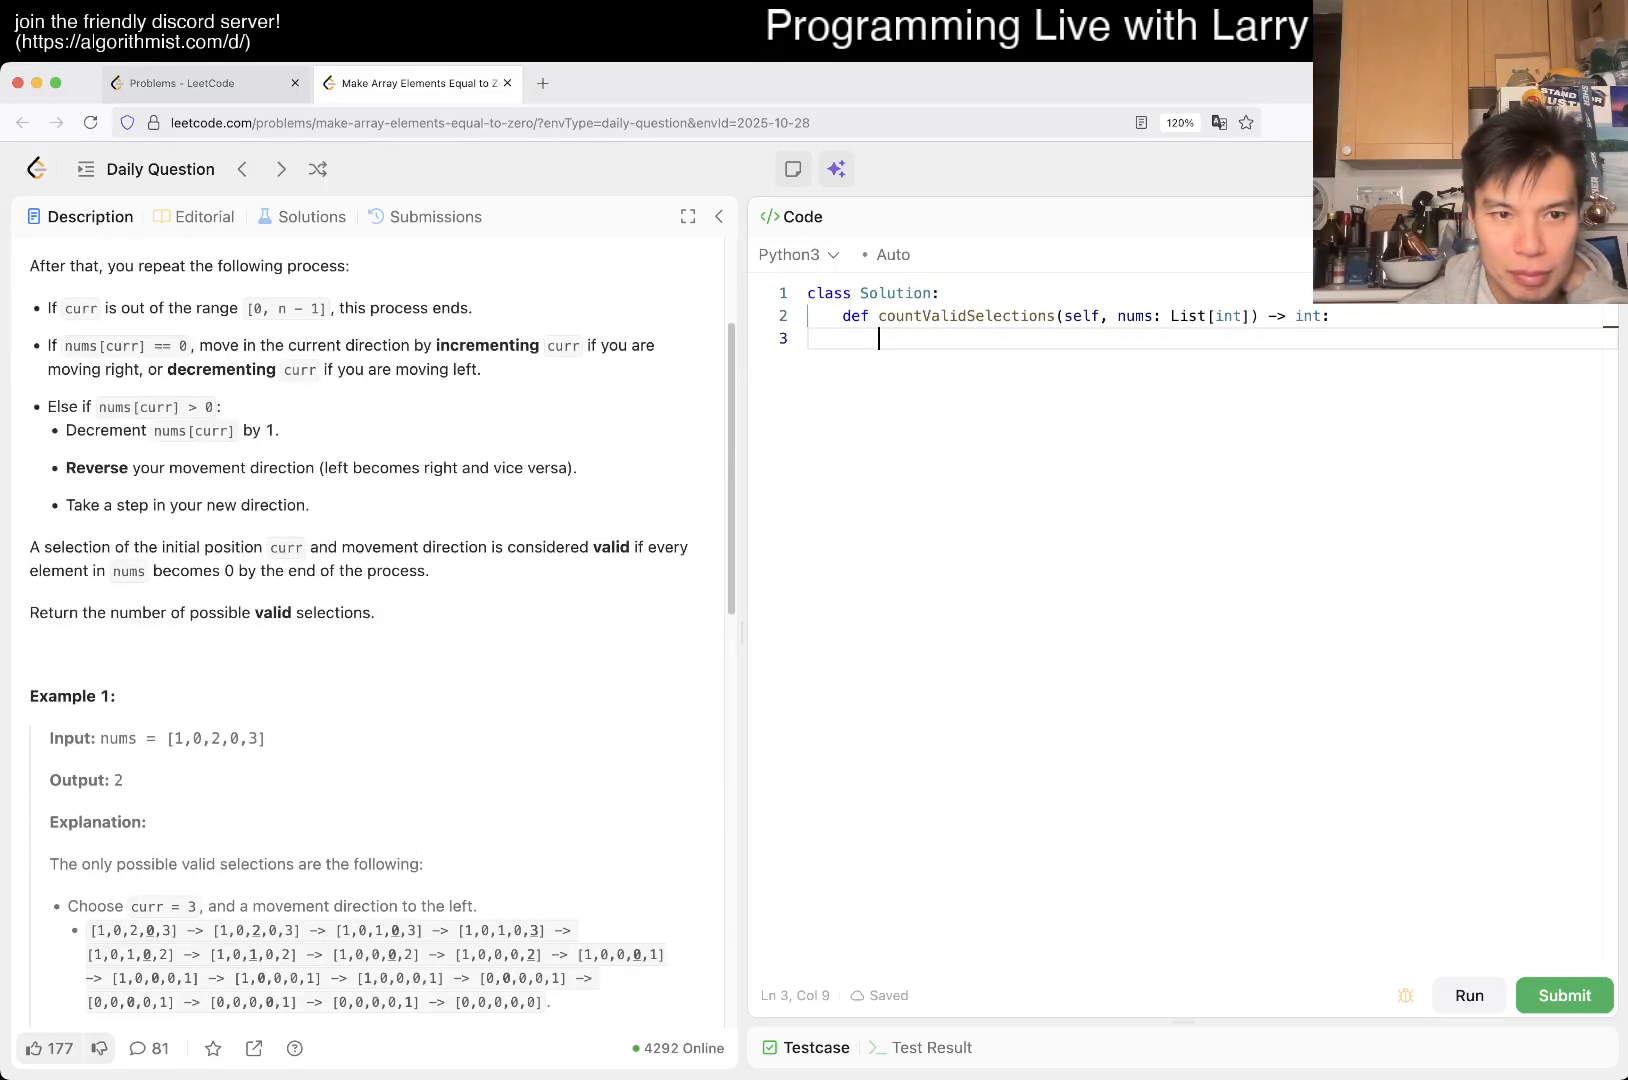
scroll("down", 3)
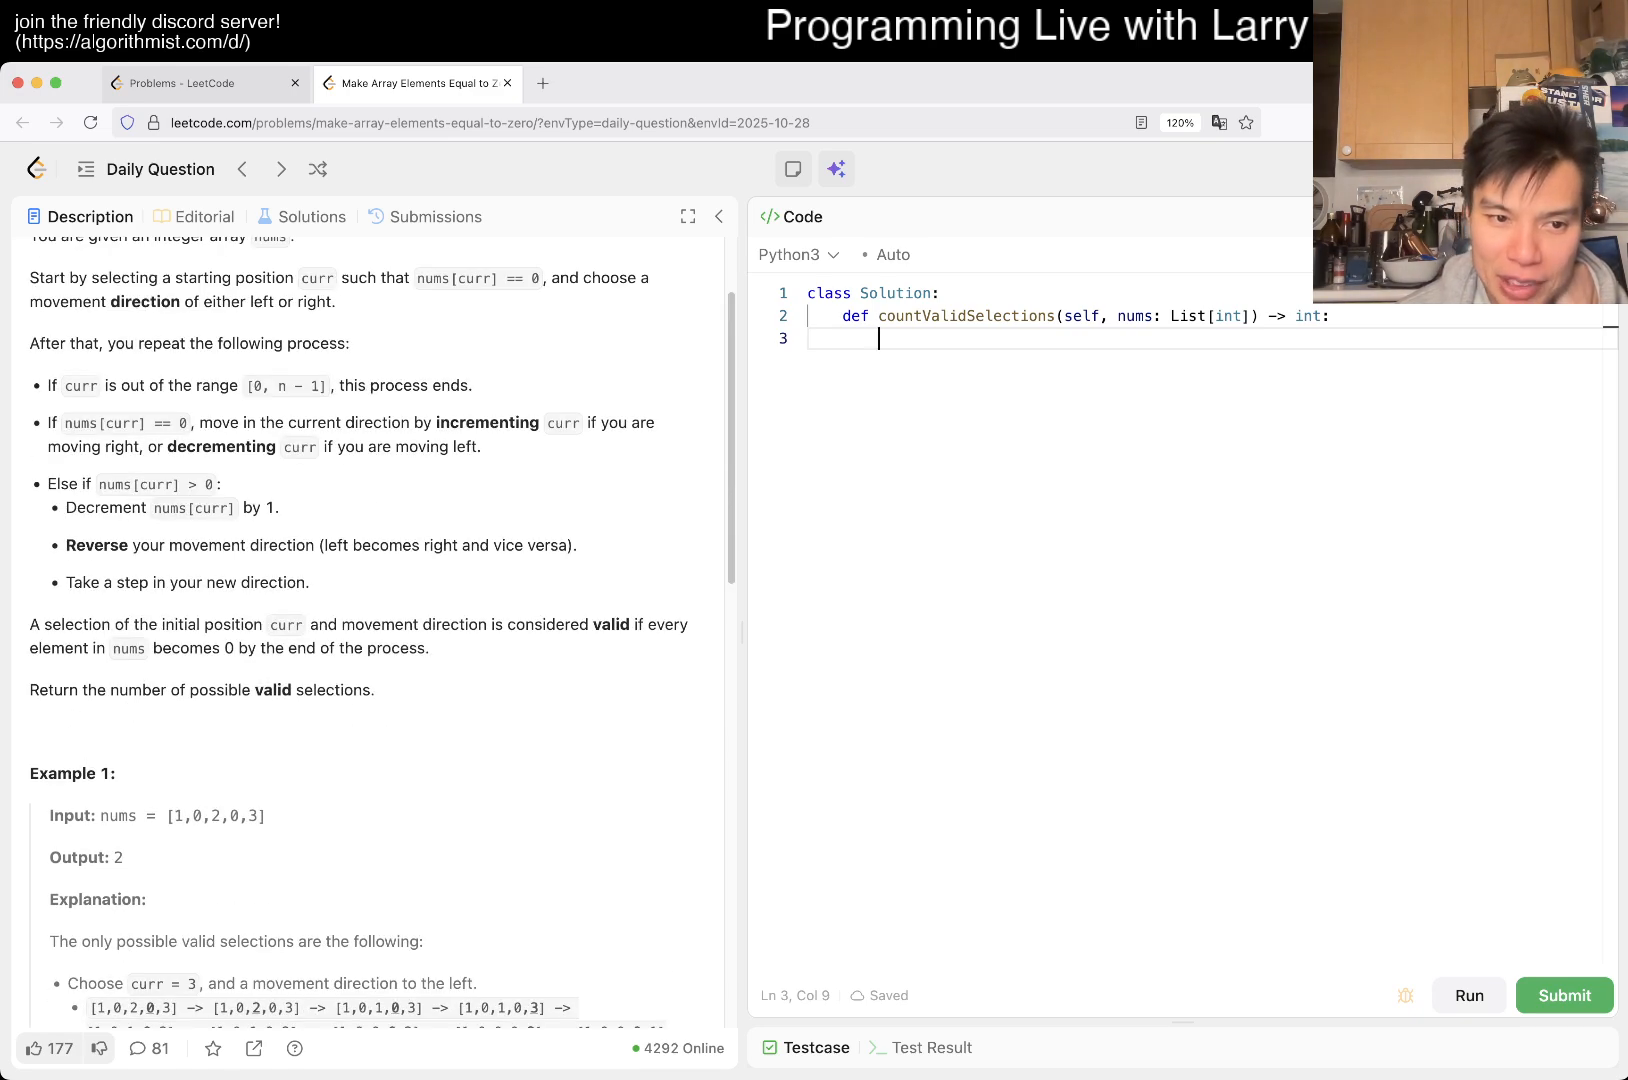
double_click(196, 815)
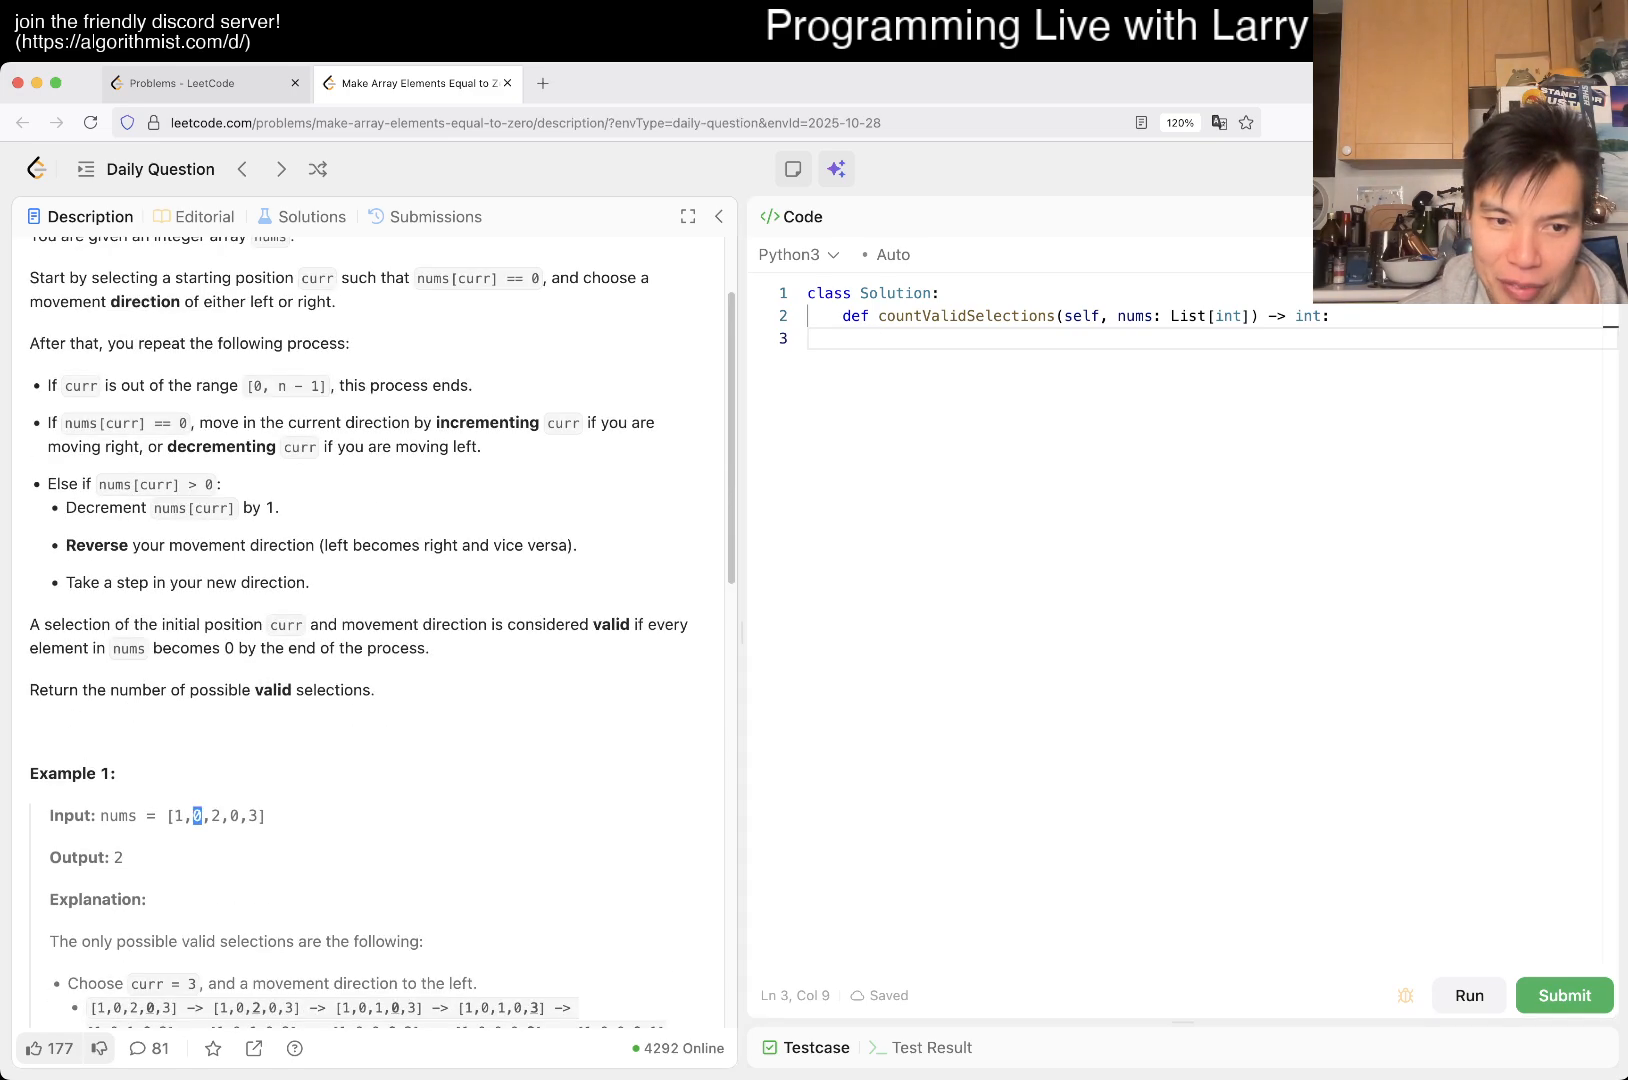
scroll("down", 3)
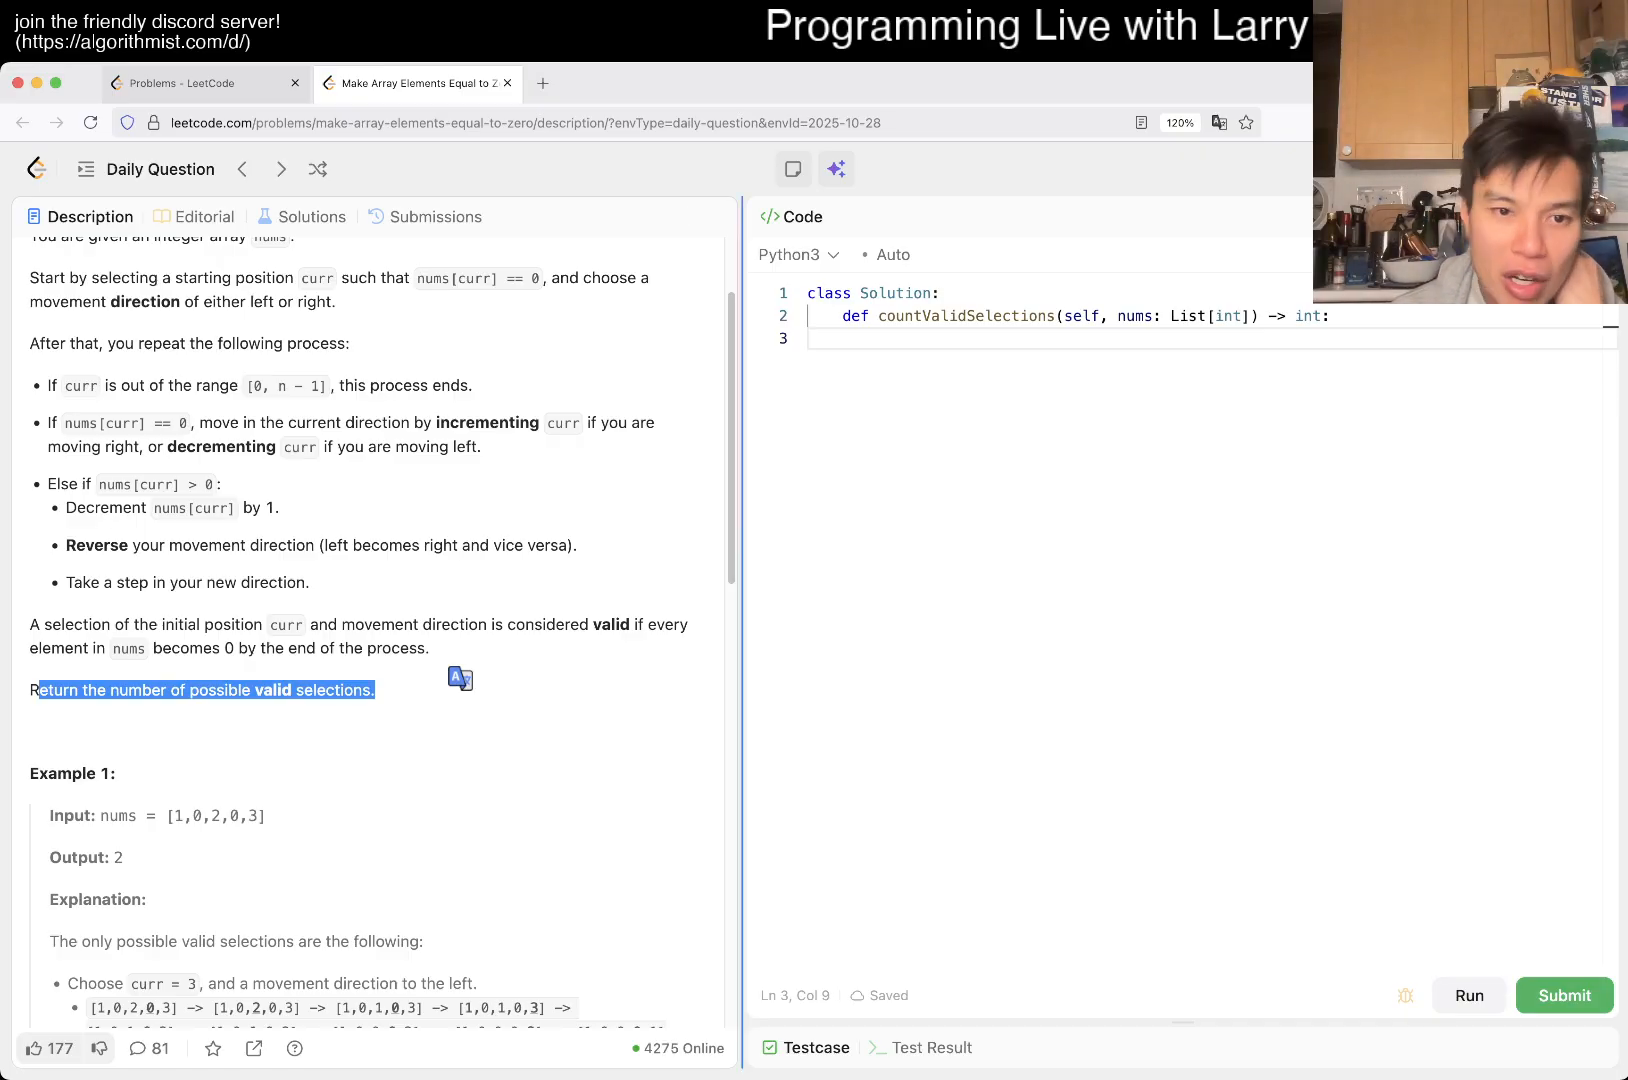
scroll("down", 3)
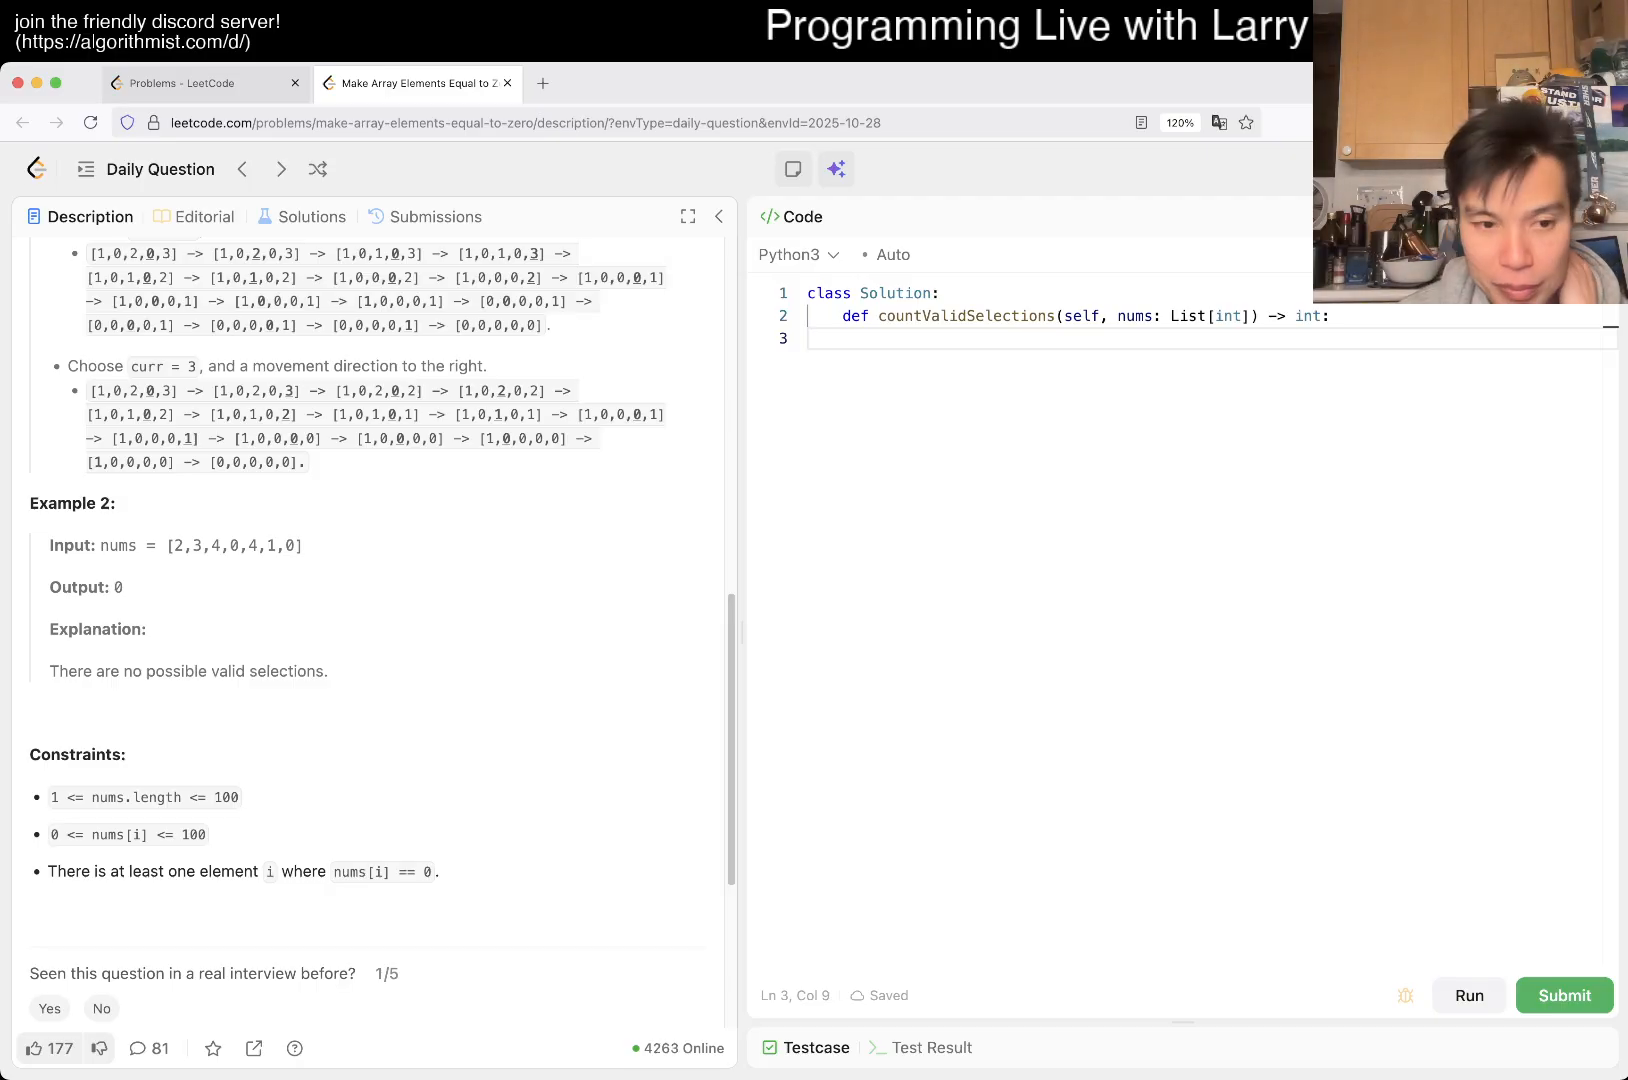
double_click(191, 834)
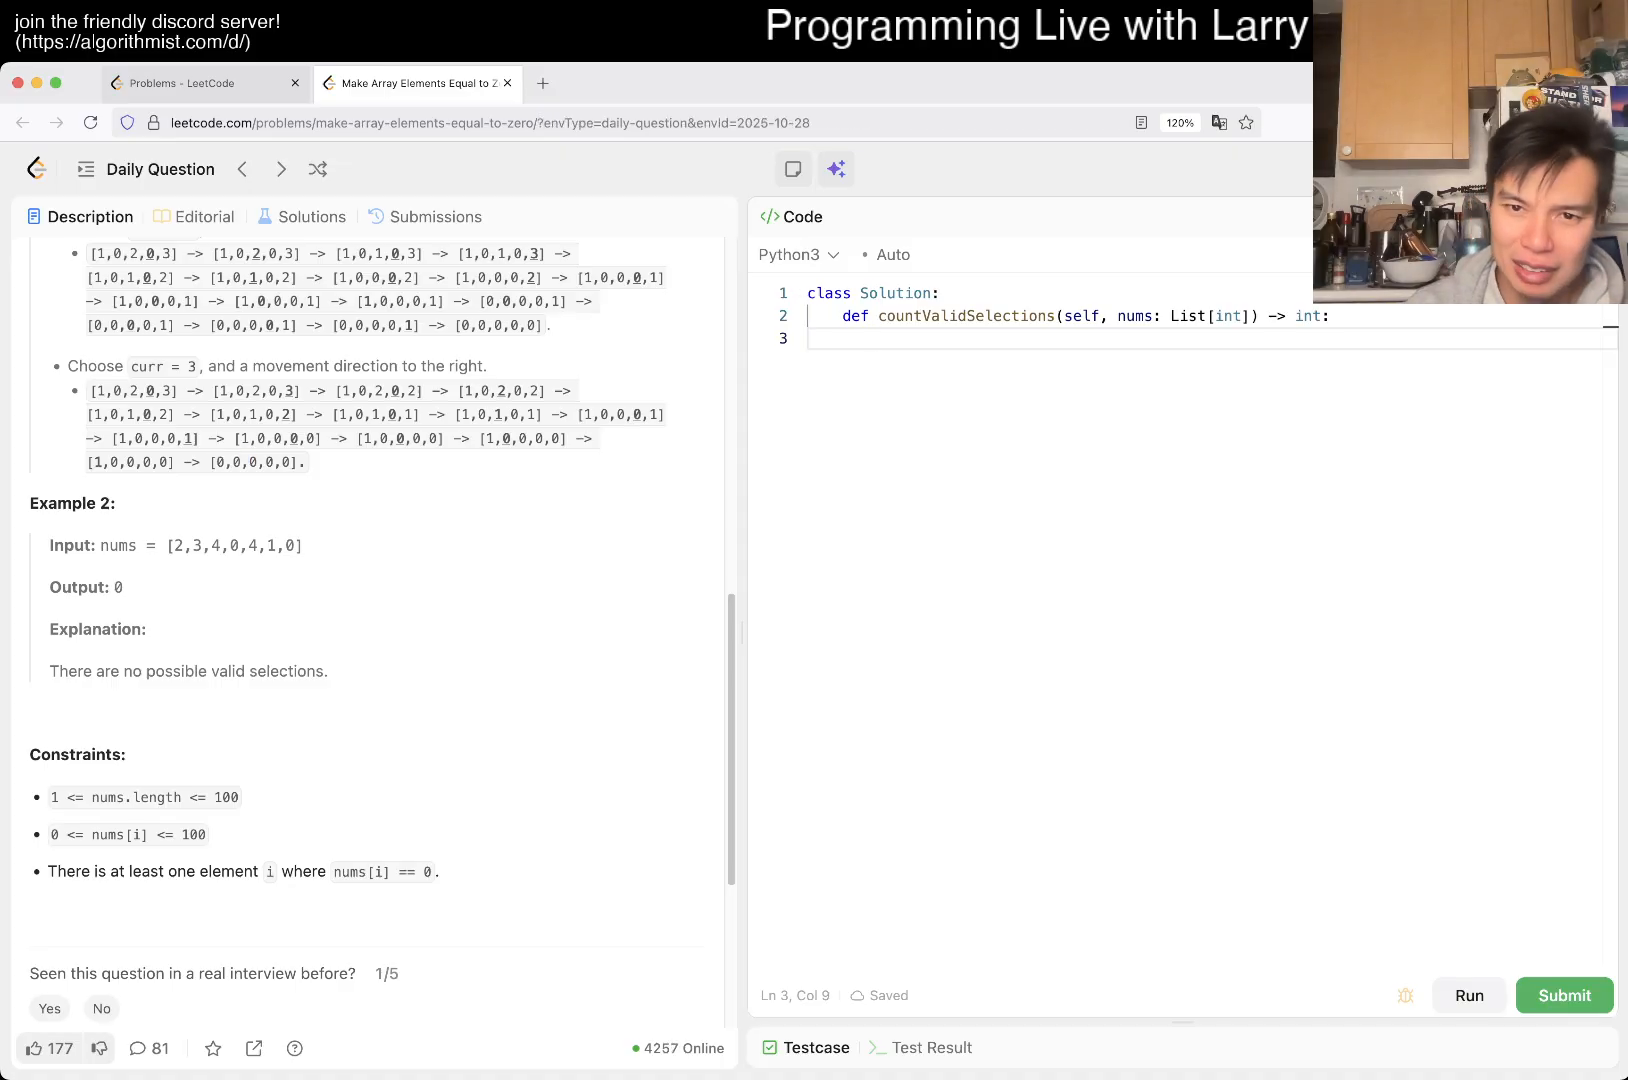
Step: Start the solution with N = len(nums) and a loop over range(N), discarding a first inline while-loop attempt
type("N = len(nums")
type("for start in ra")
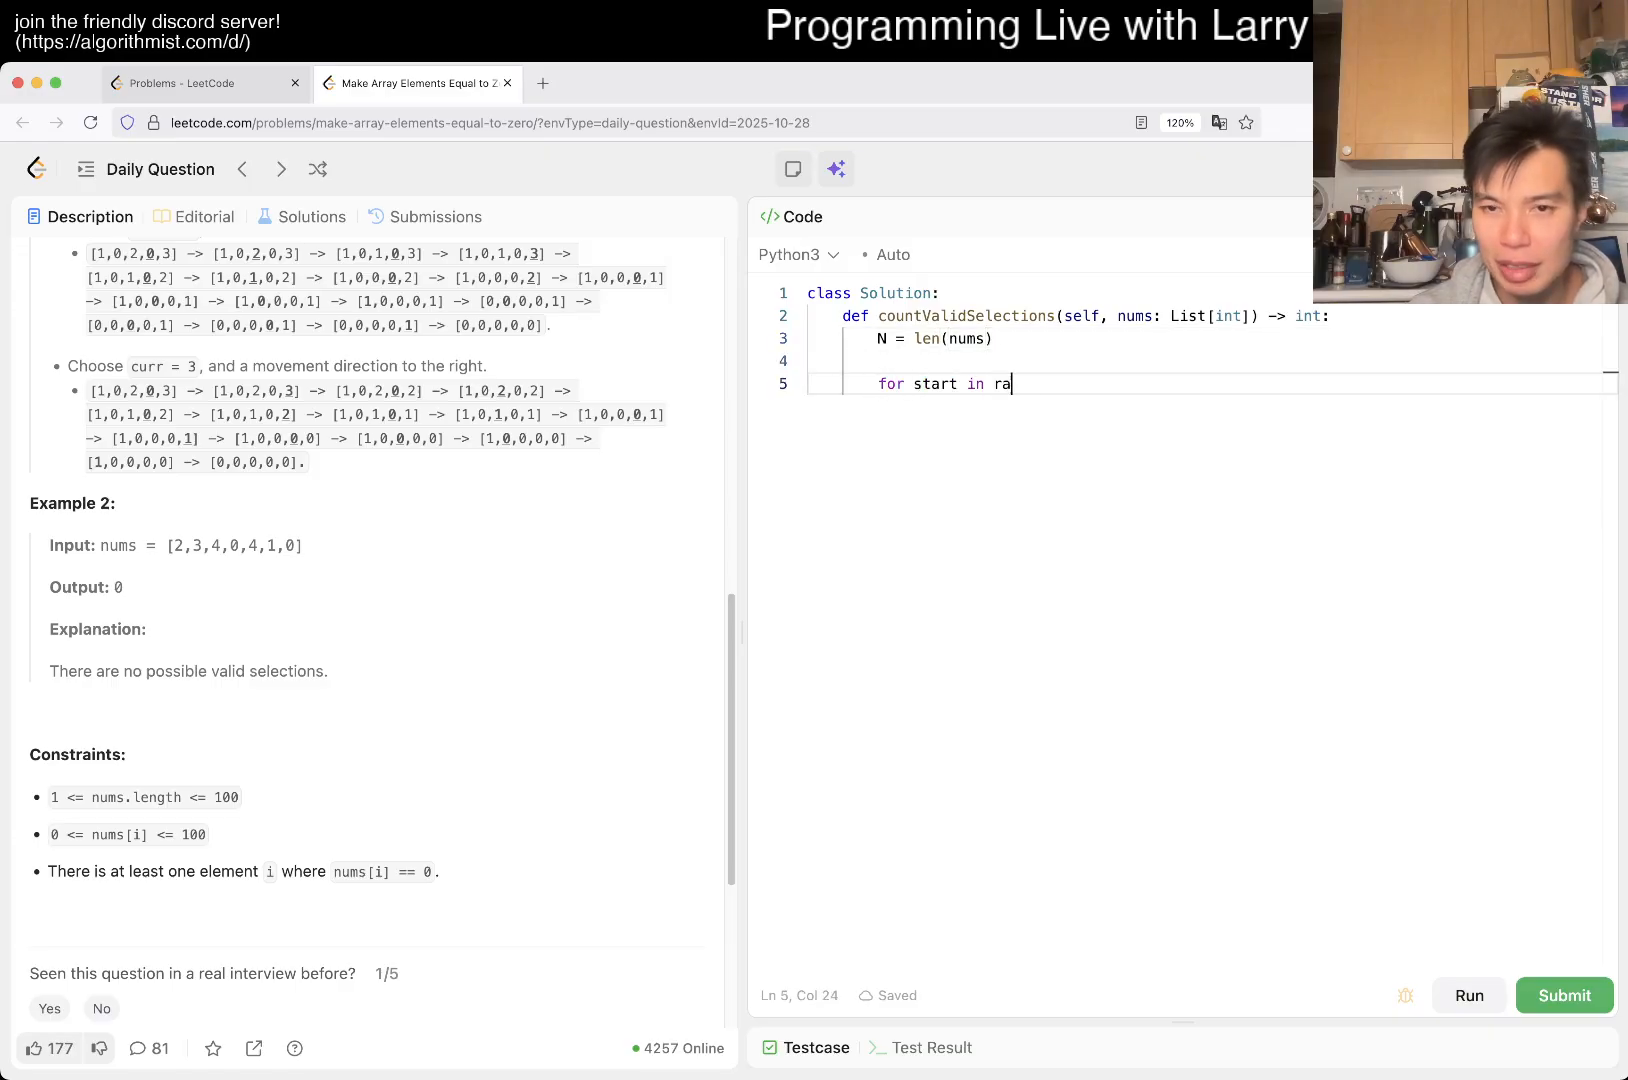
type("nge(N):")
left_click(1210, 405)
type("for d in [-1, 1]:")
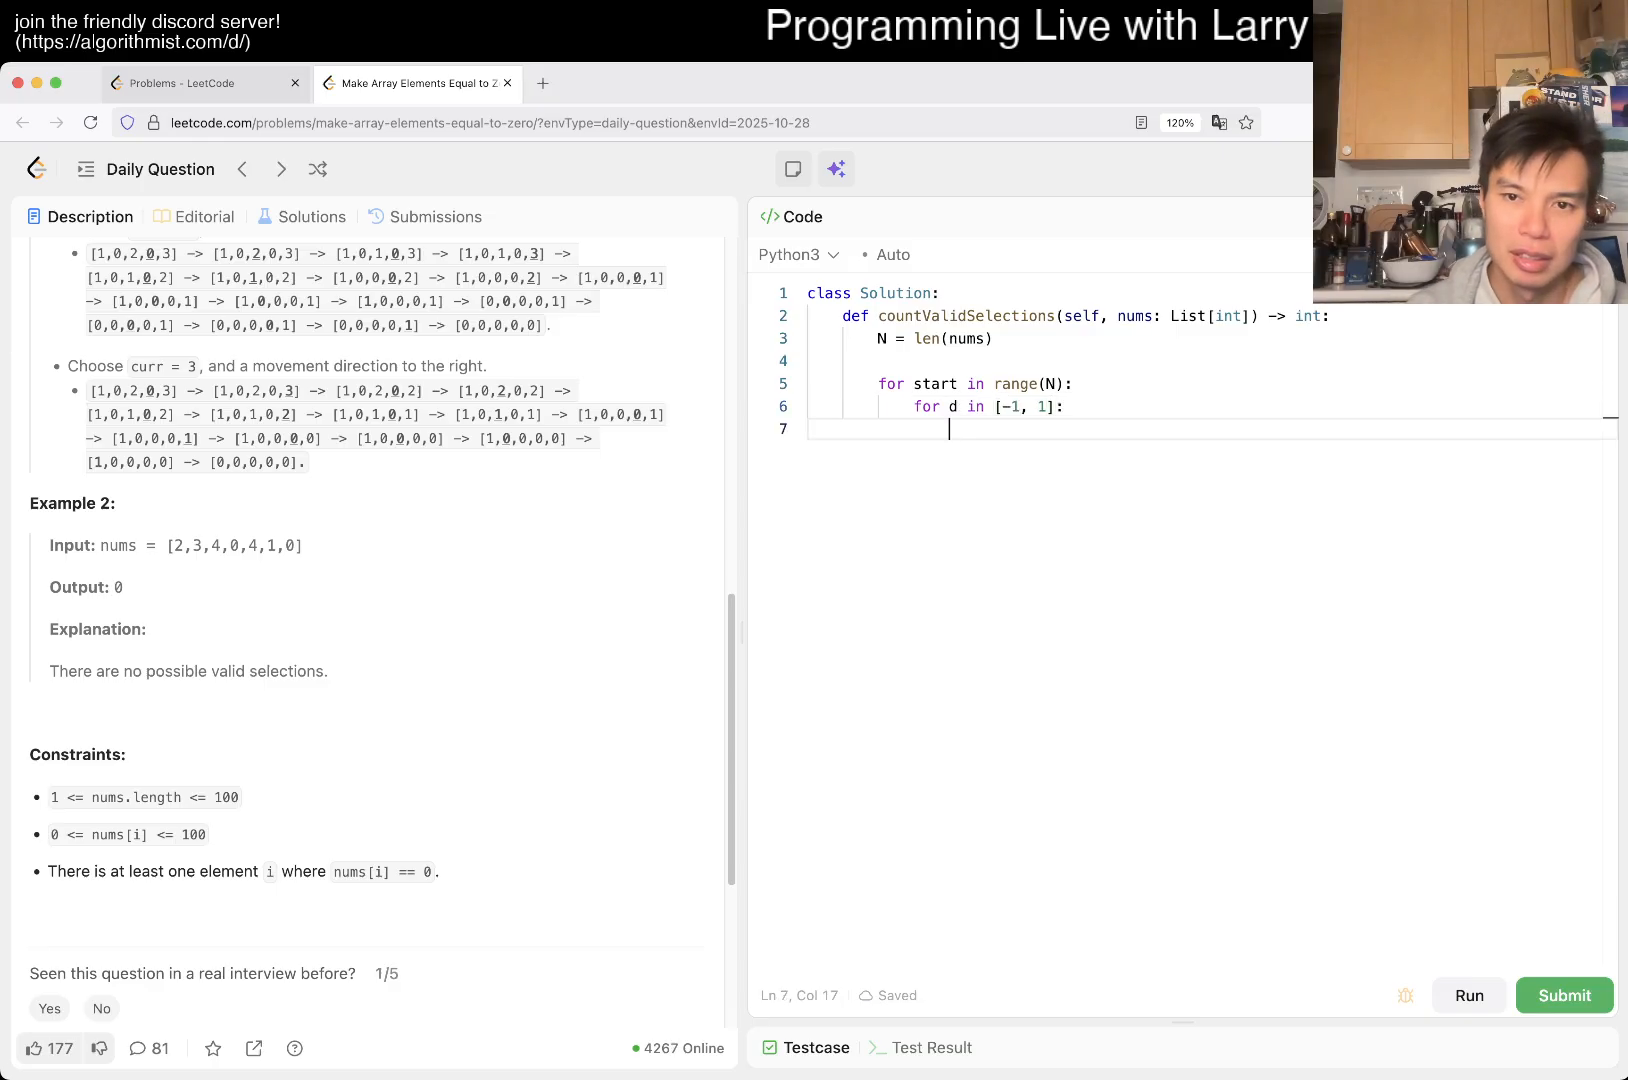
type("current = start")
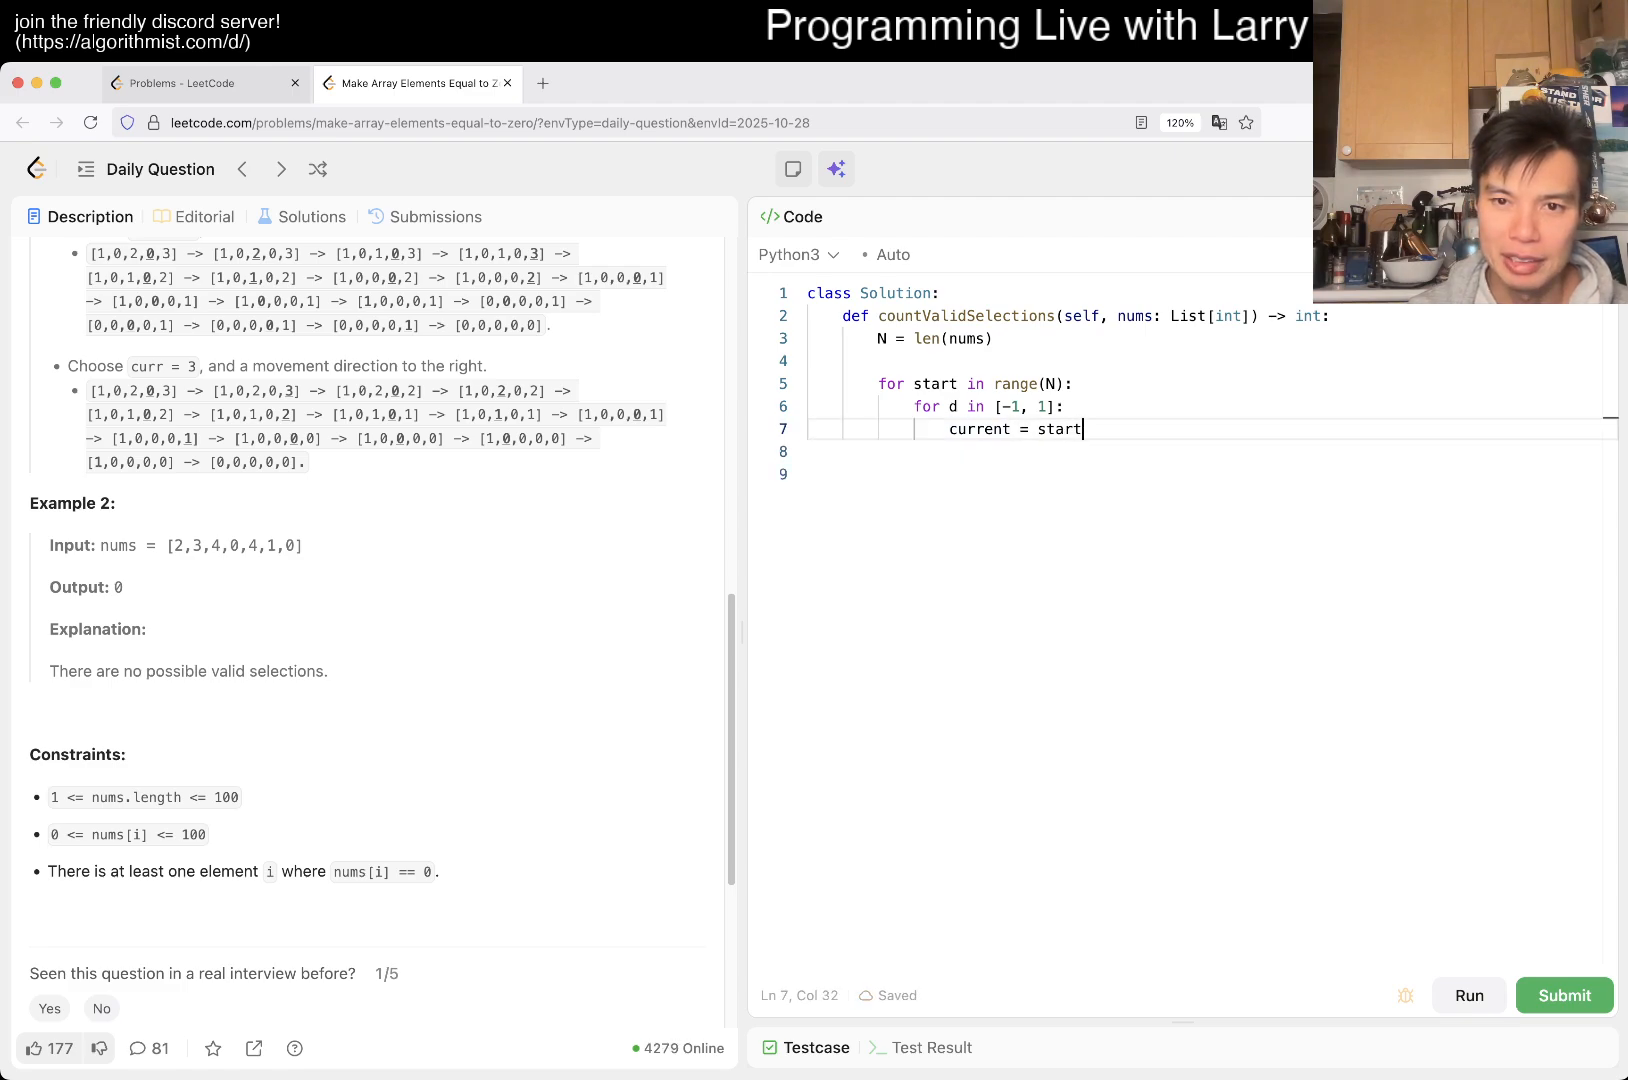
type("currentd = d")
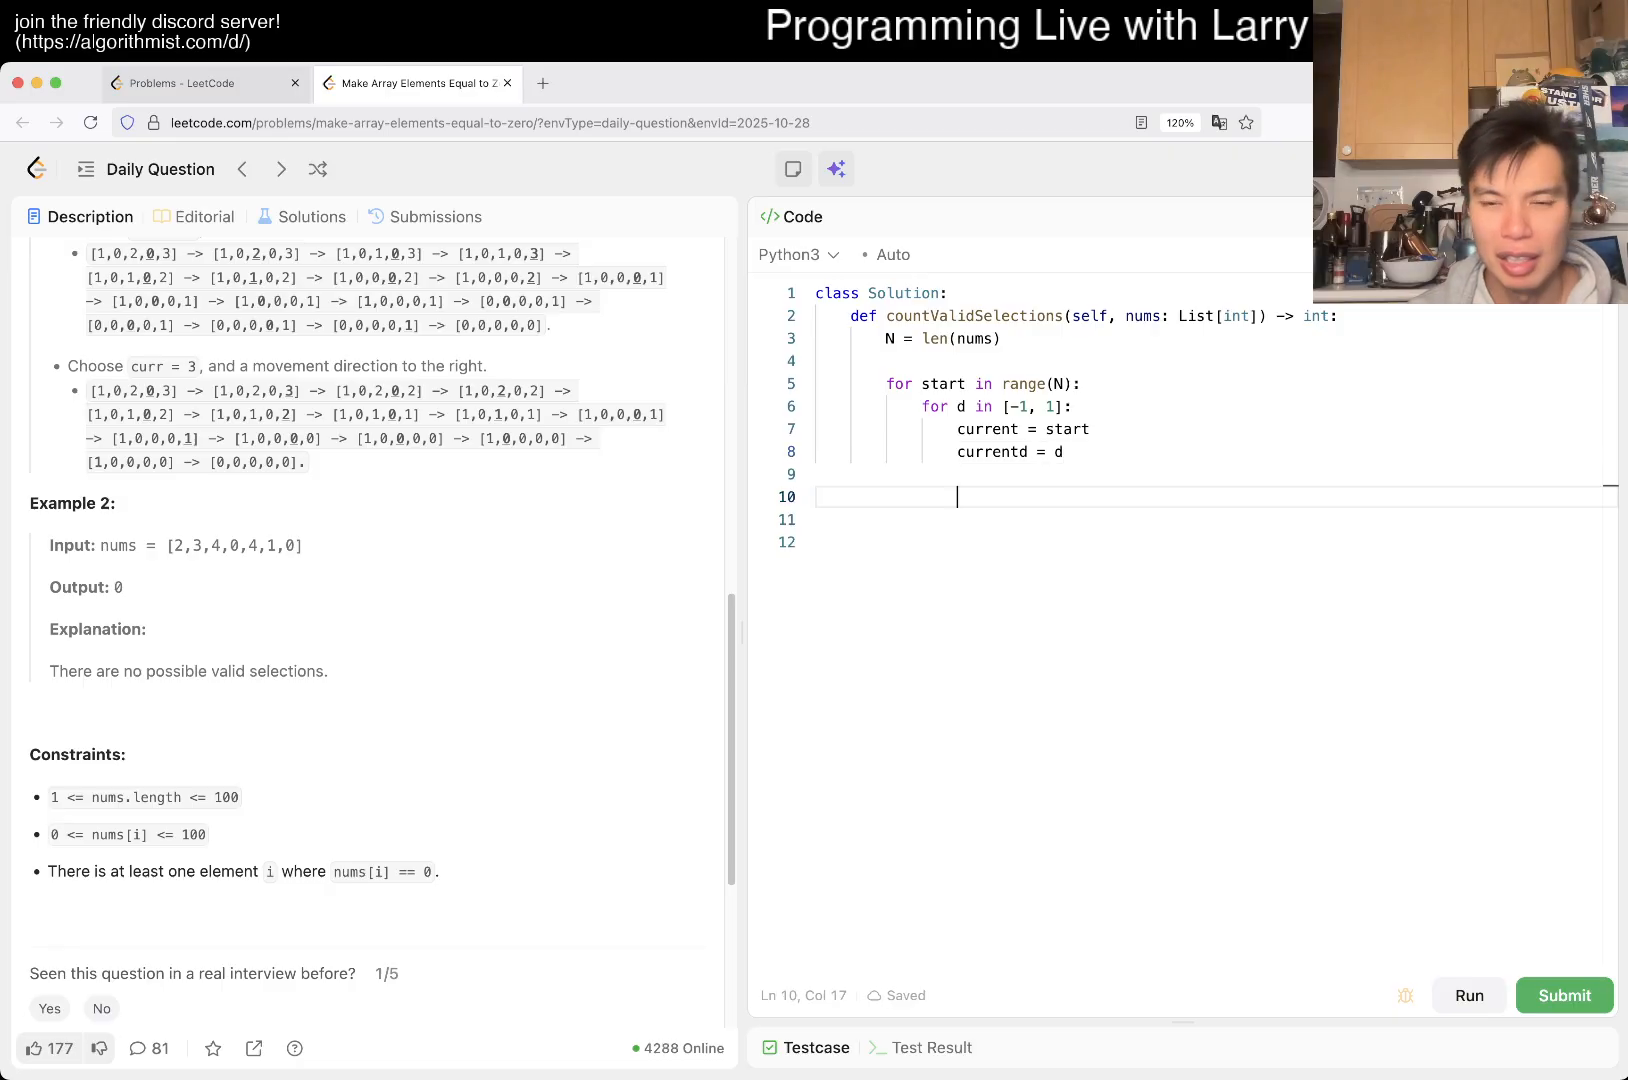
type("while True:")
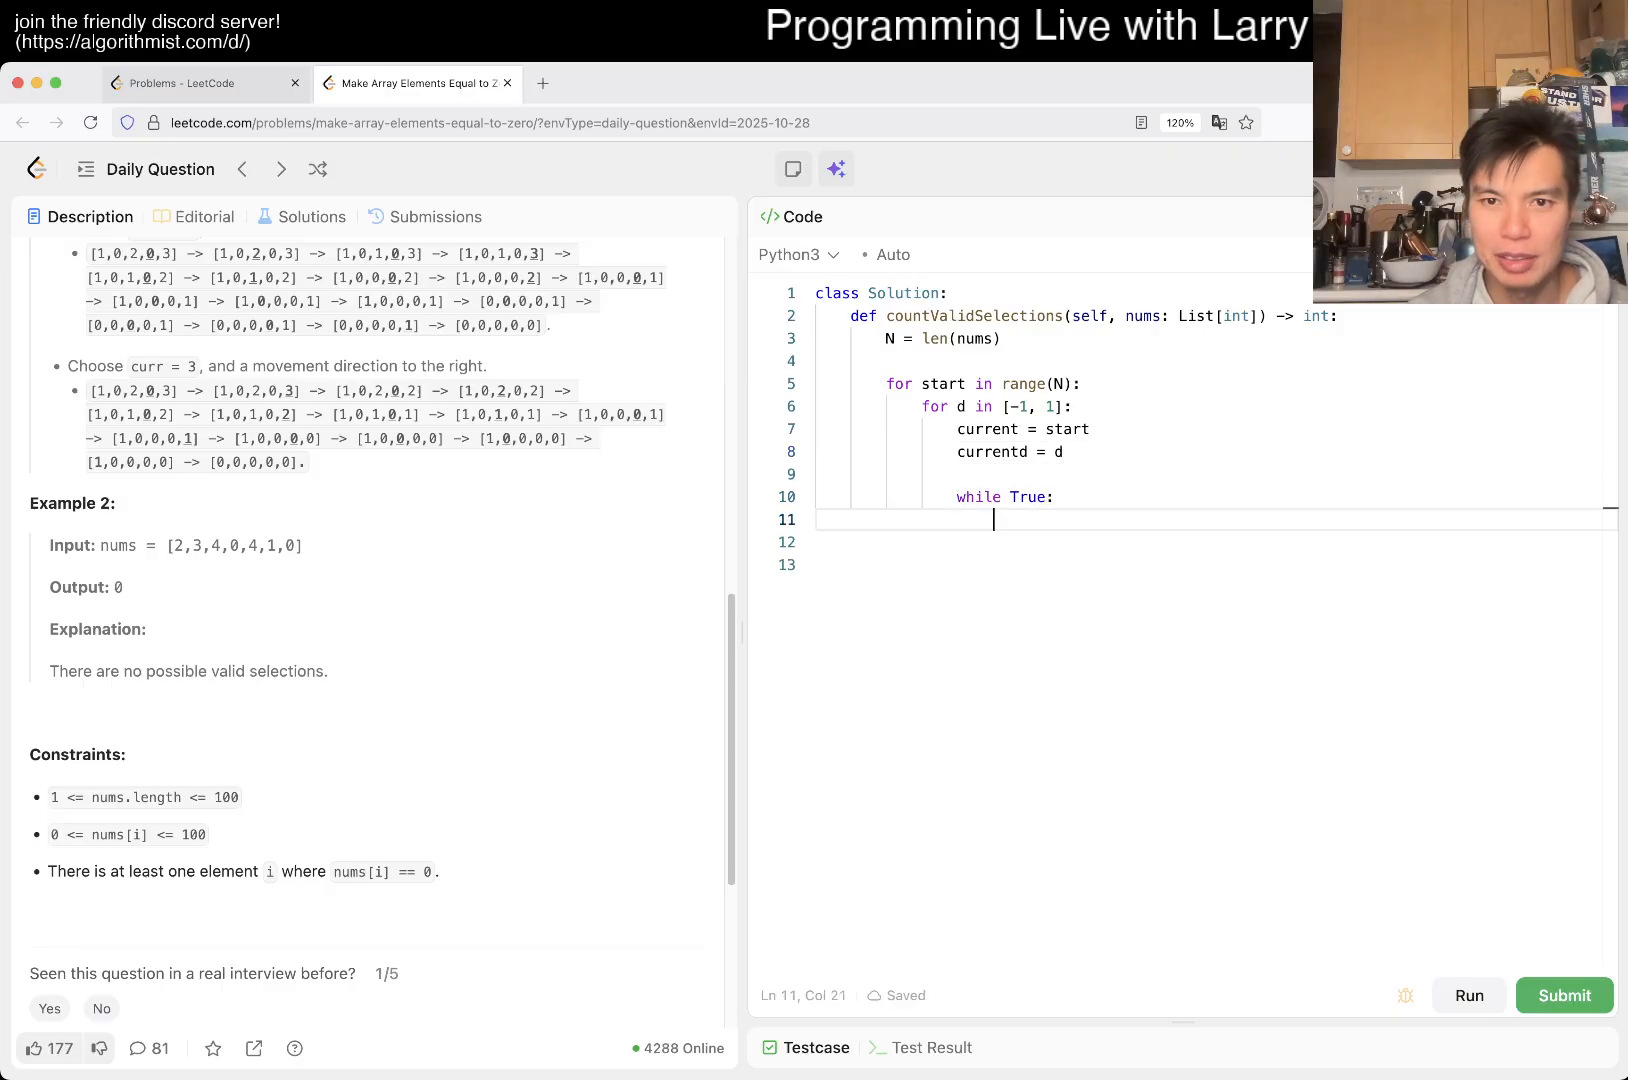
key("Backspace")
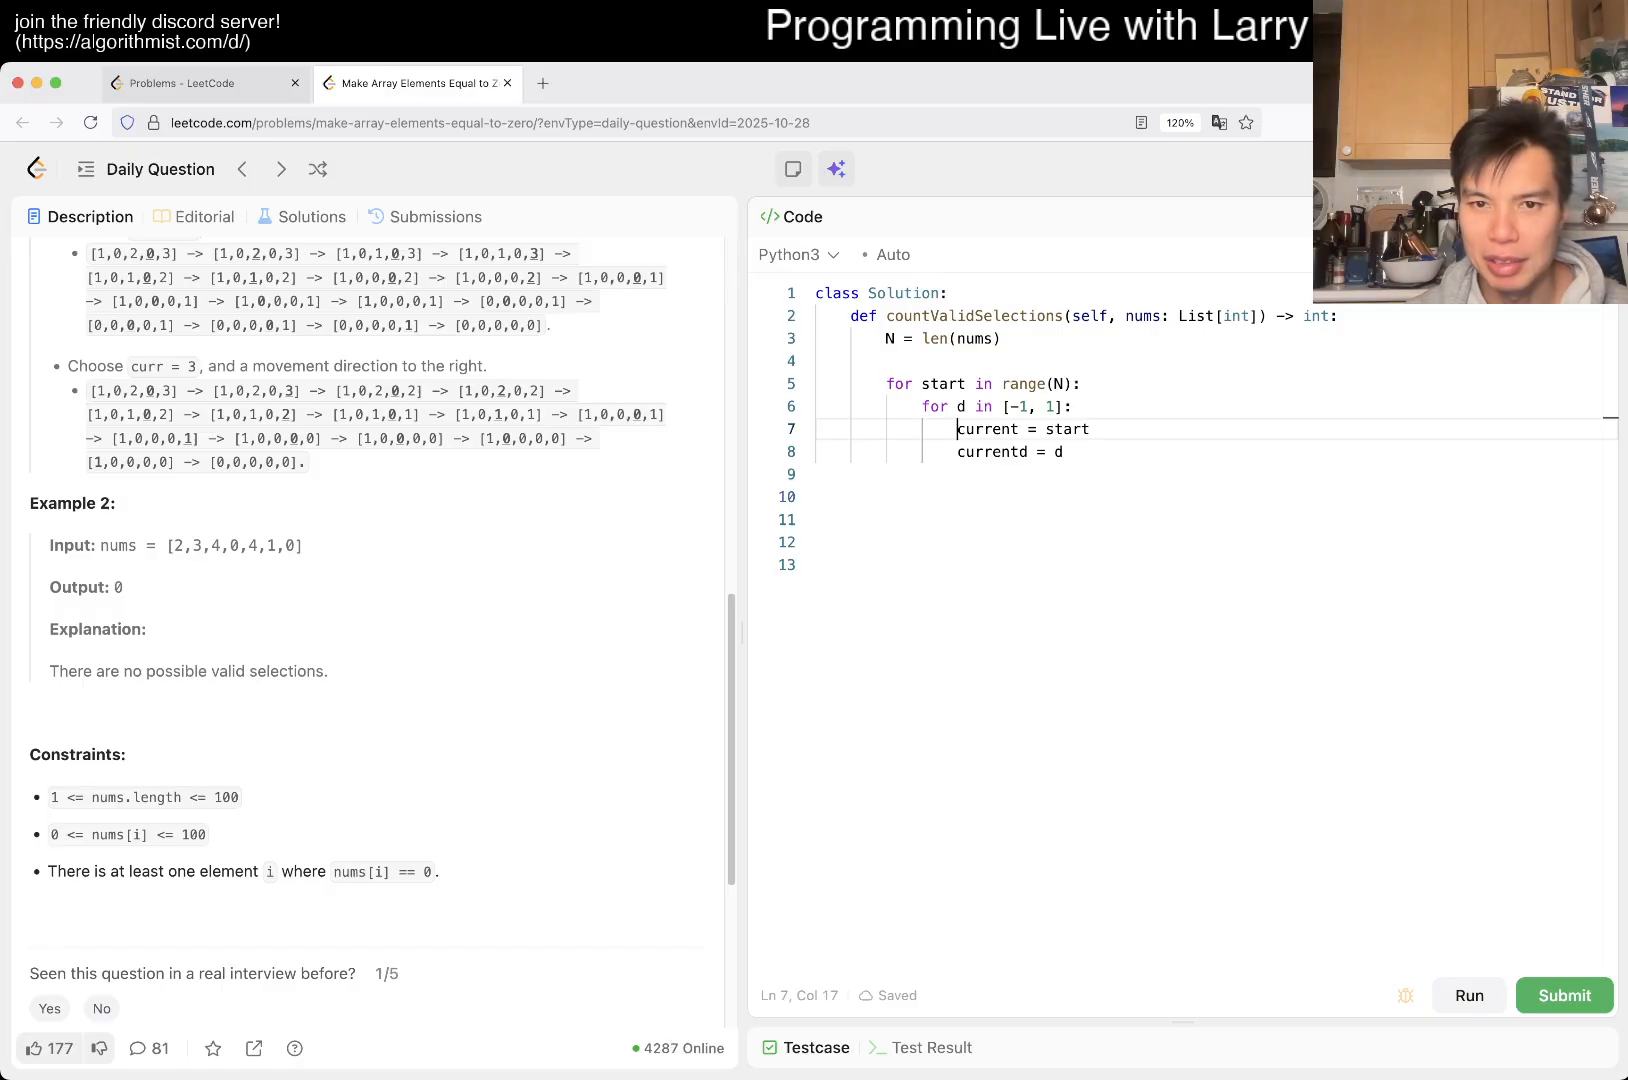
Step: Count starts where nums[start] == 0 and good(start, d) holds for each direction, with count = 0 and return count
type("if sta")
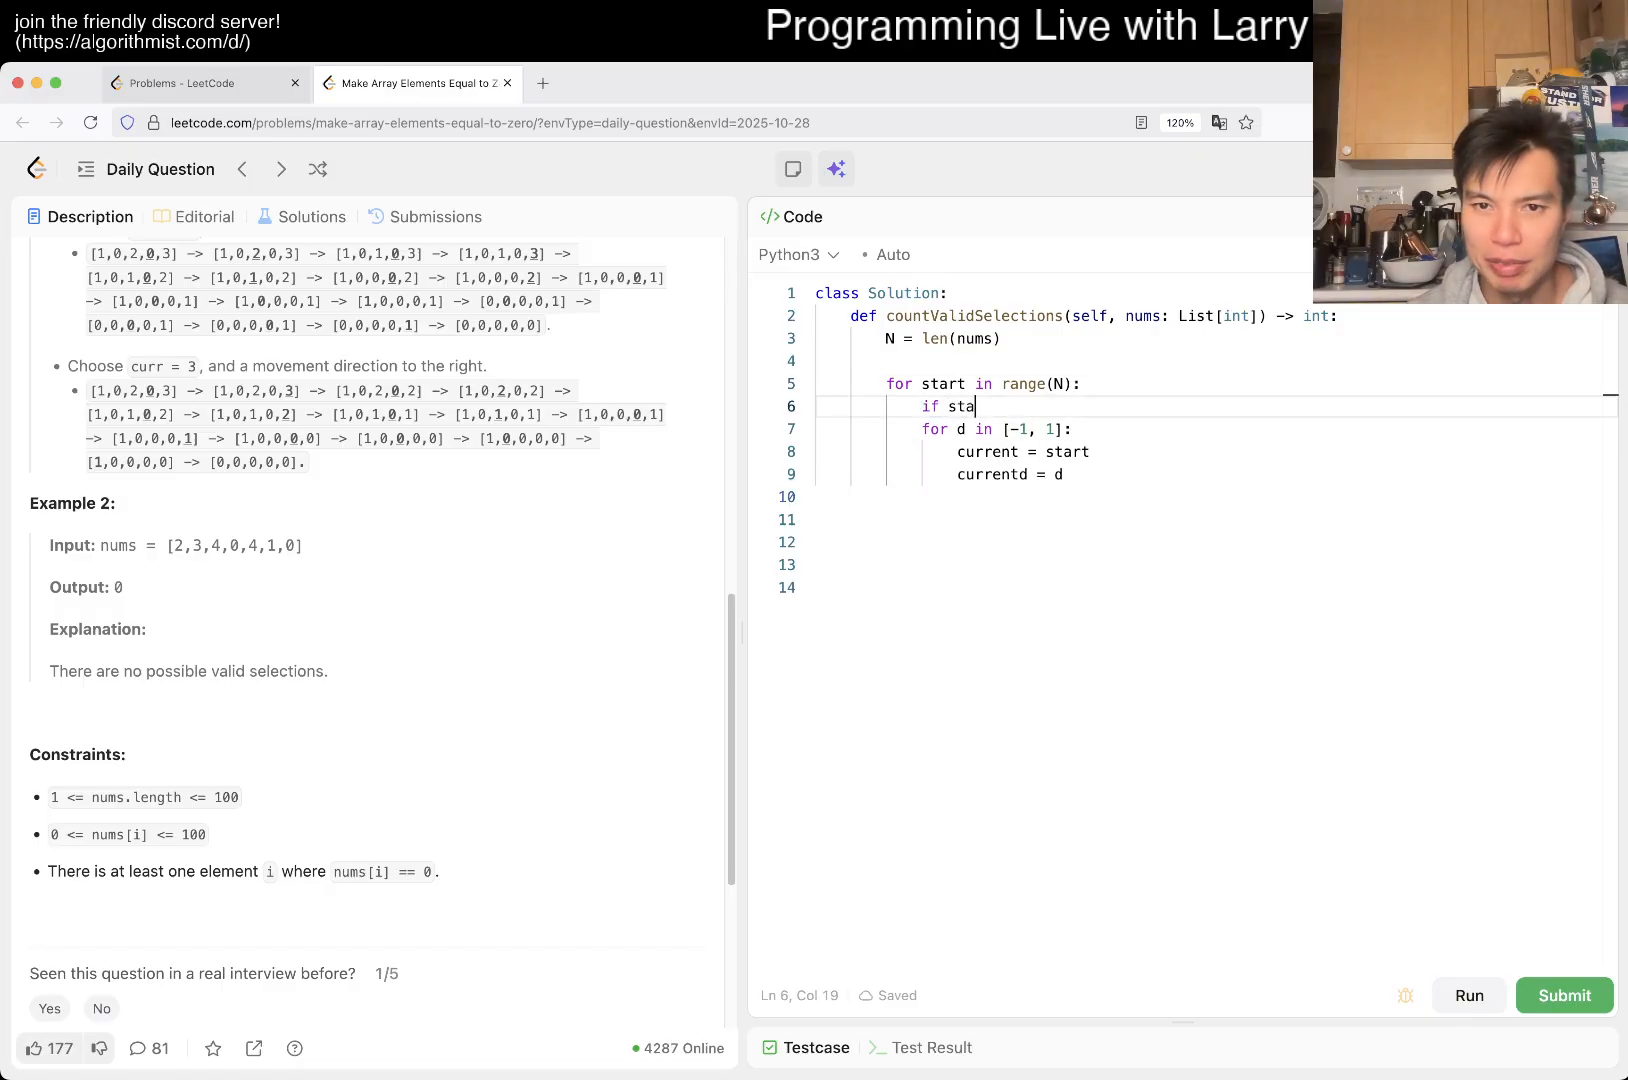
type("ums[")
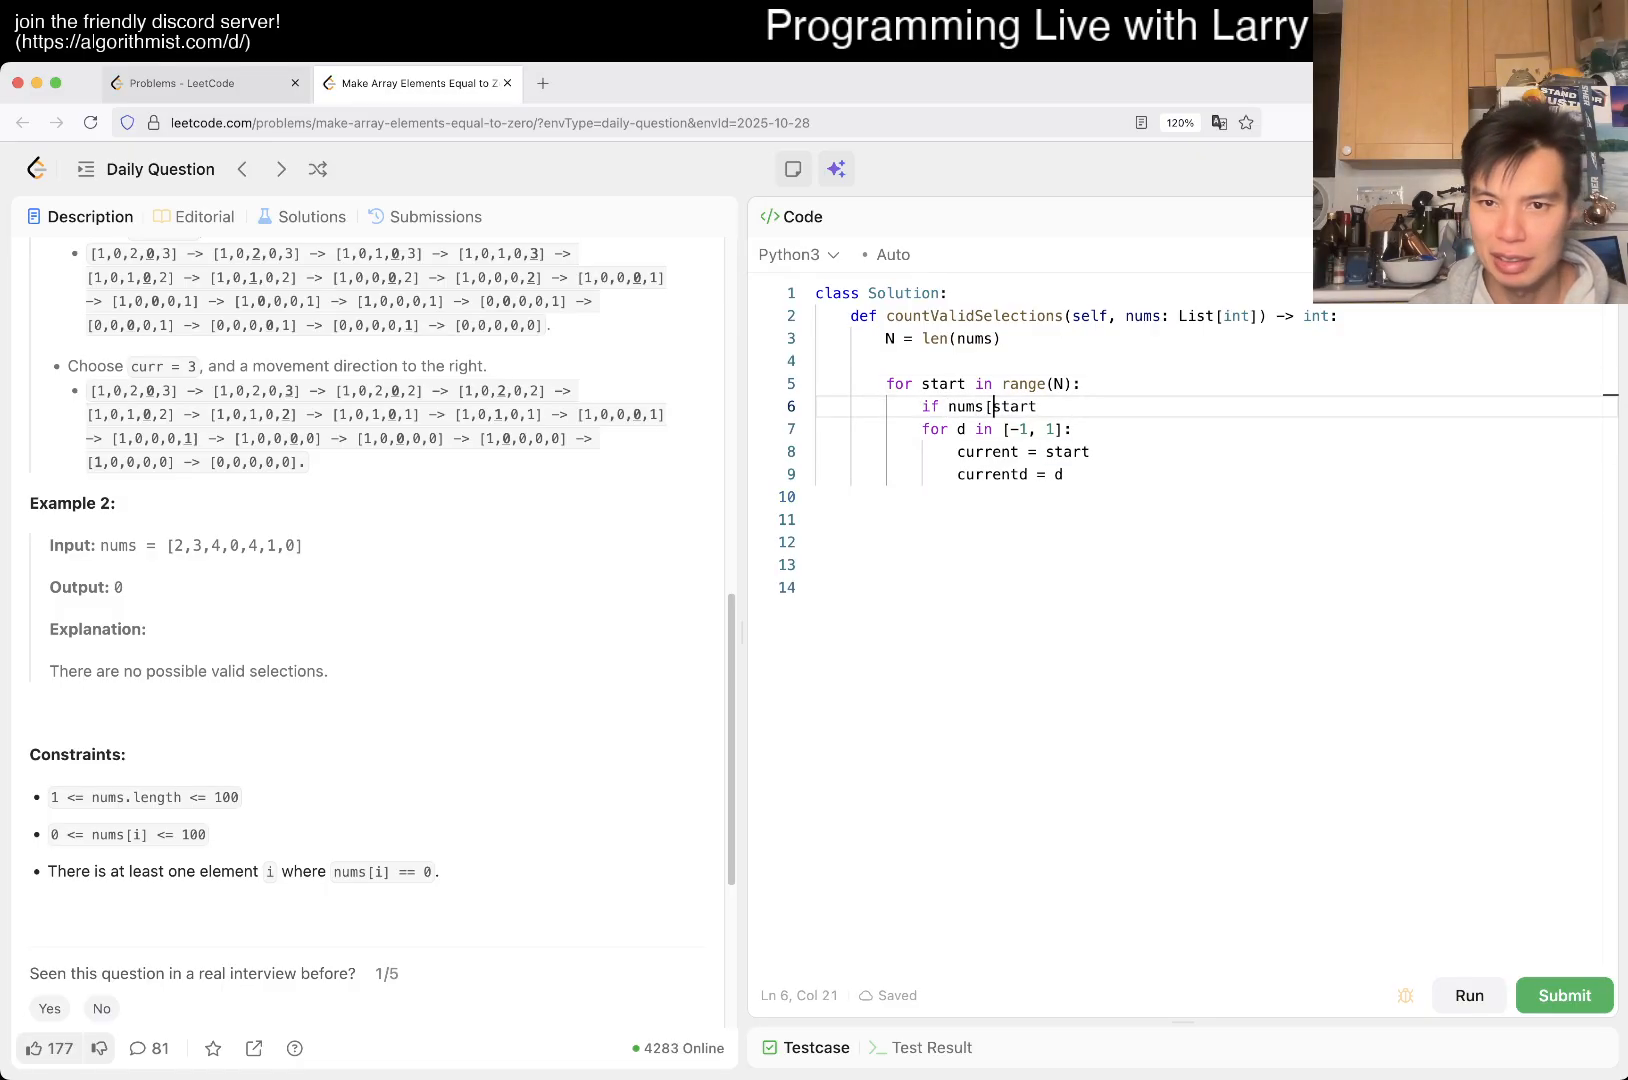
type("] == 0:")
type("if good(")
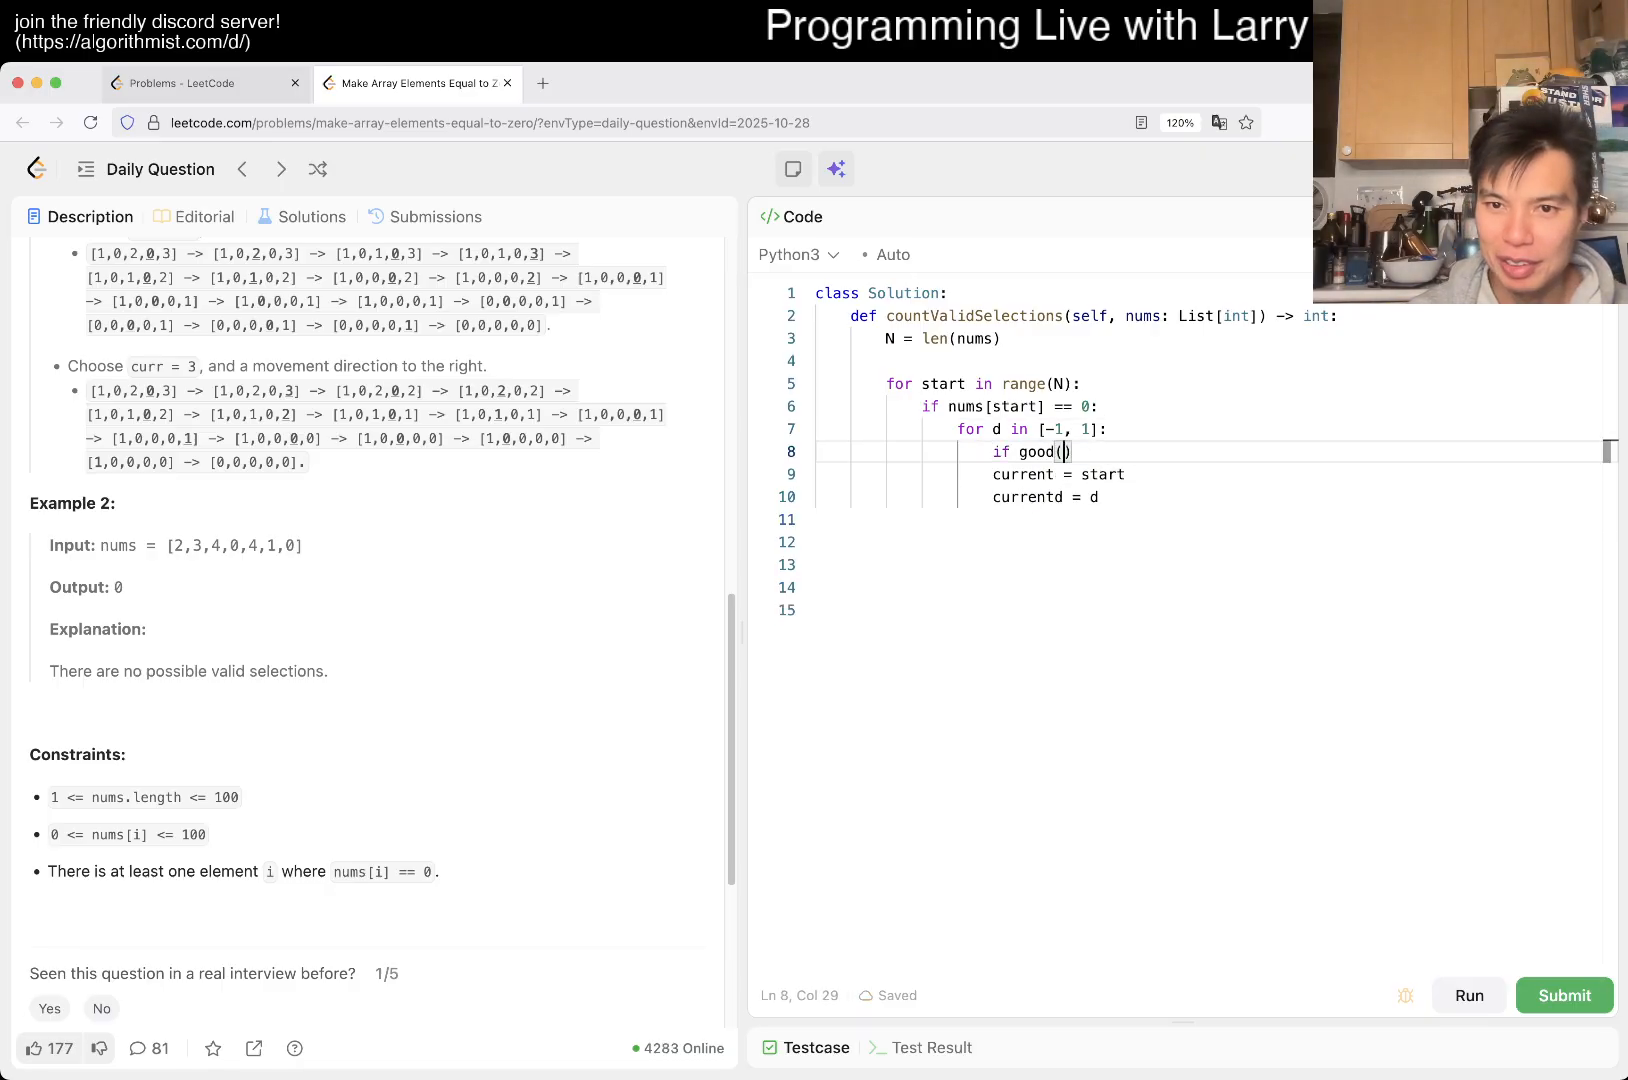
type("start, d);")
type("count +=")
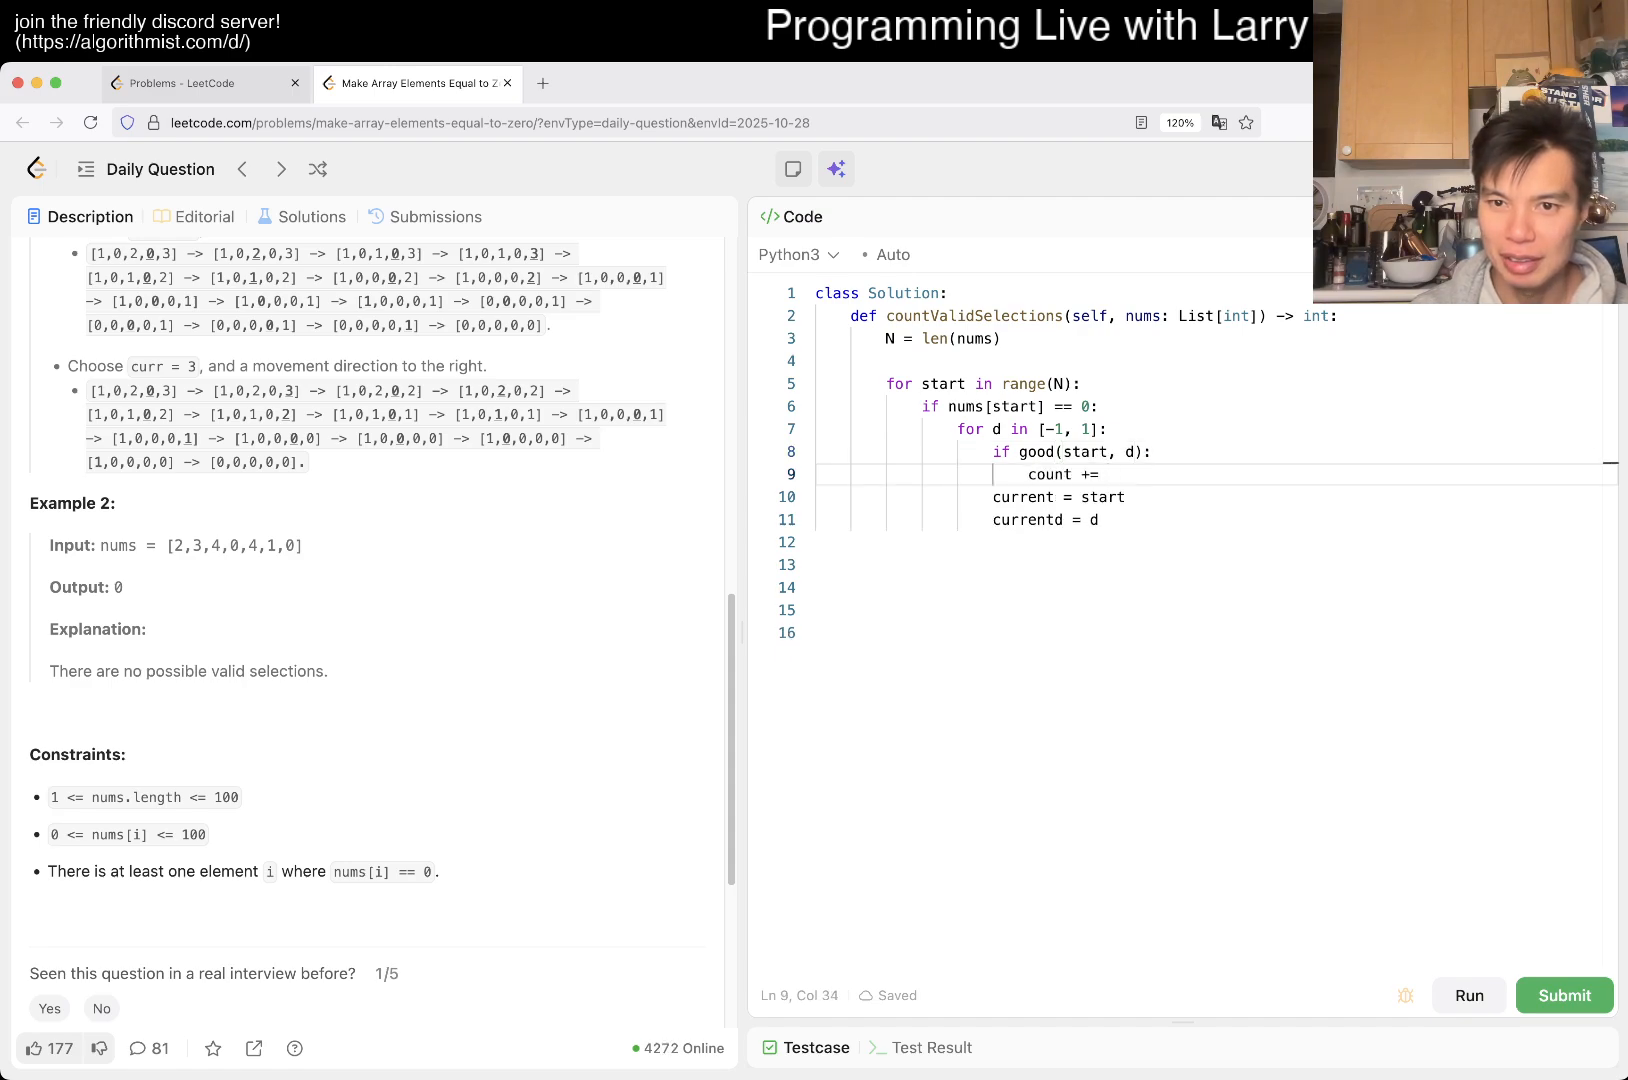
type("return")
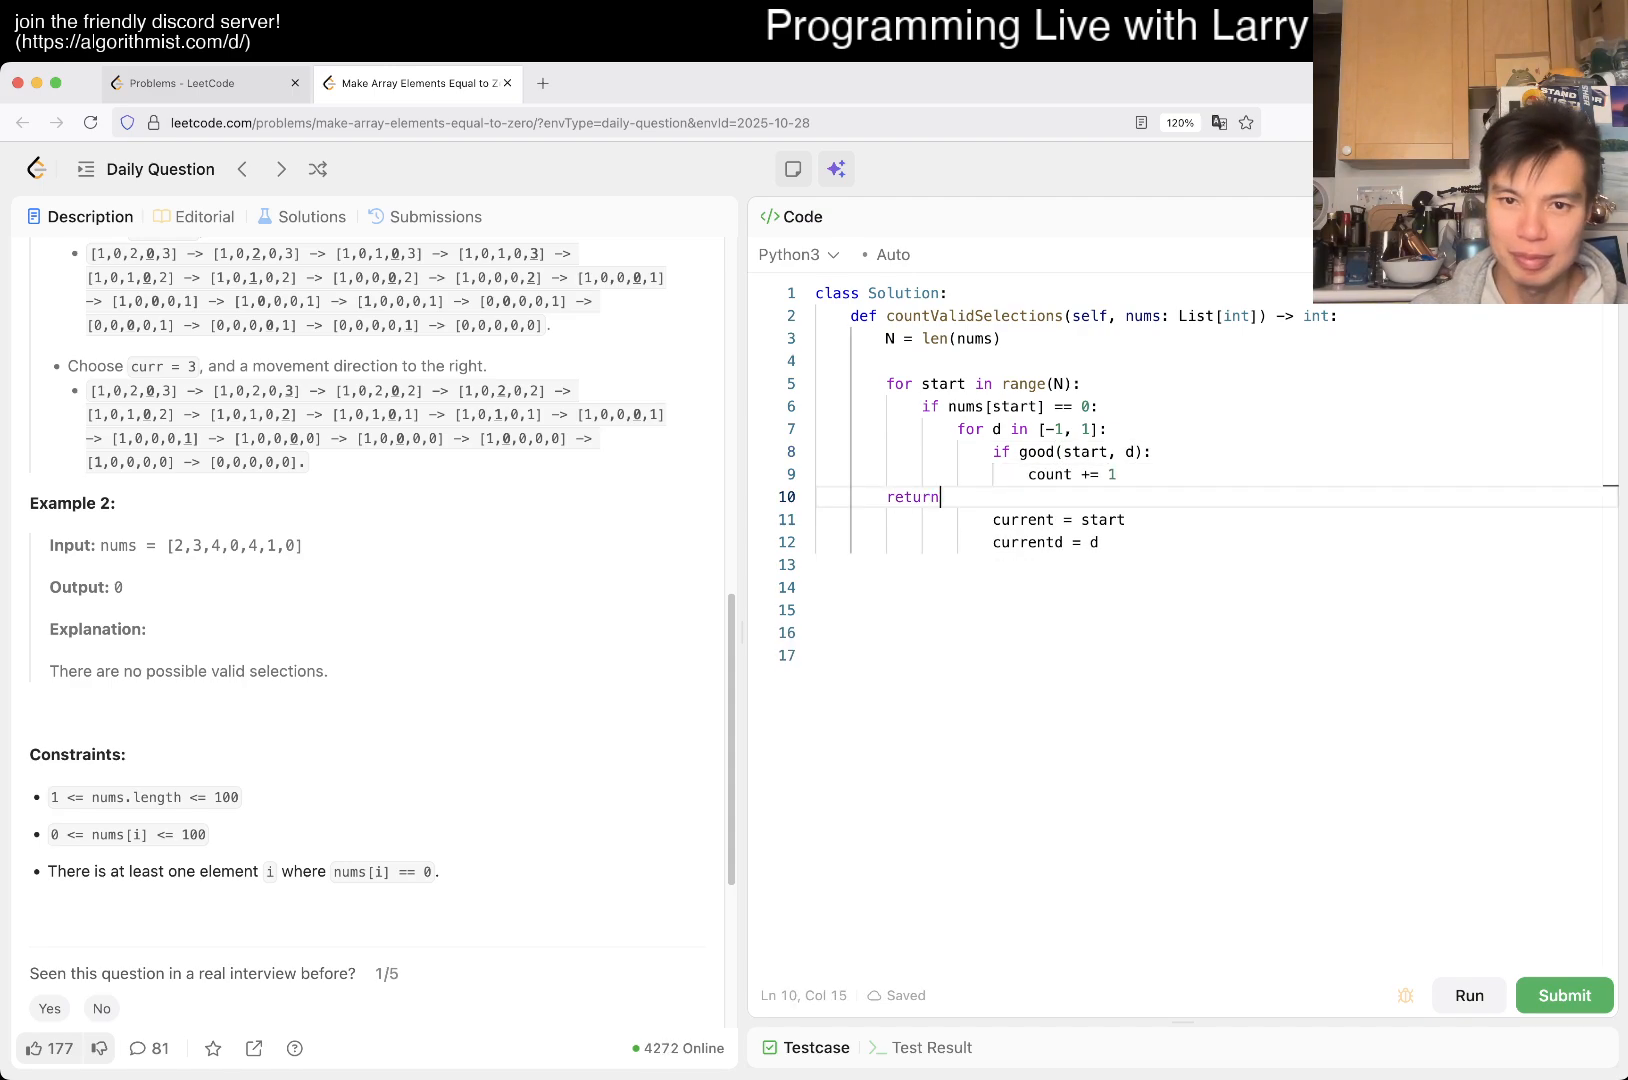
type("count")
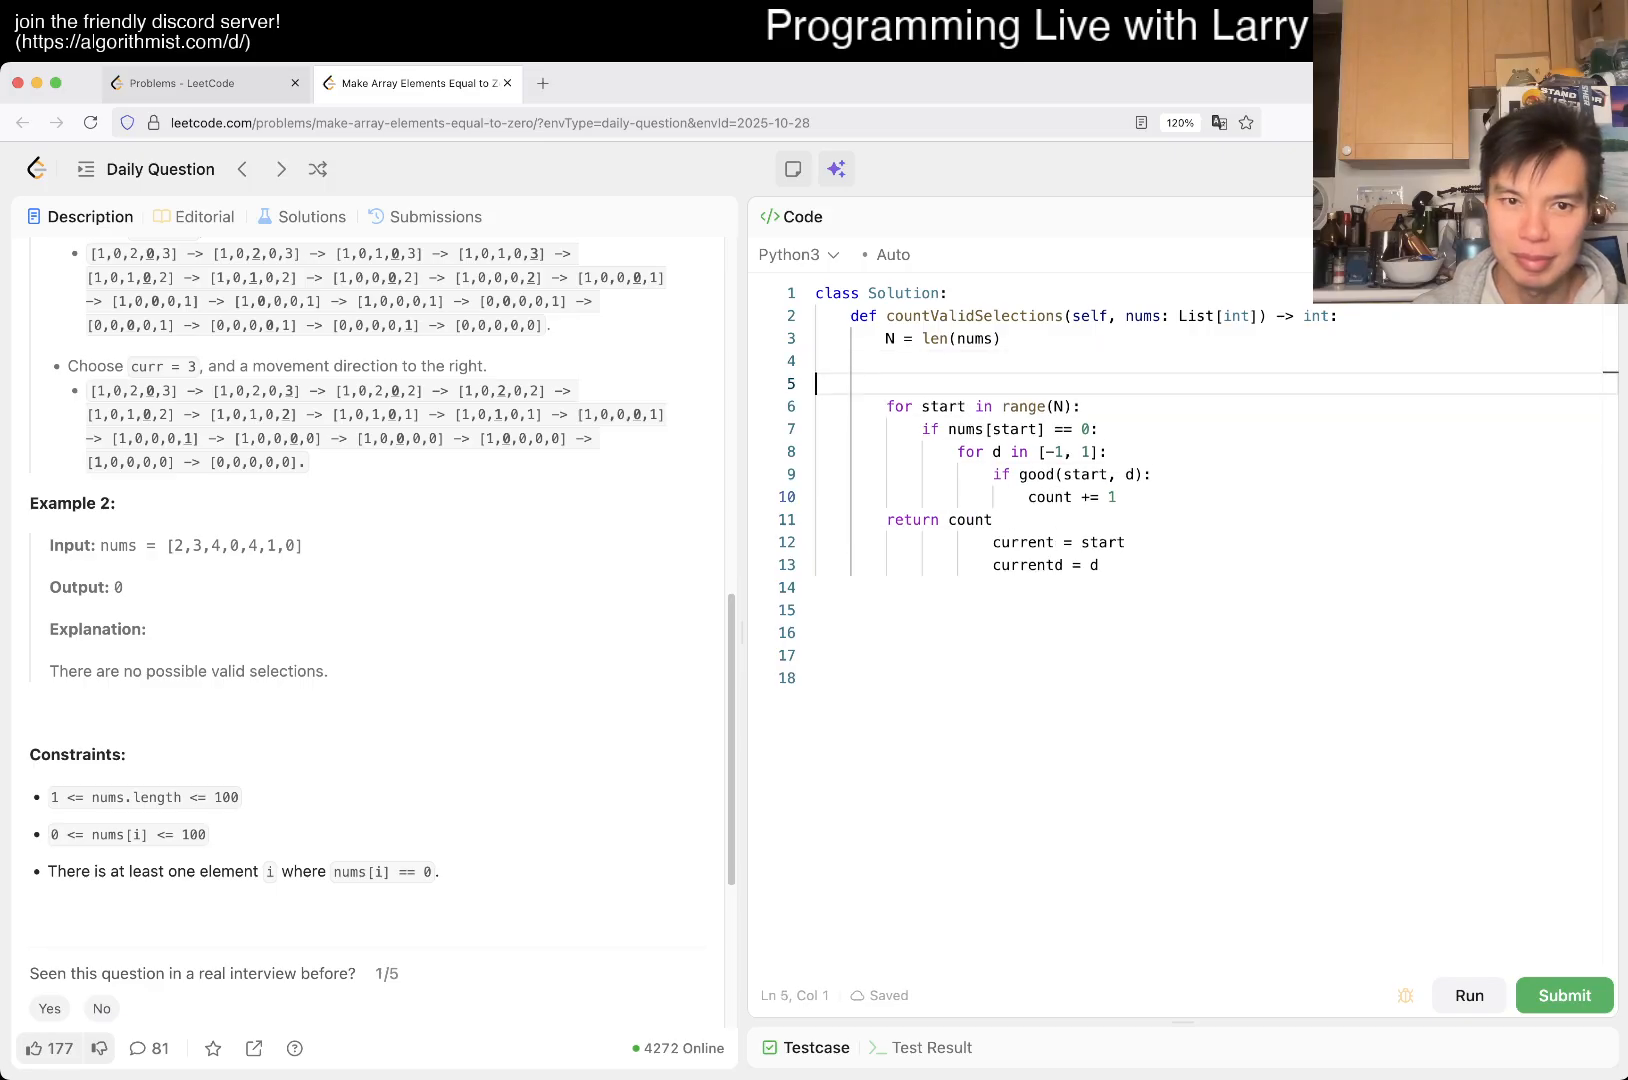
type("count = 0")
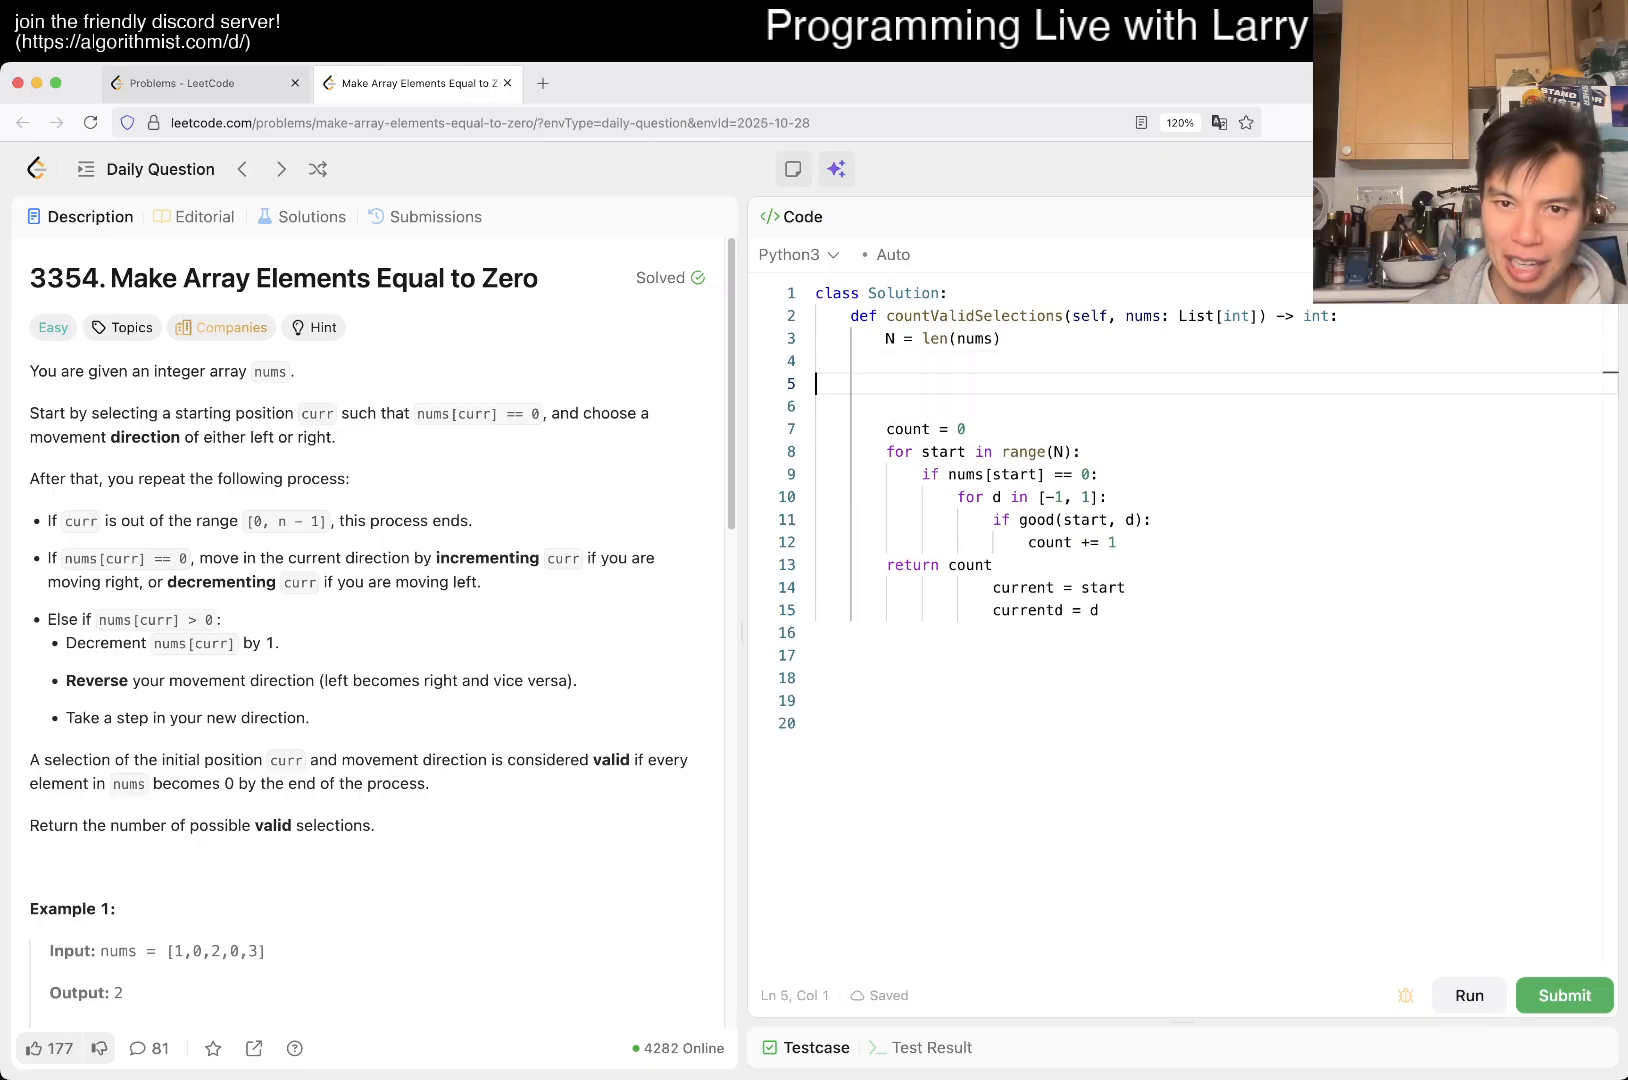
Step: Define good(start, d) with current and currentd, looping while current stays within 0..N-1
type("def good()")
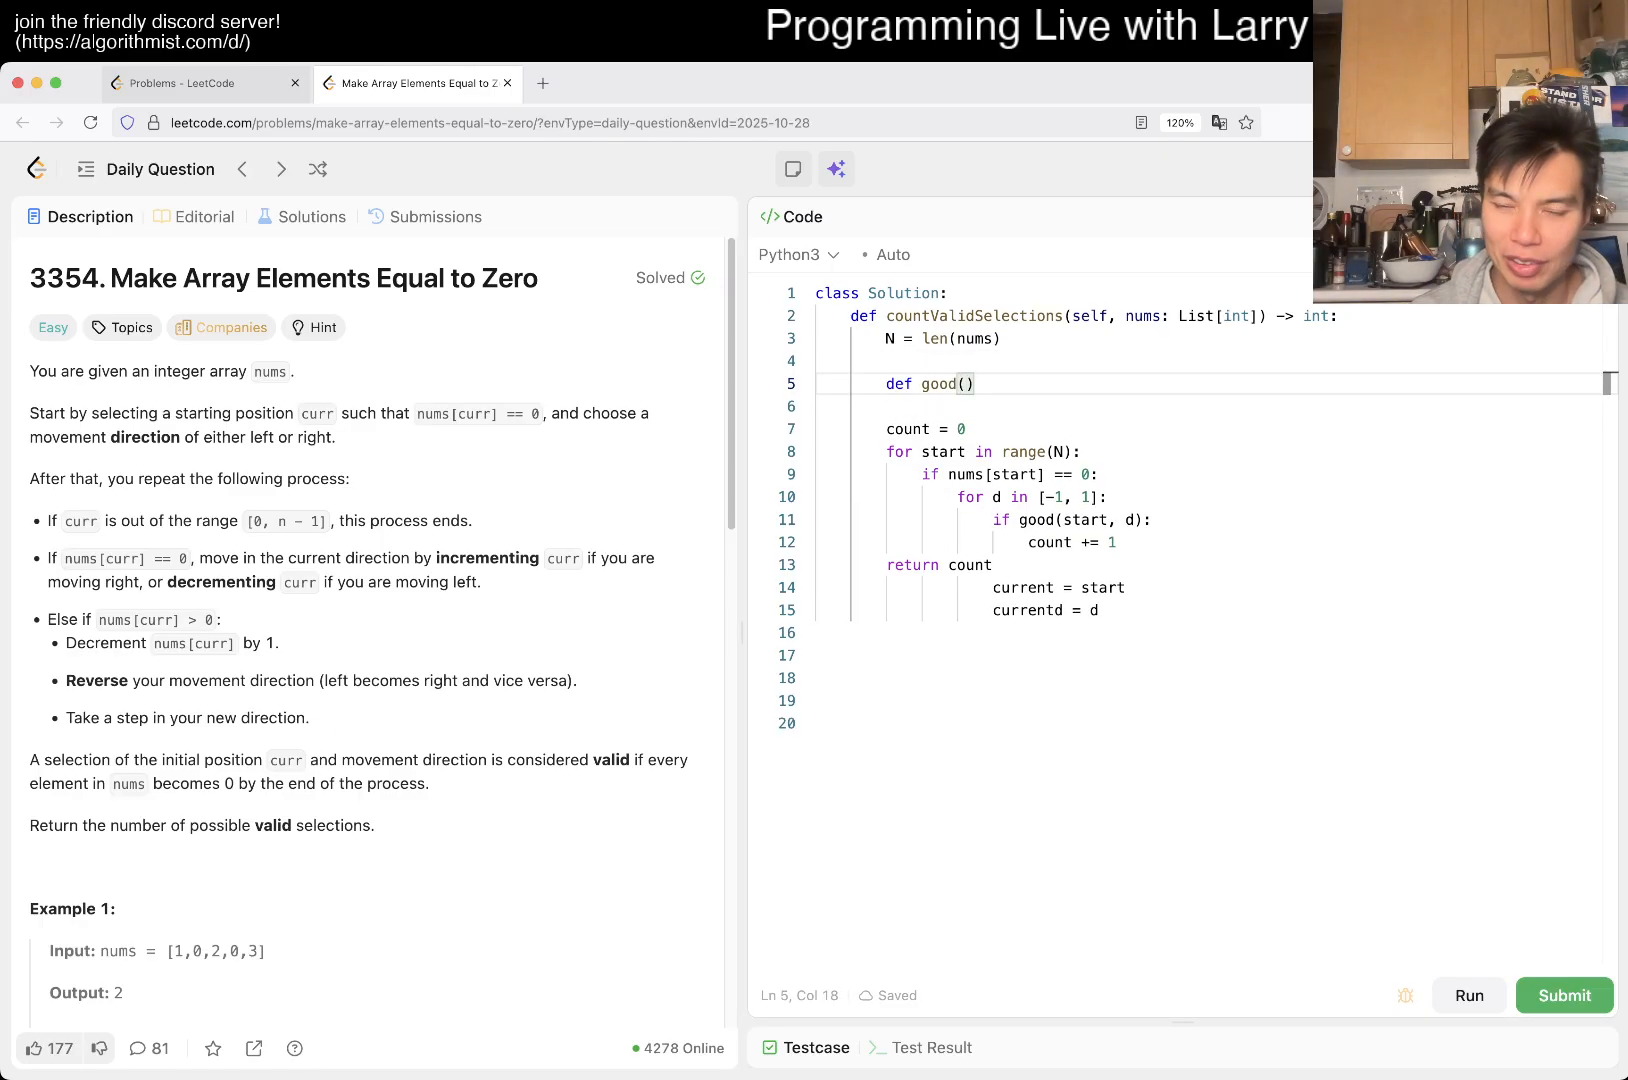
type("start, d")
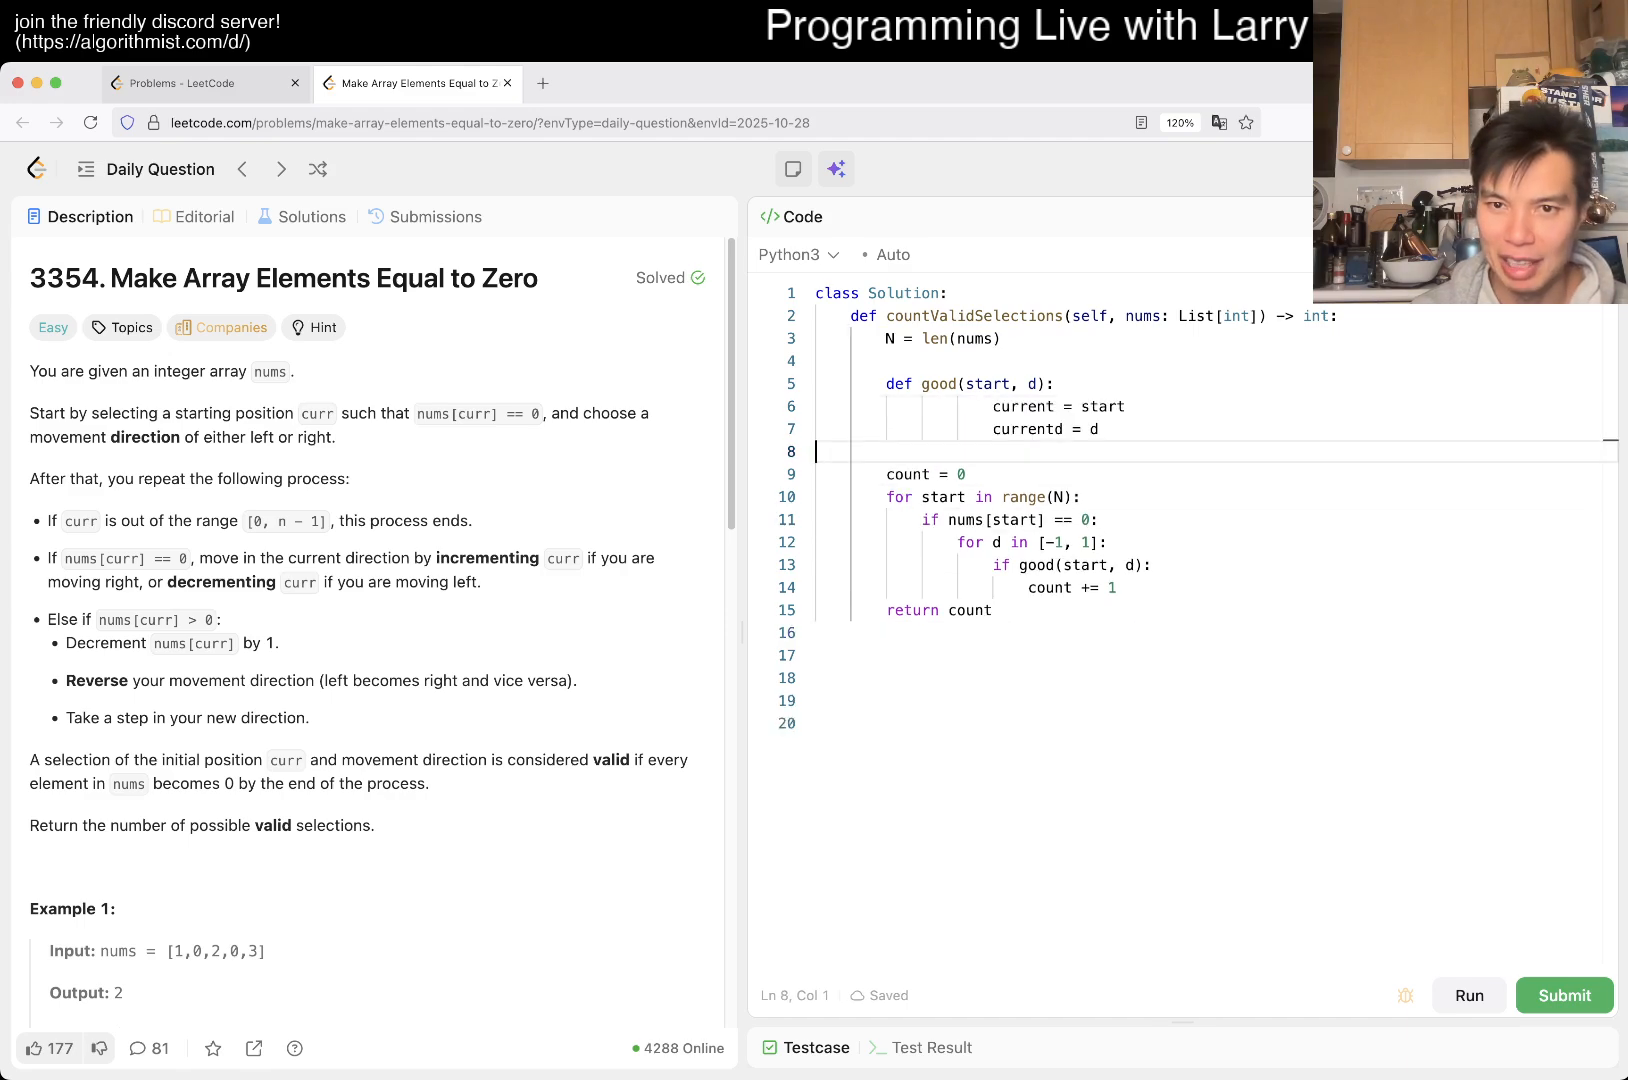
left_click_drag(888, 406, 1028, 429)
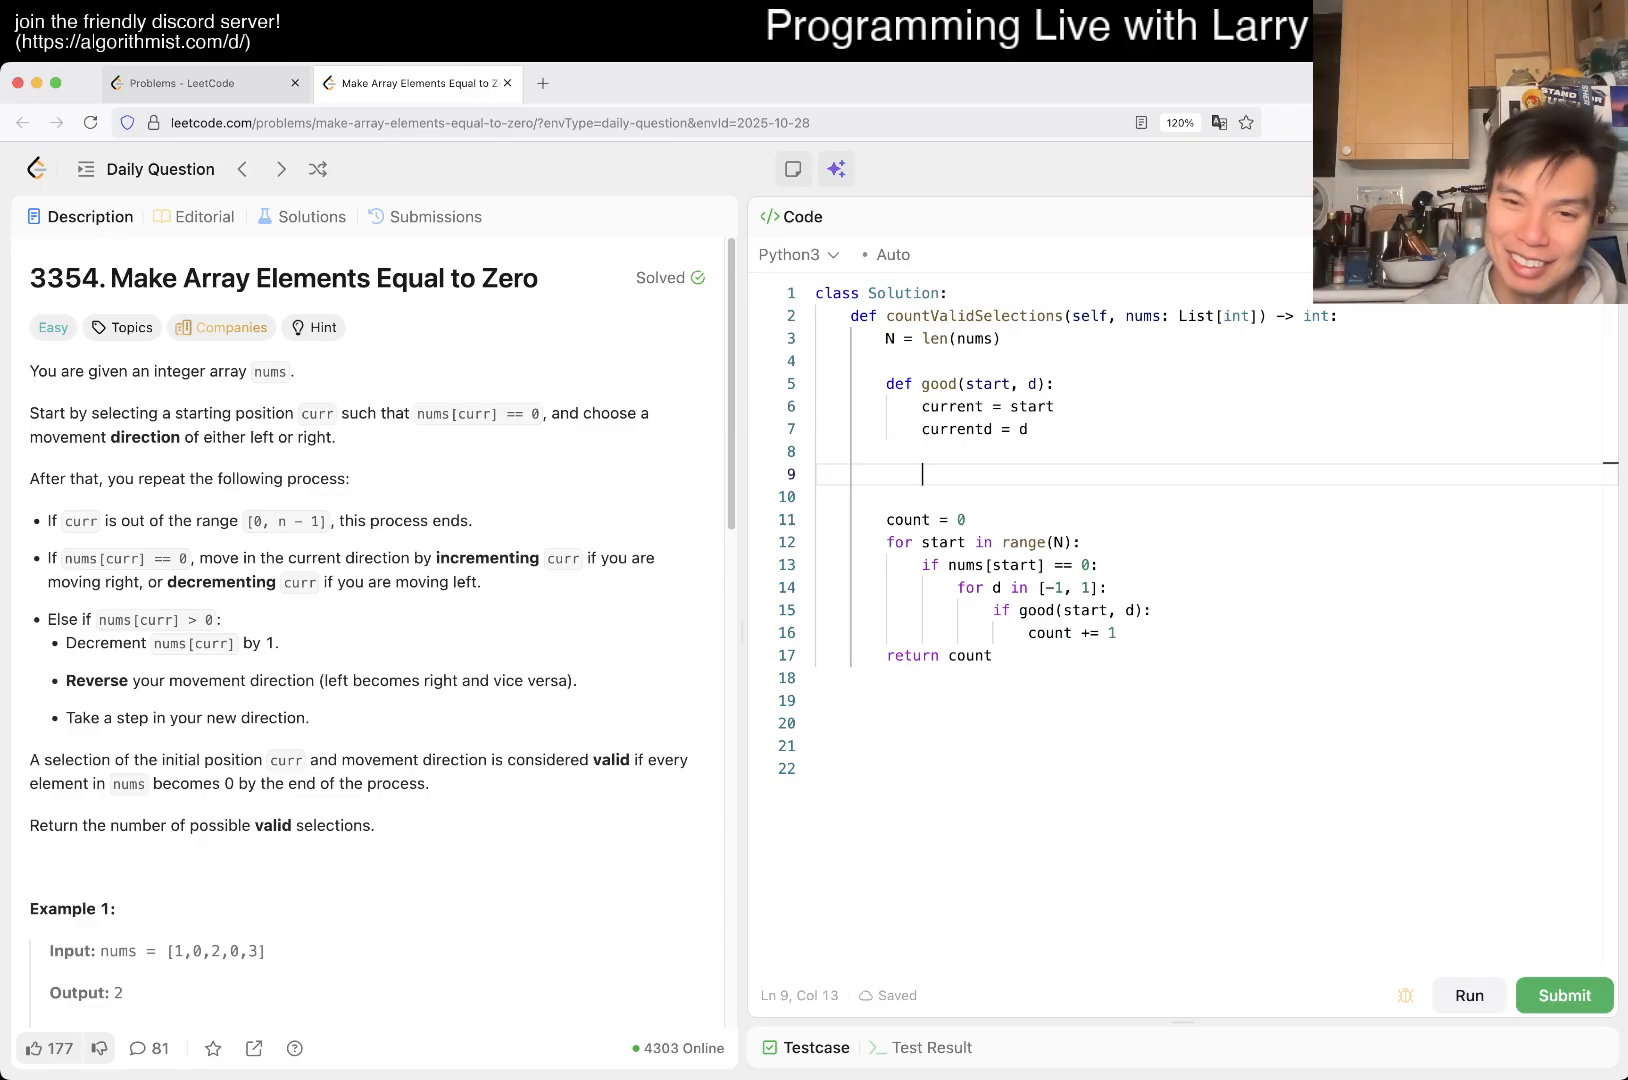
type("while True:")
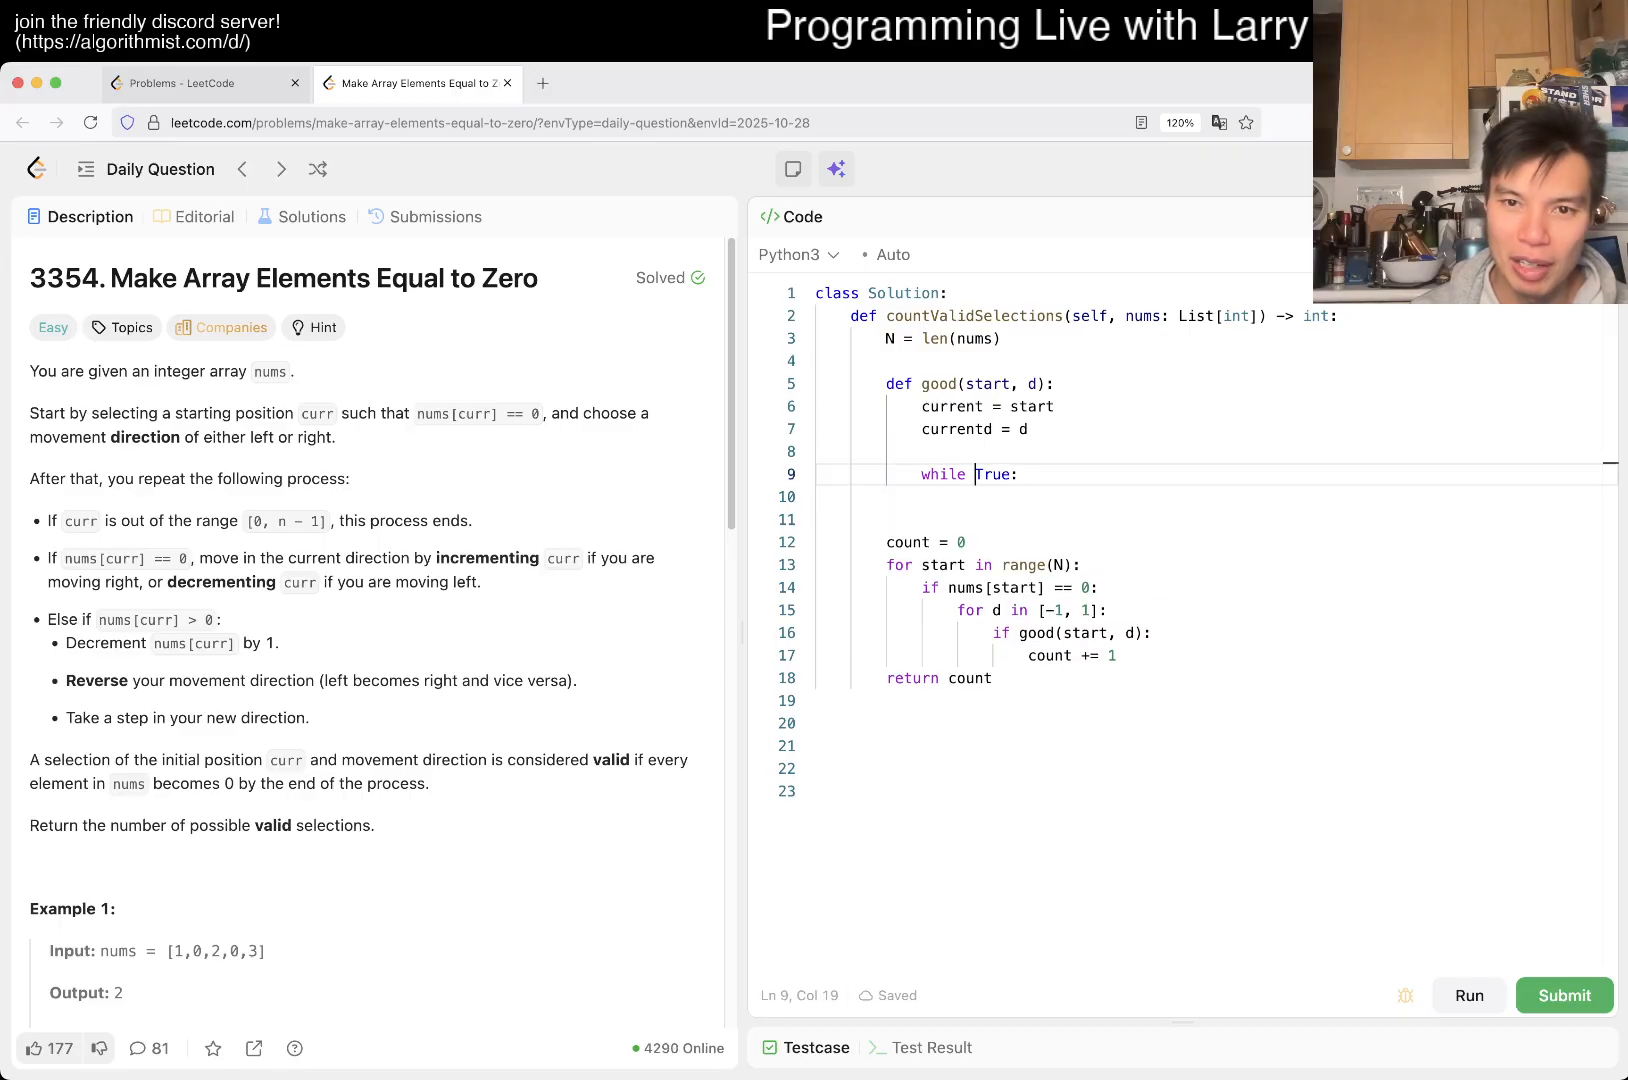
type("current")
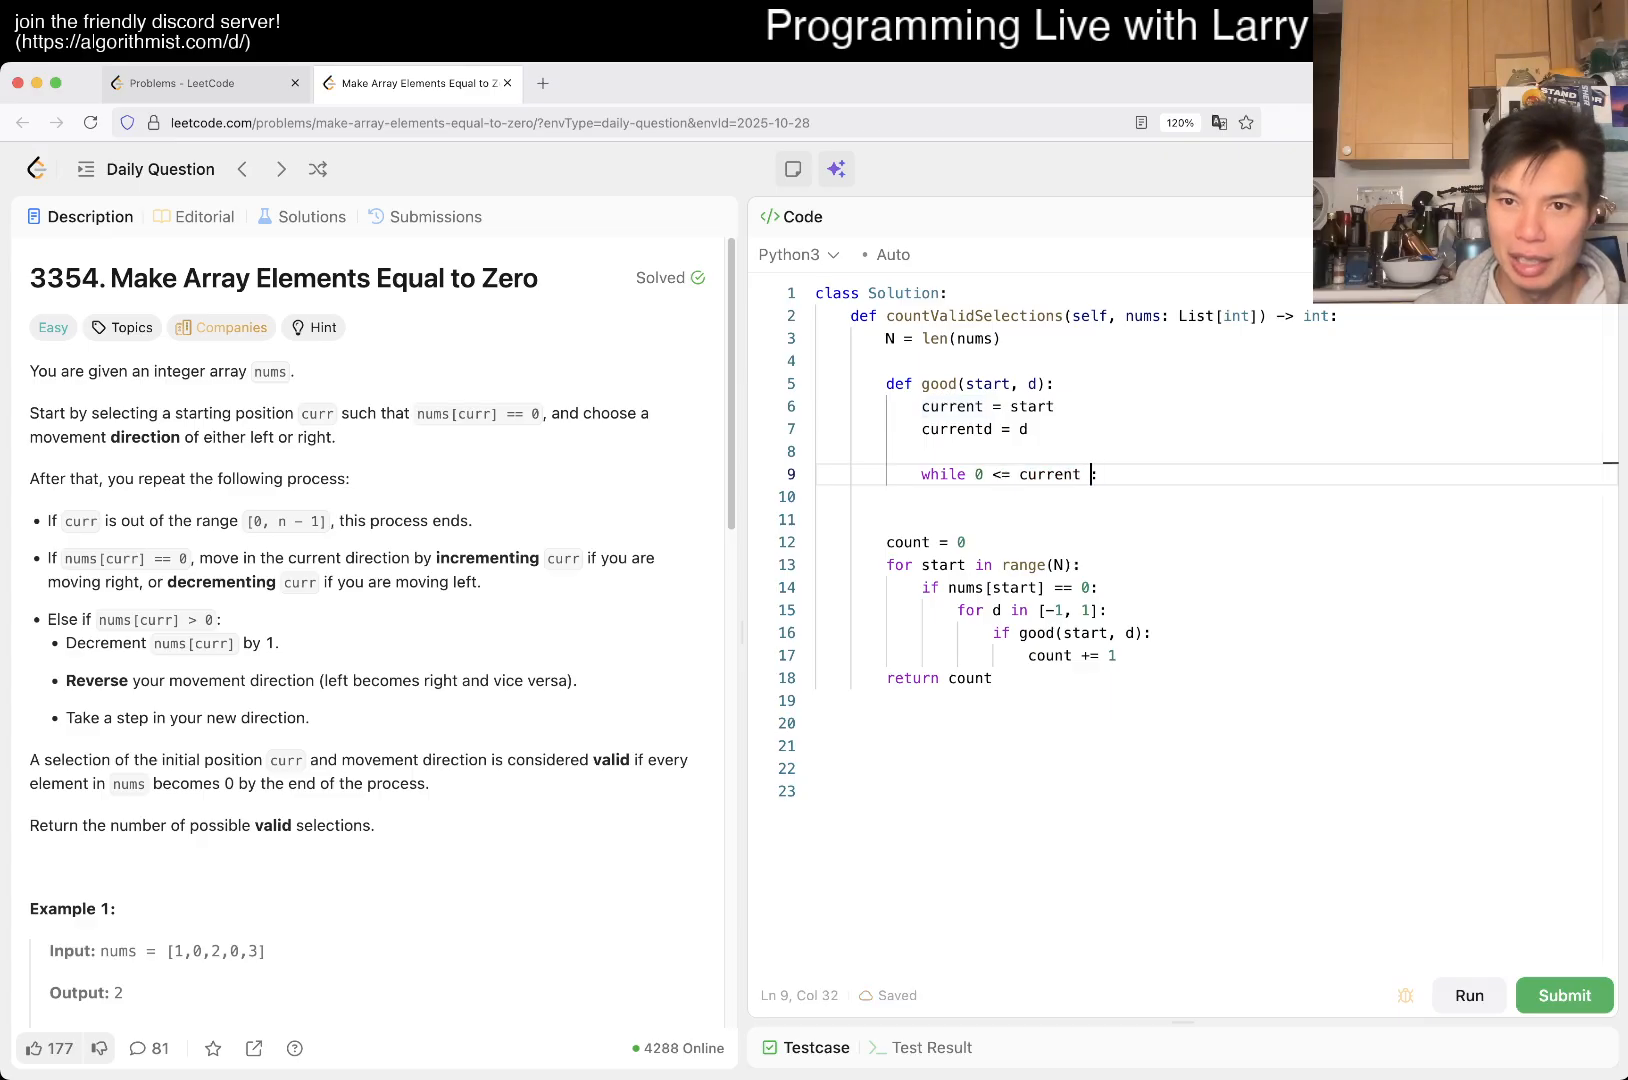
type("<=")
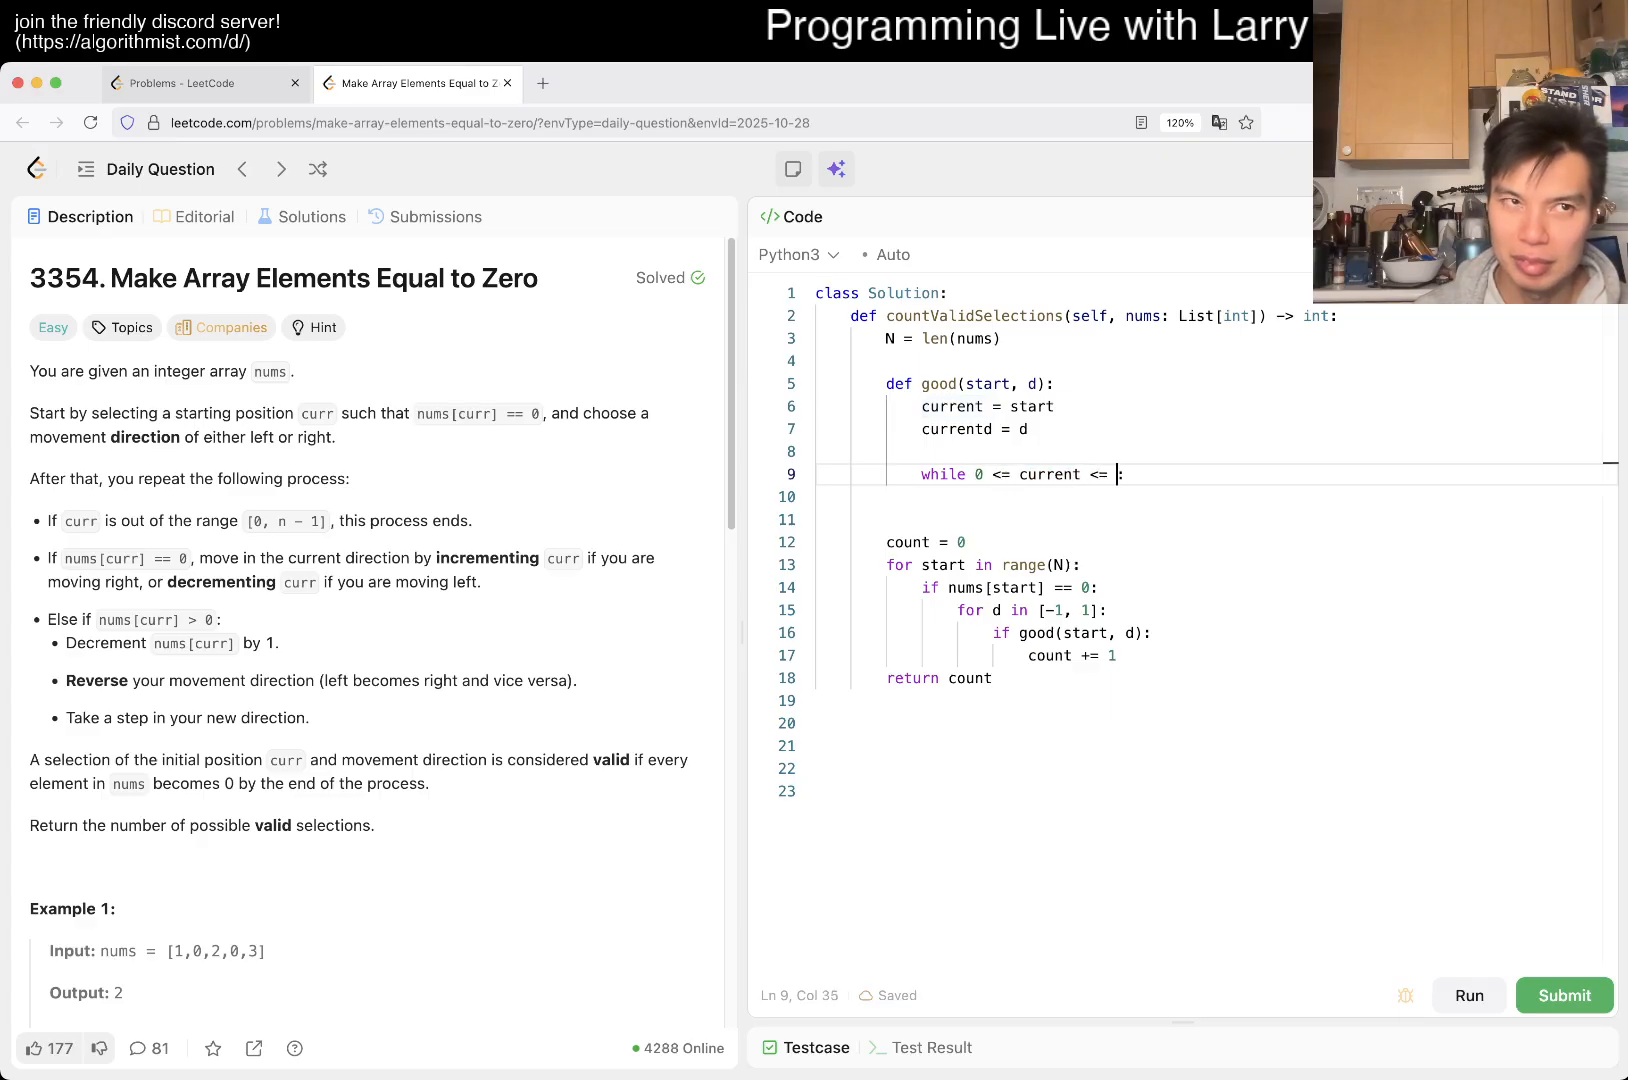
type("N")
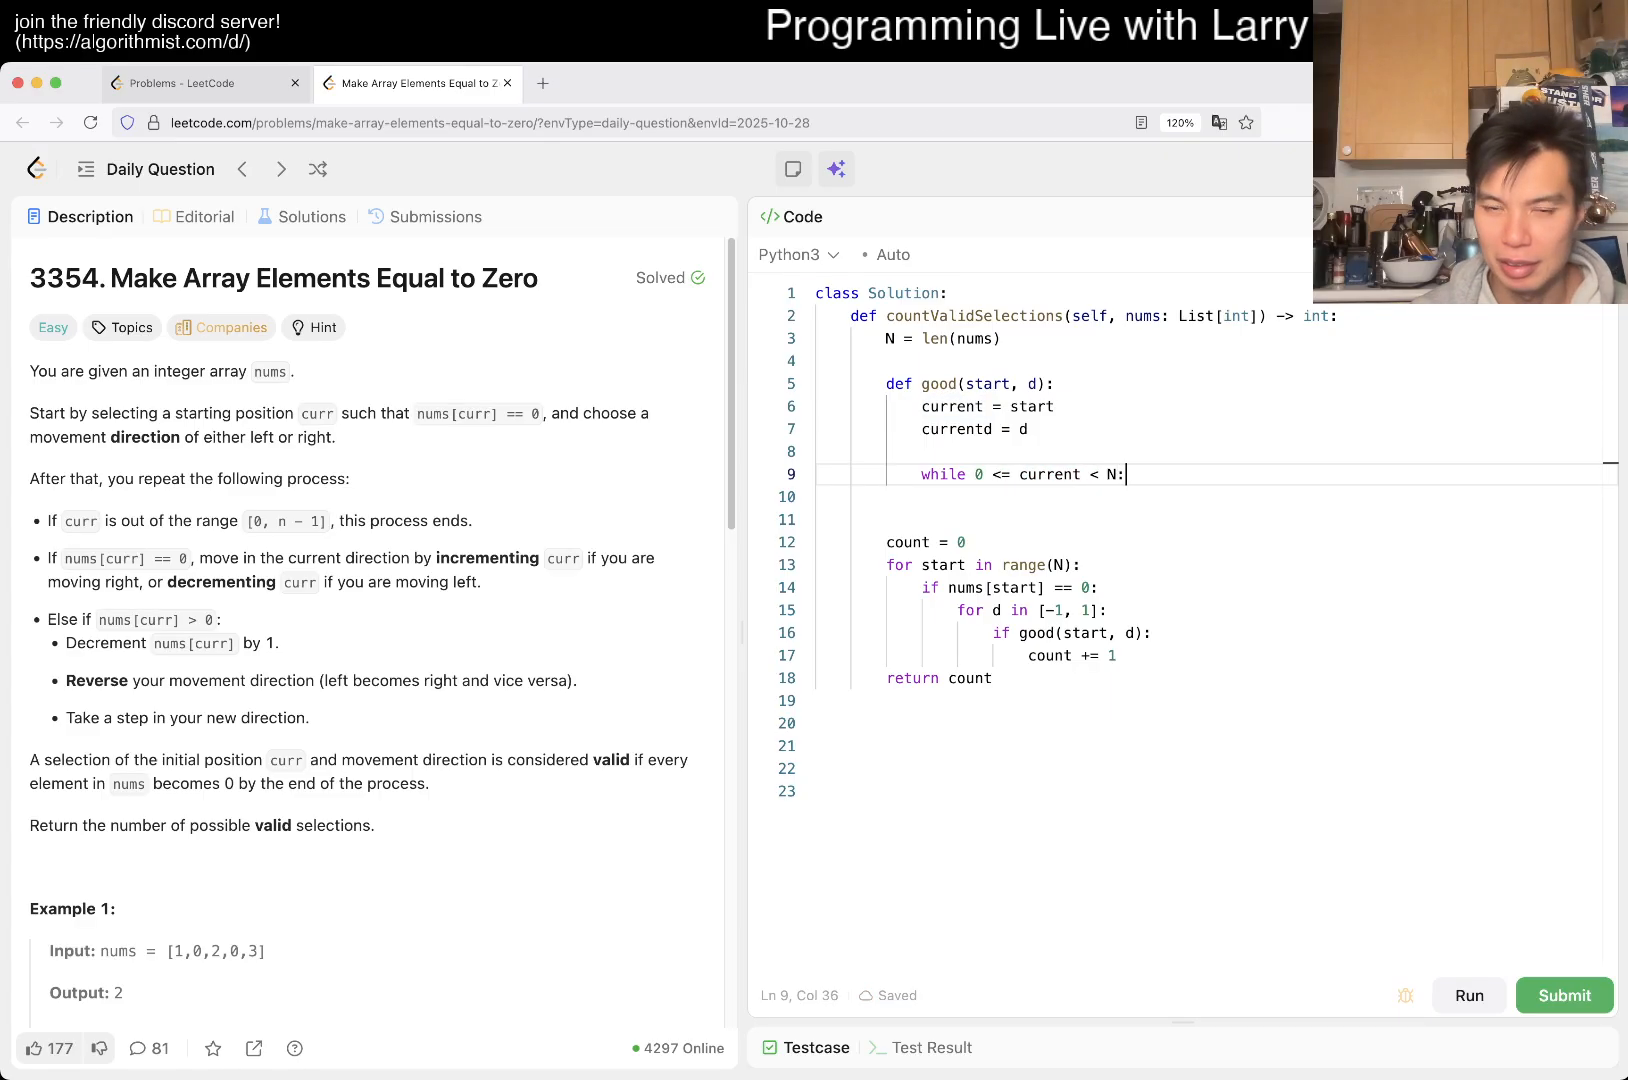
type("current")
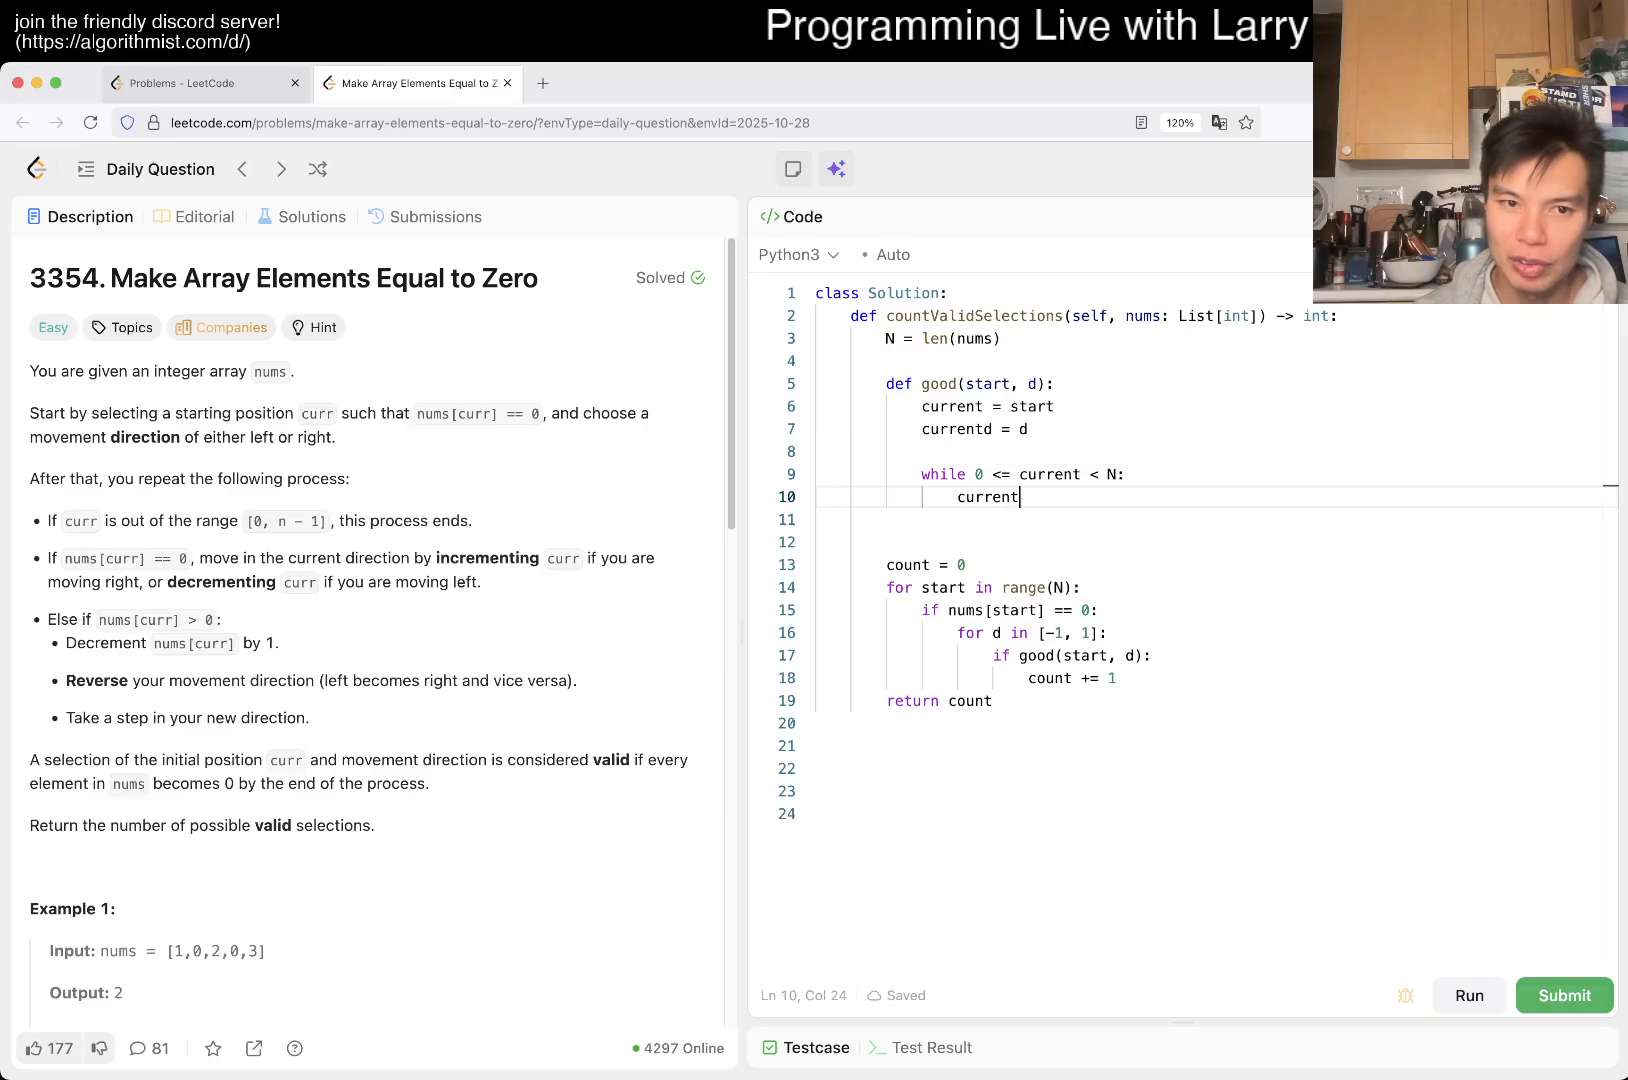
key("Backspace")
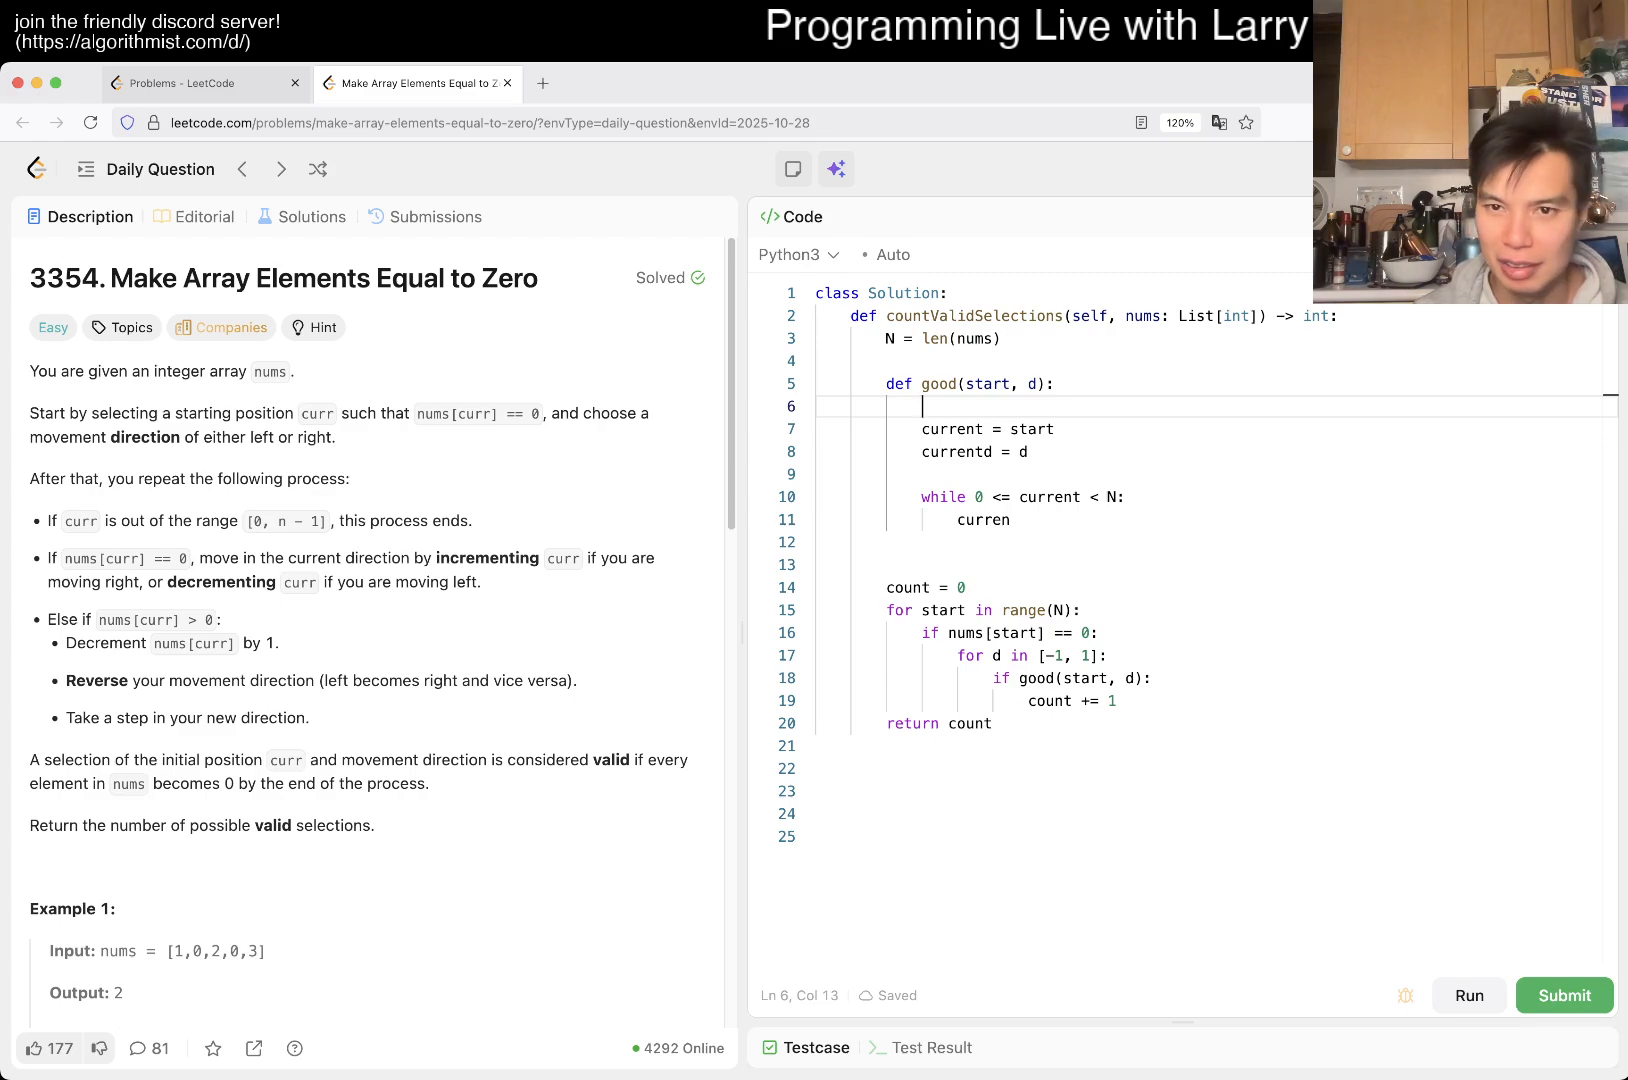
Step: Copy nums into L and, when L[current] == 0, keep going by stepping current += currentd and continue
type("L = n")
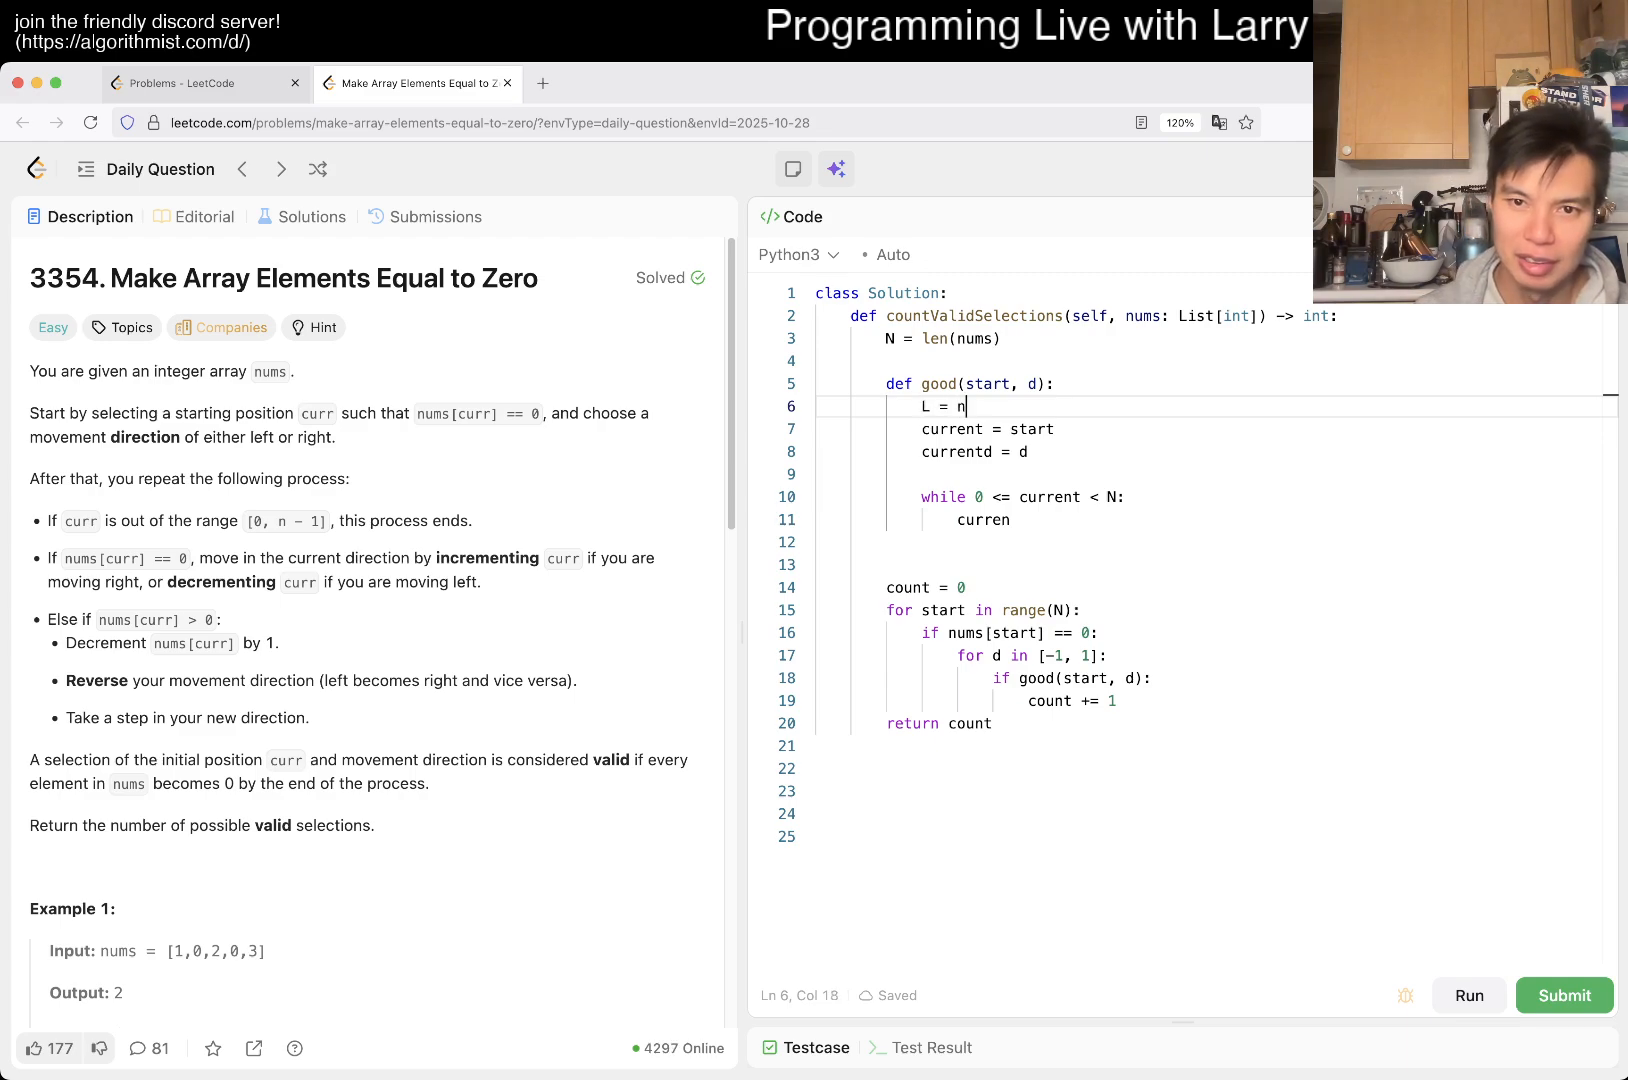
type("ums[:]")
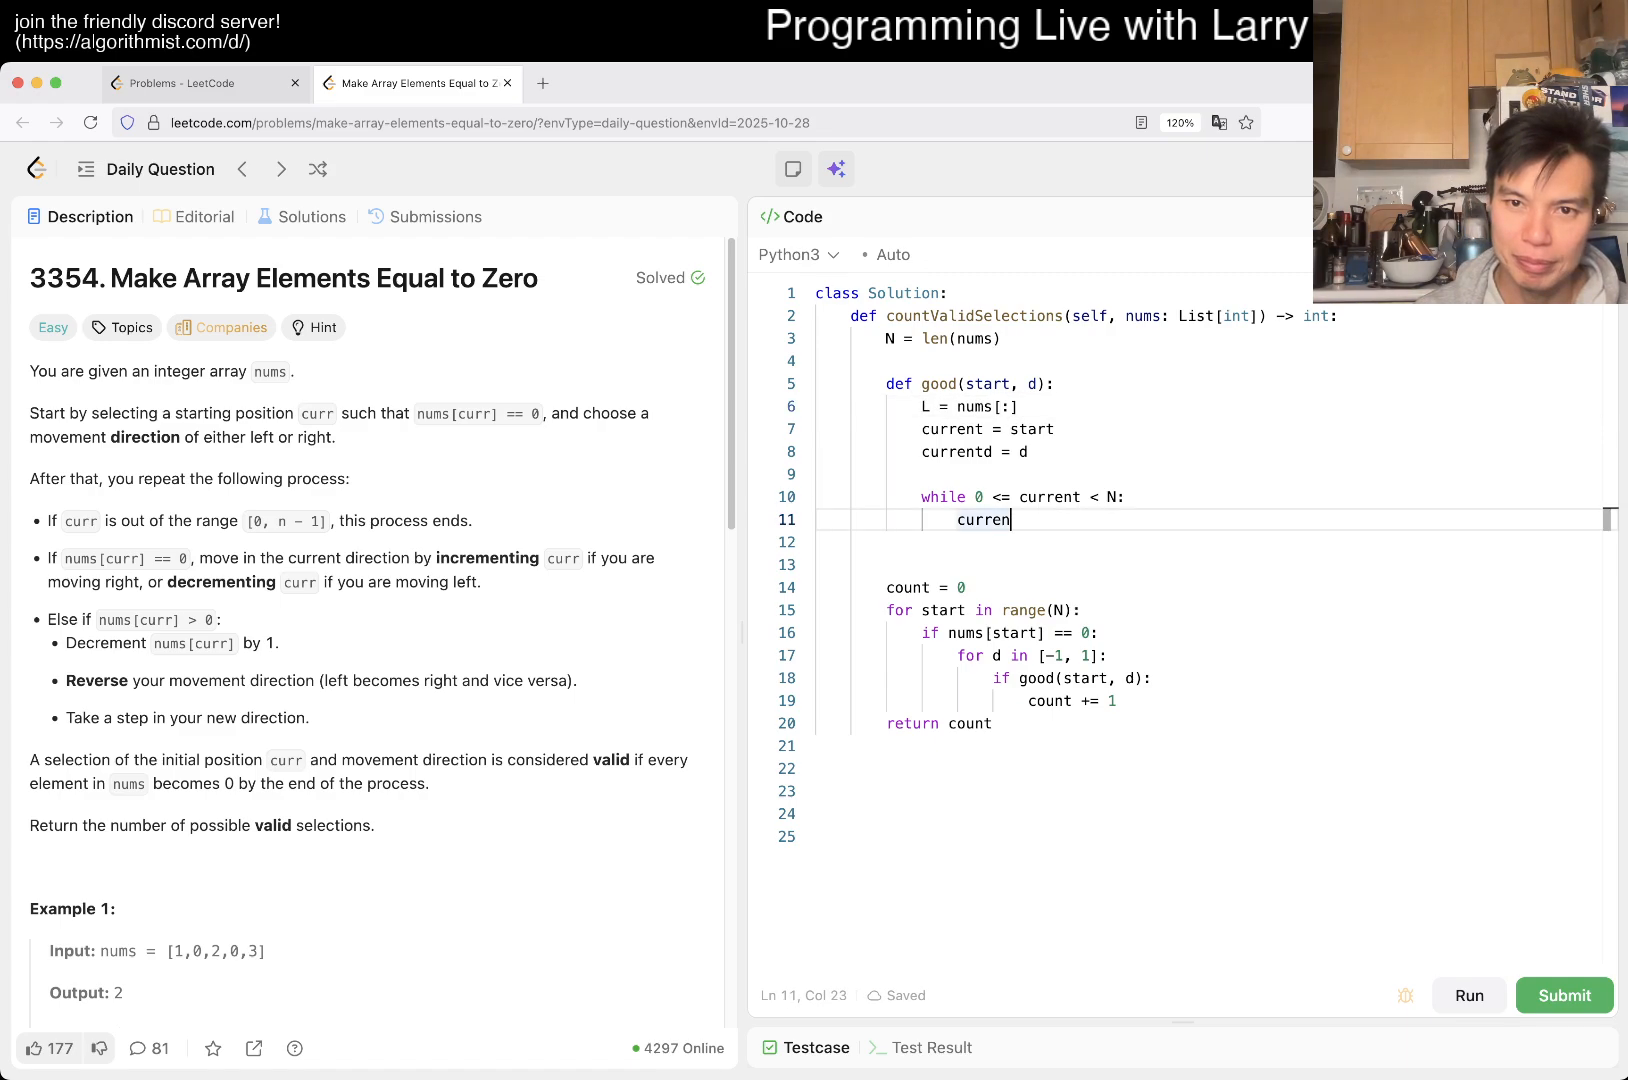
key("backspace")
type("if num")
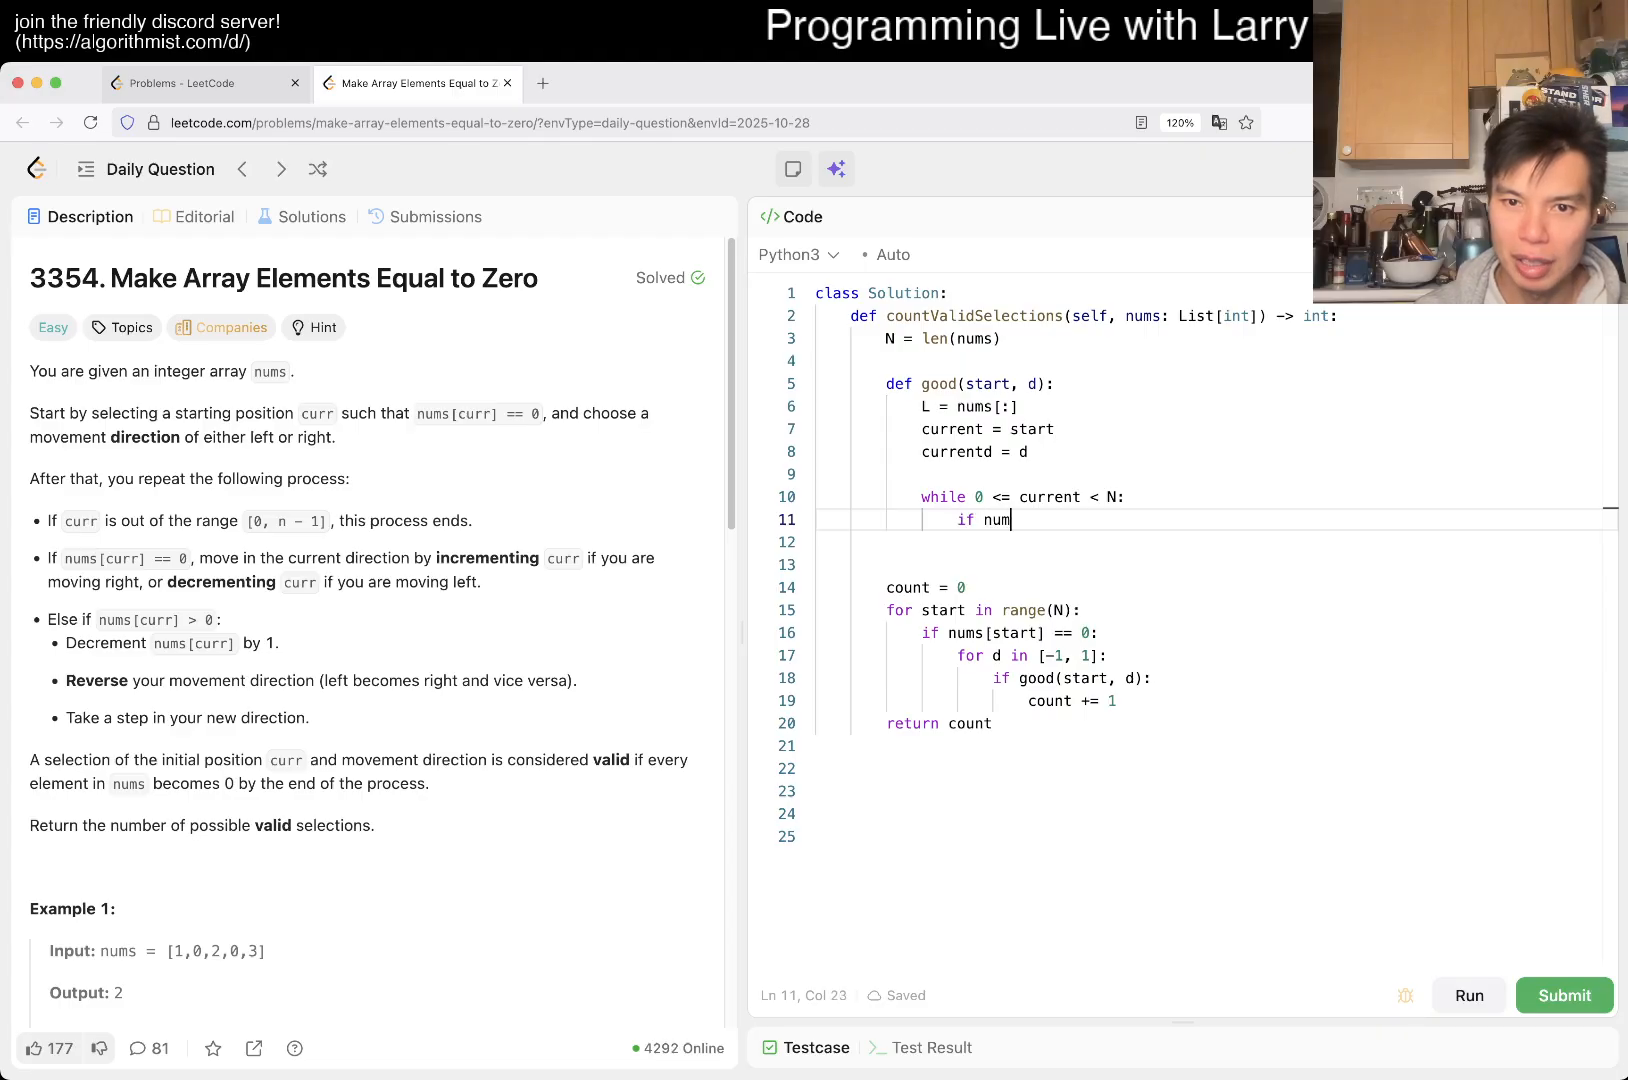
type("L")
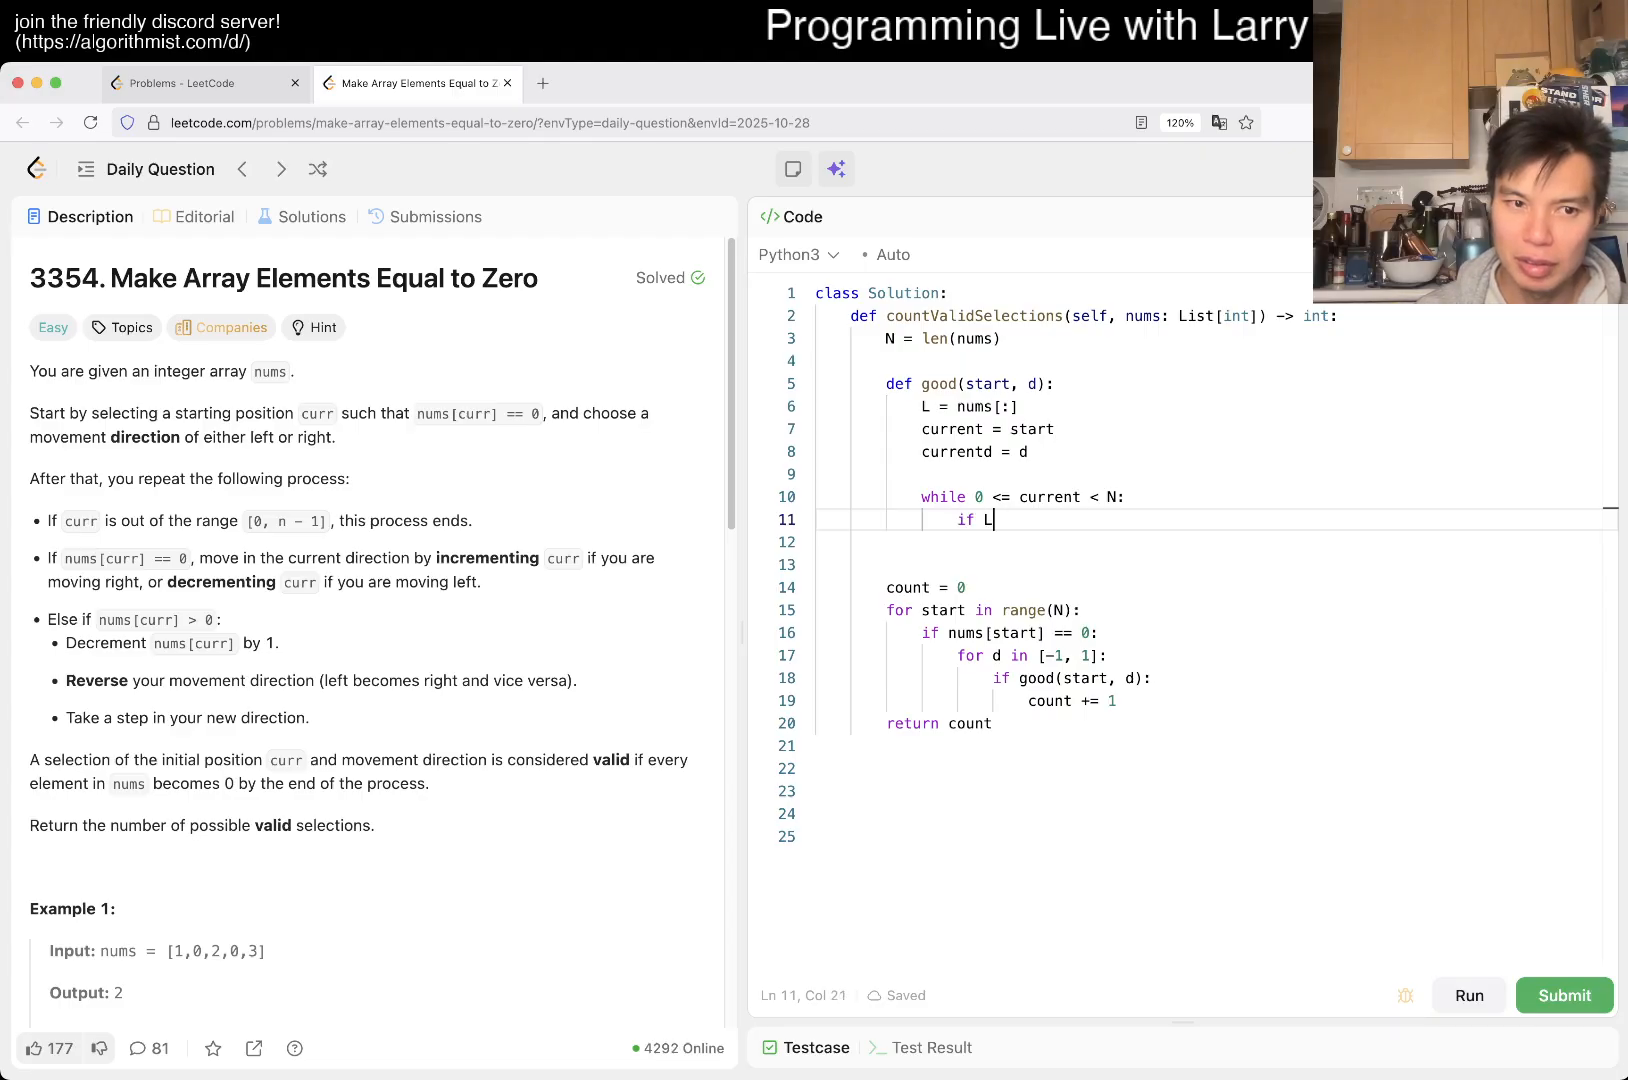
type("[current] ==")
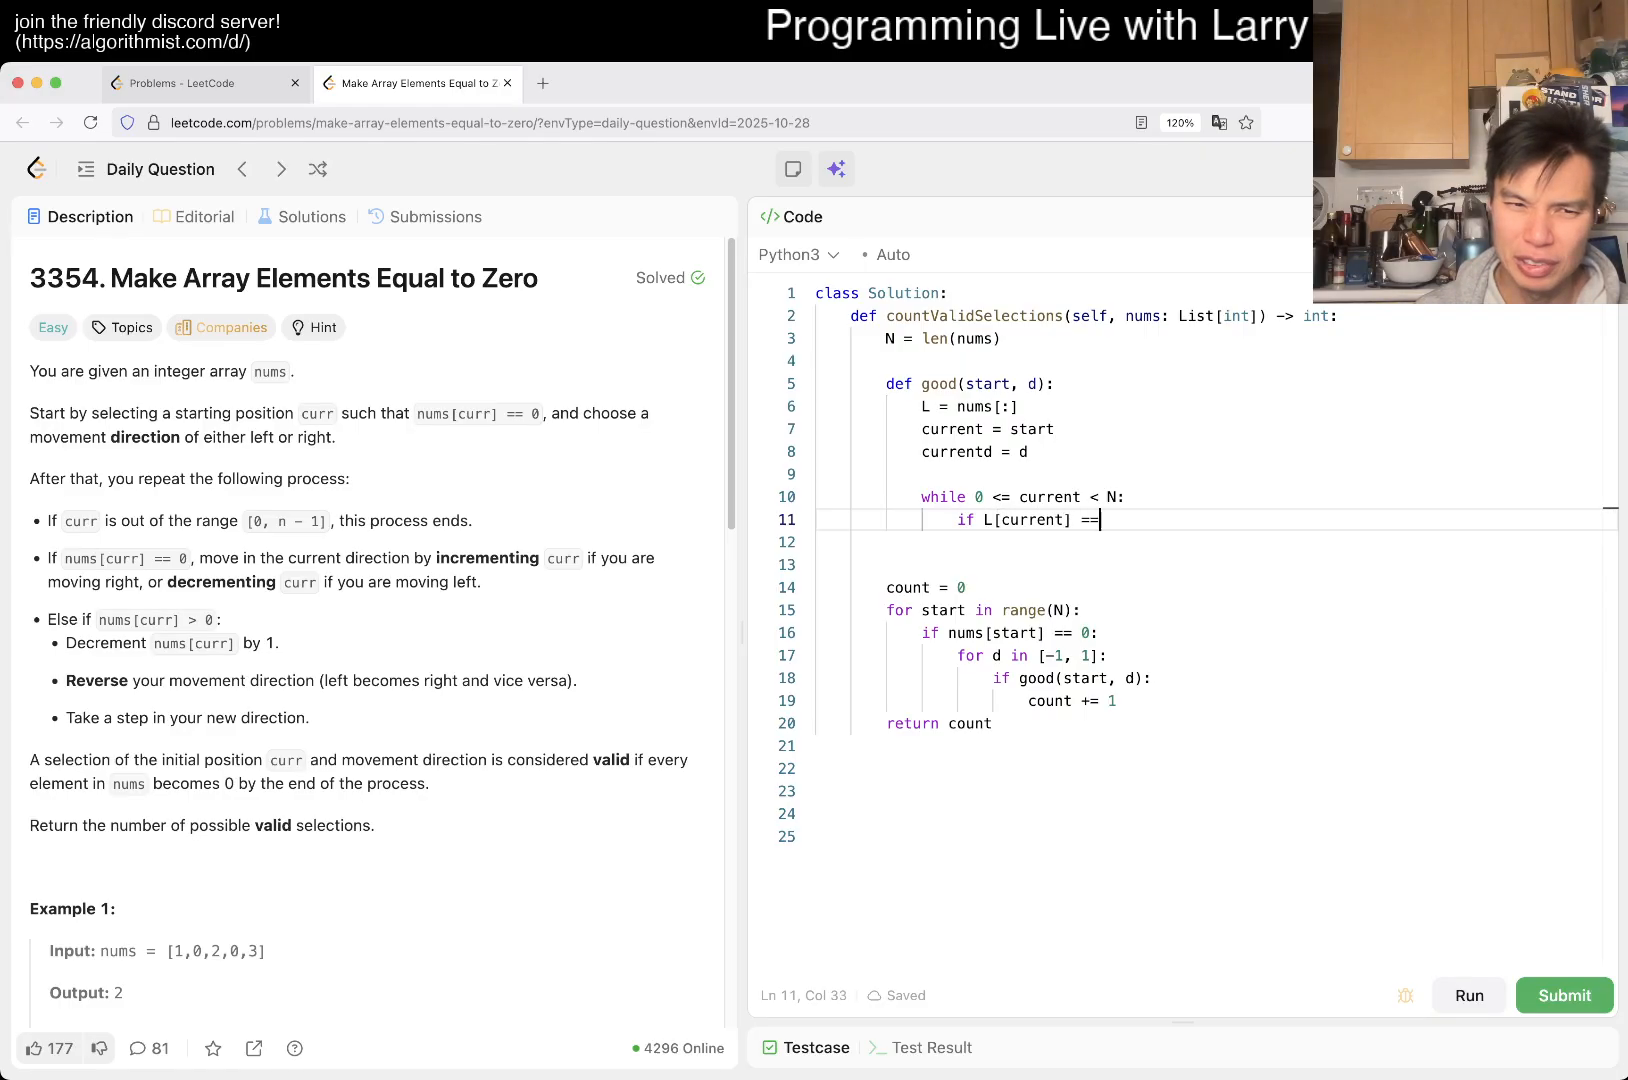
type("0:")
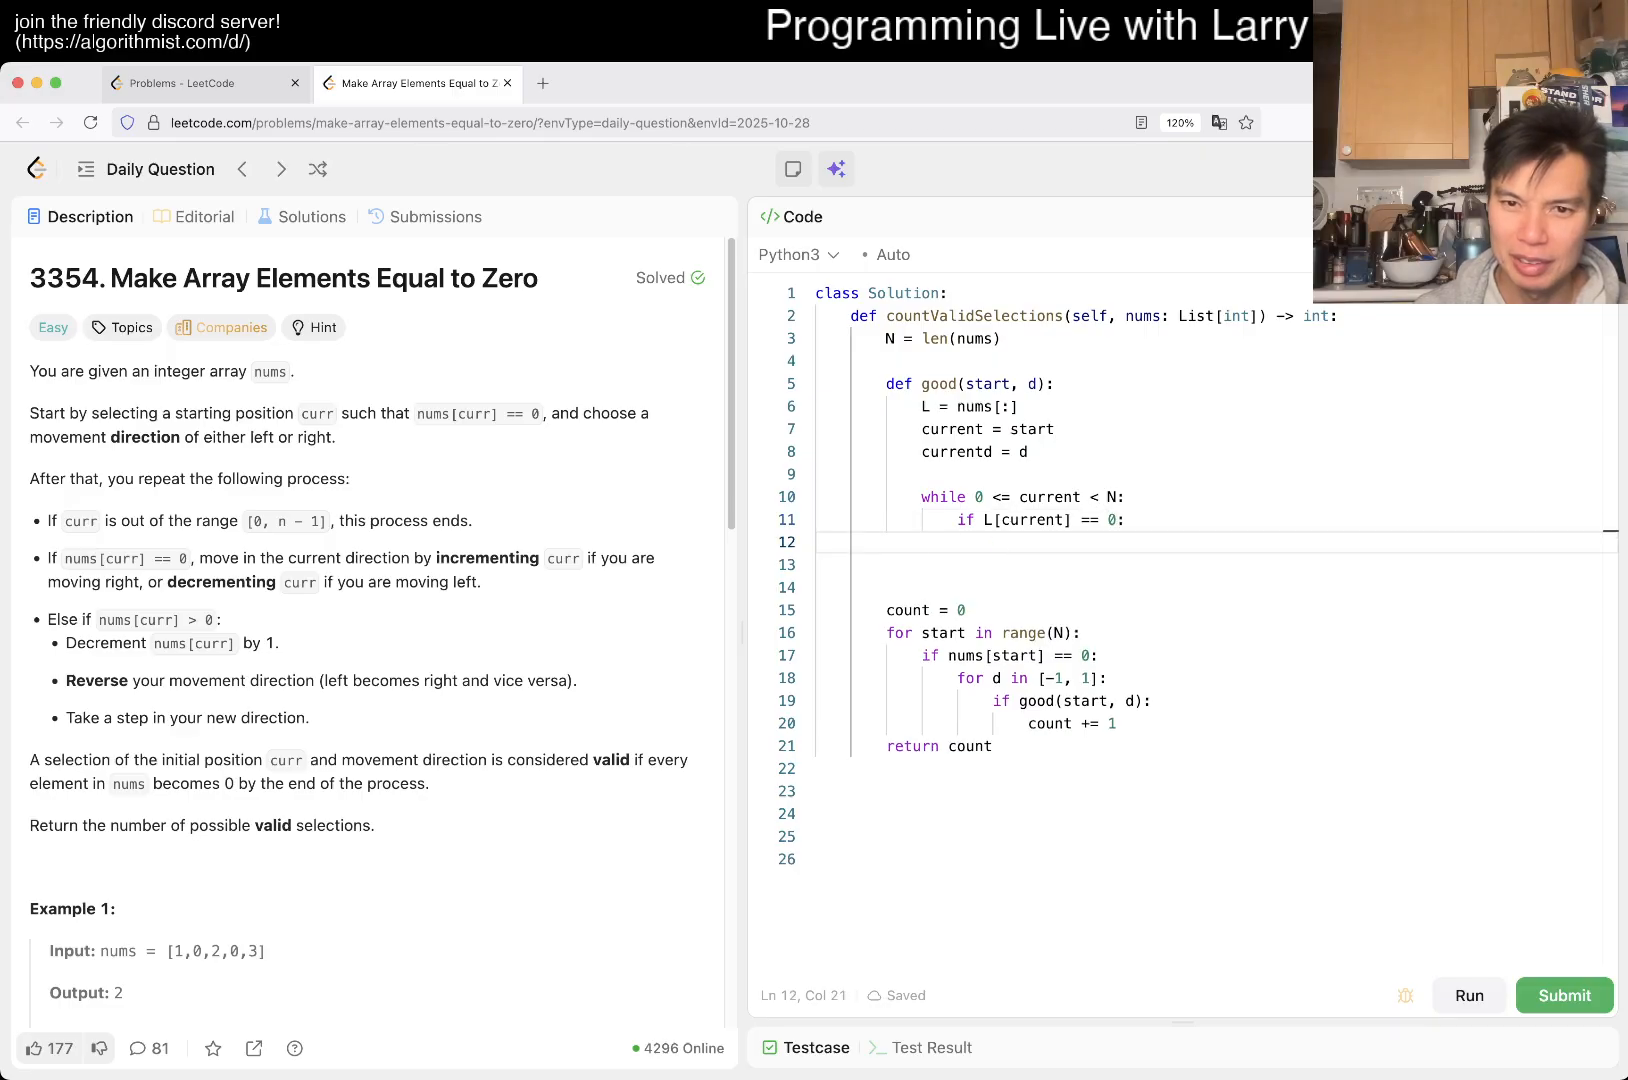
type("# keep going")
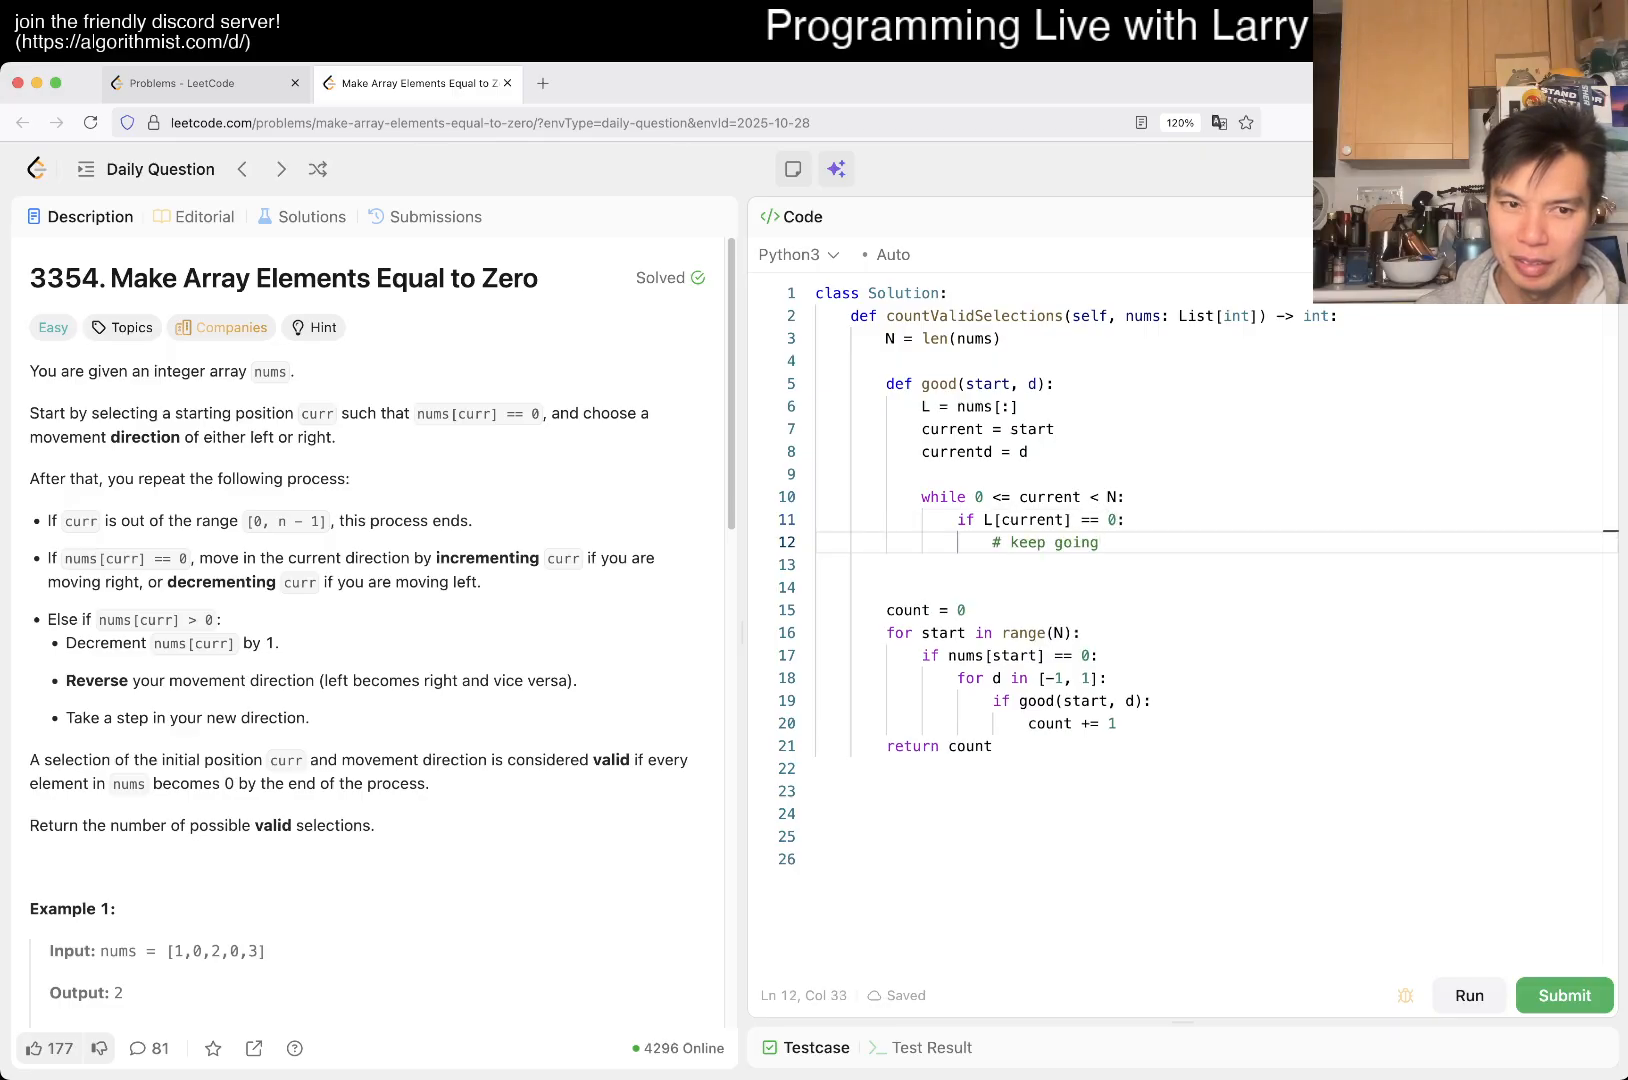
type("current")
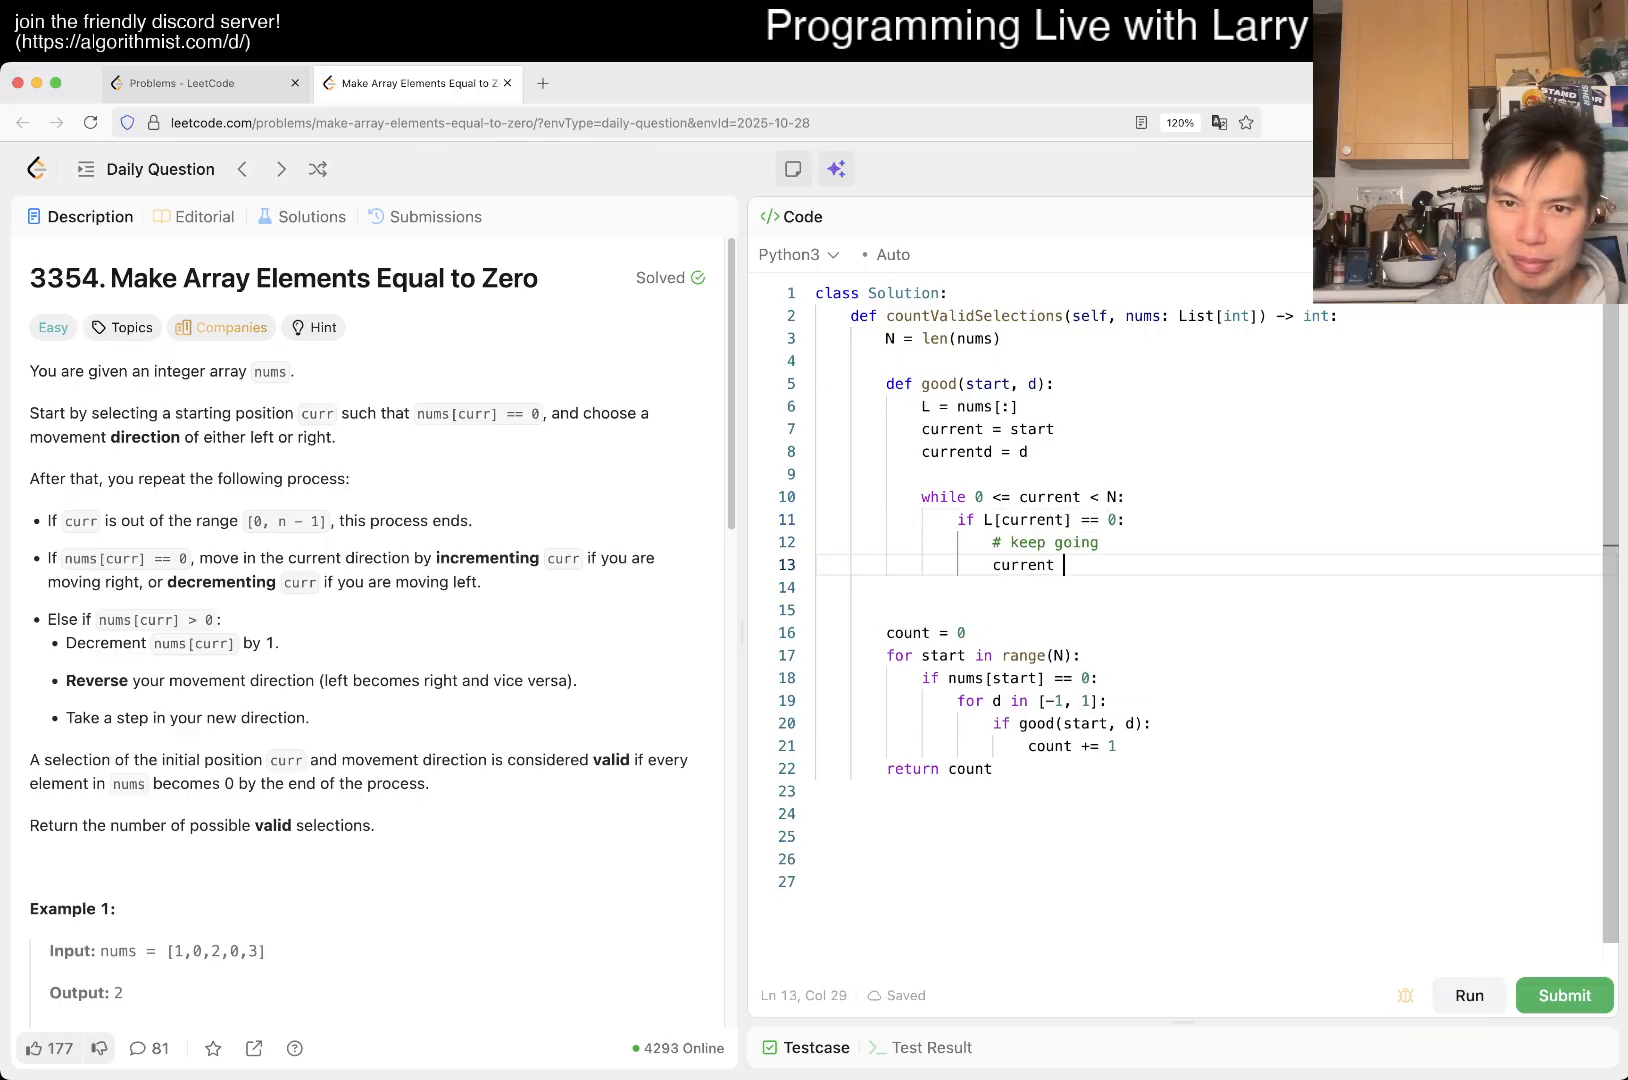
type("+= current")
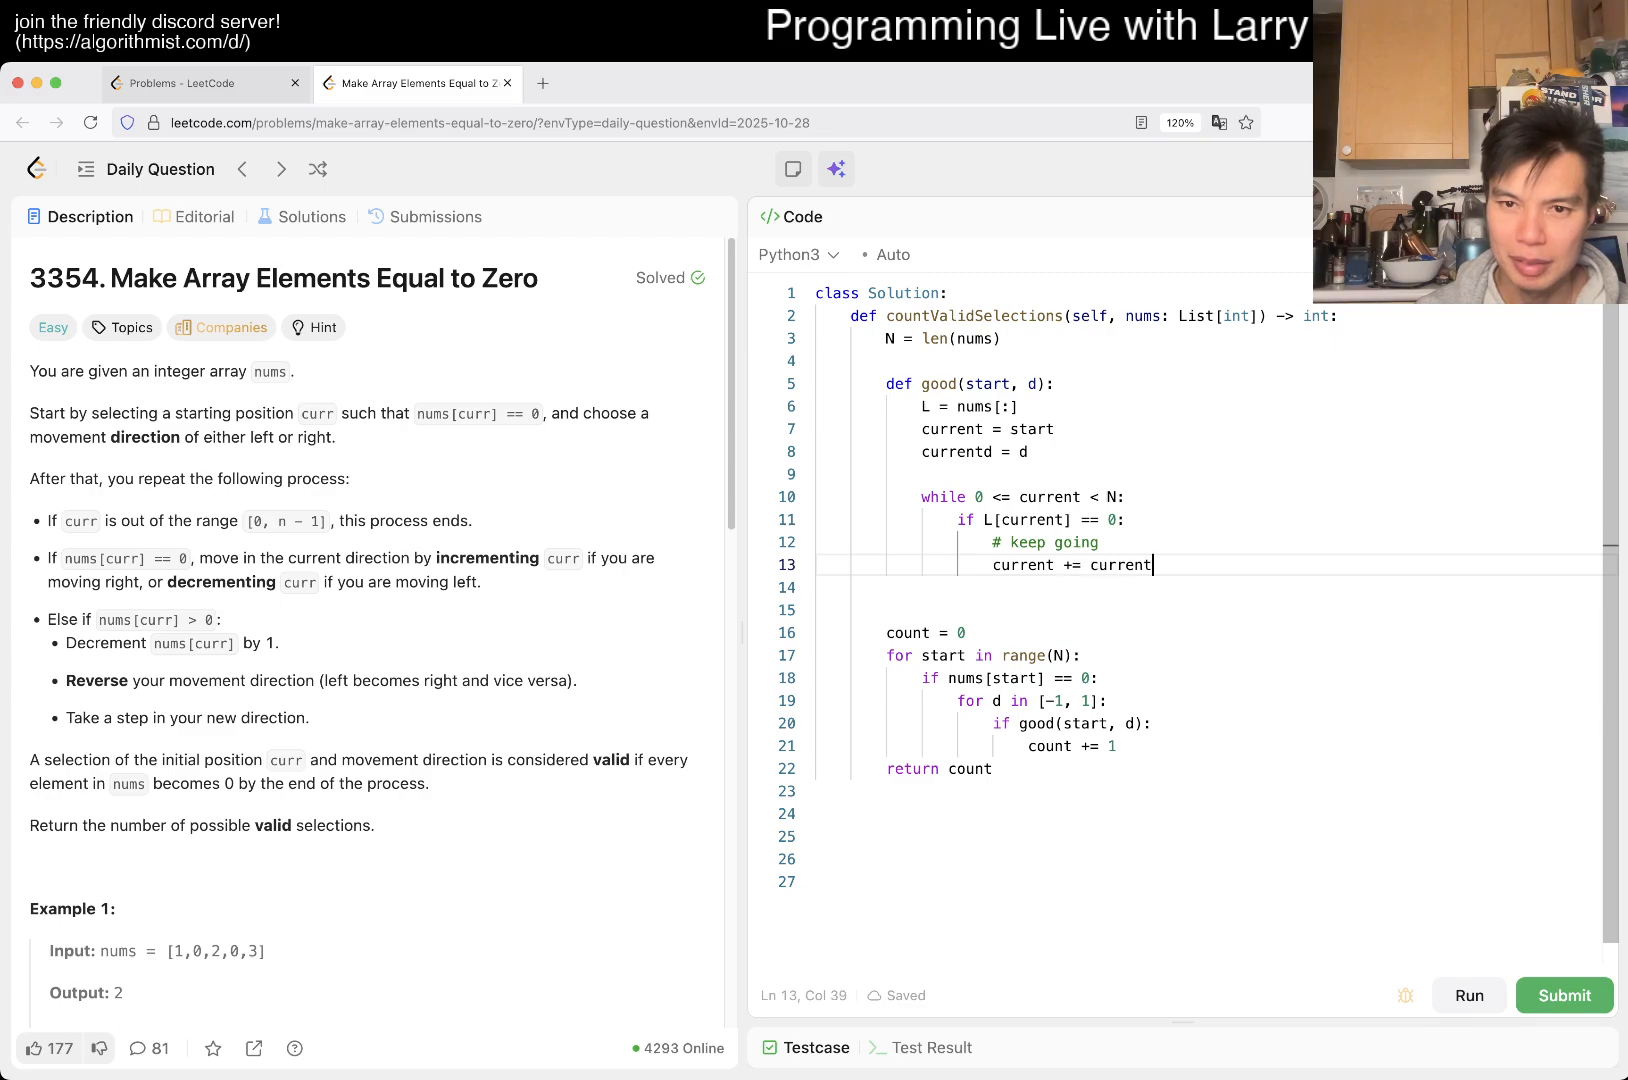
type("d")
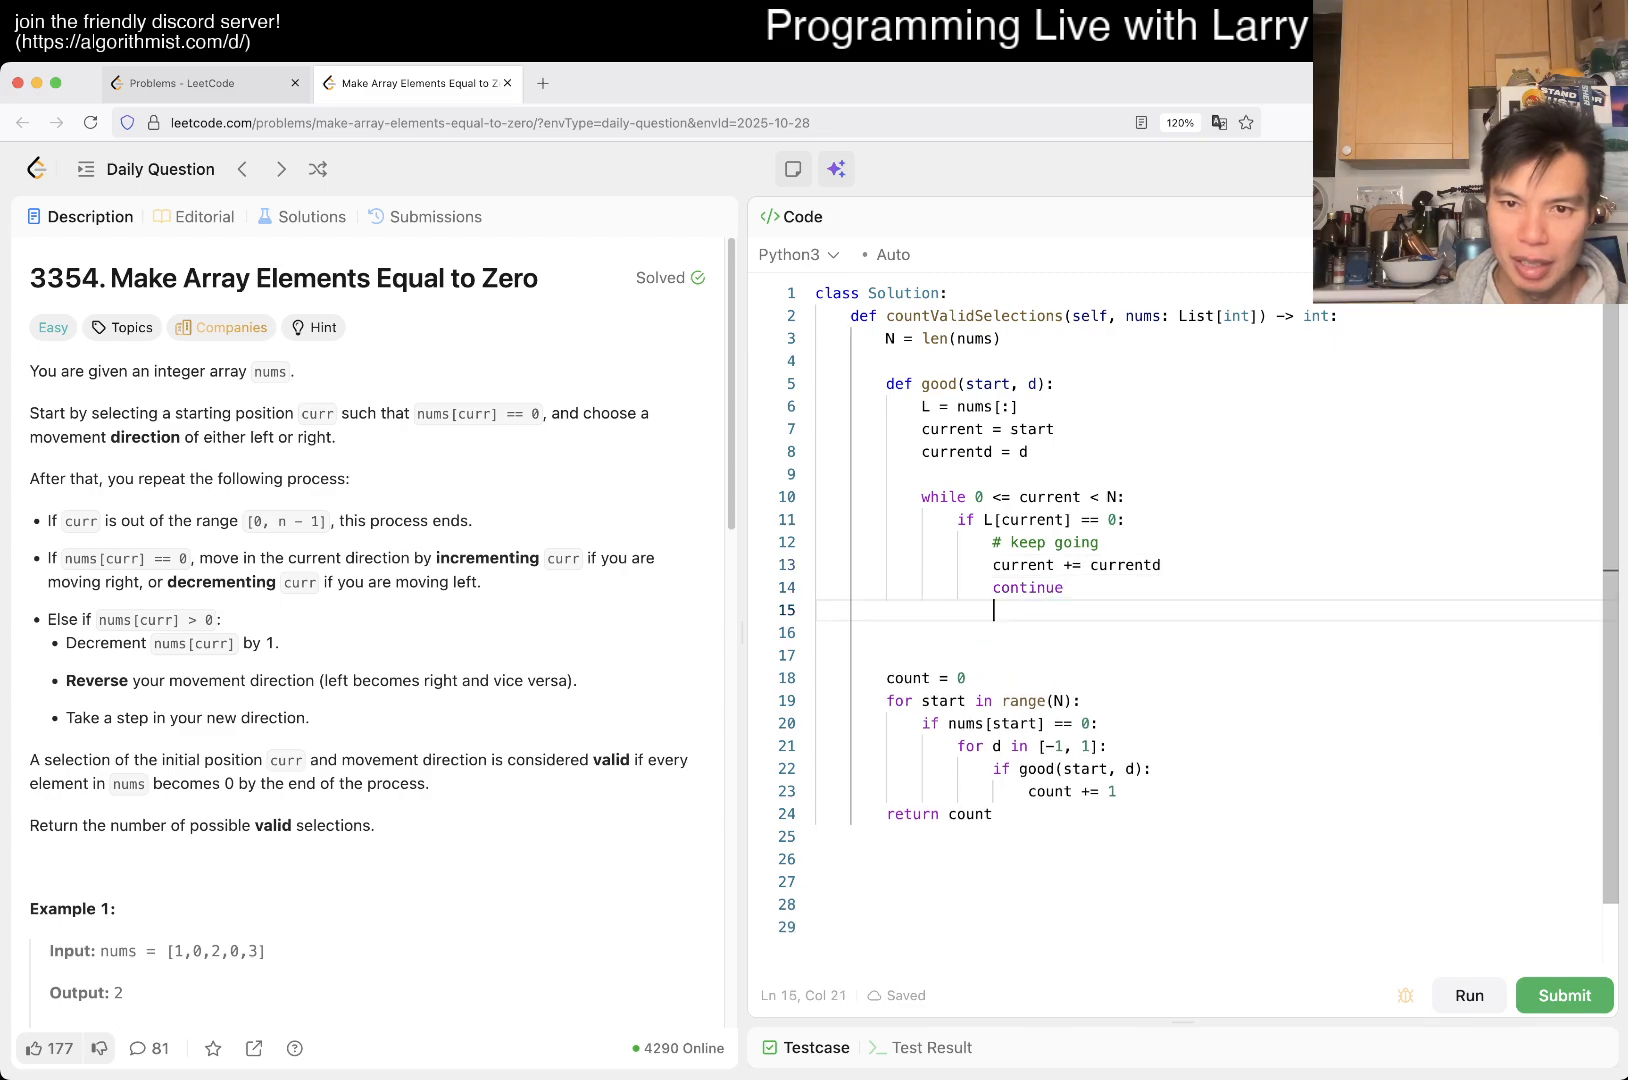
key("Enter")
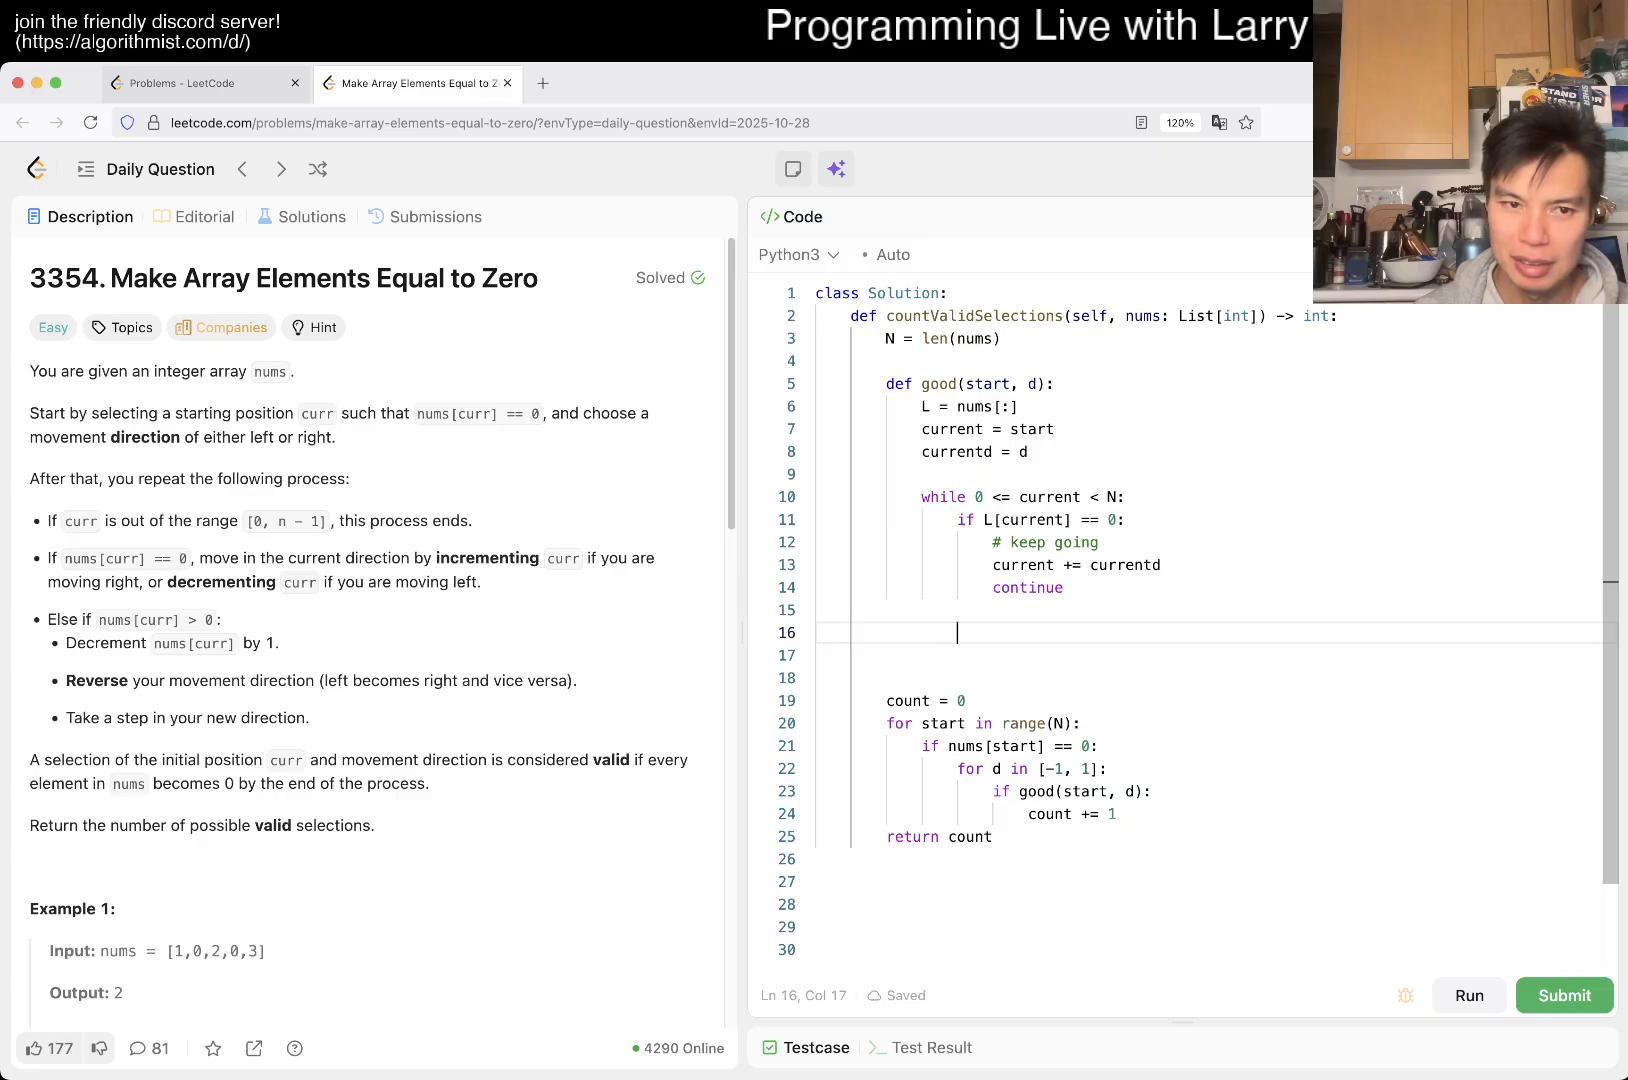
Step: On a positive cell decrement L[current], reverse currentd and step current += currentd
type("L[current] -= 1")
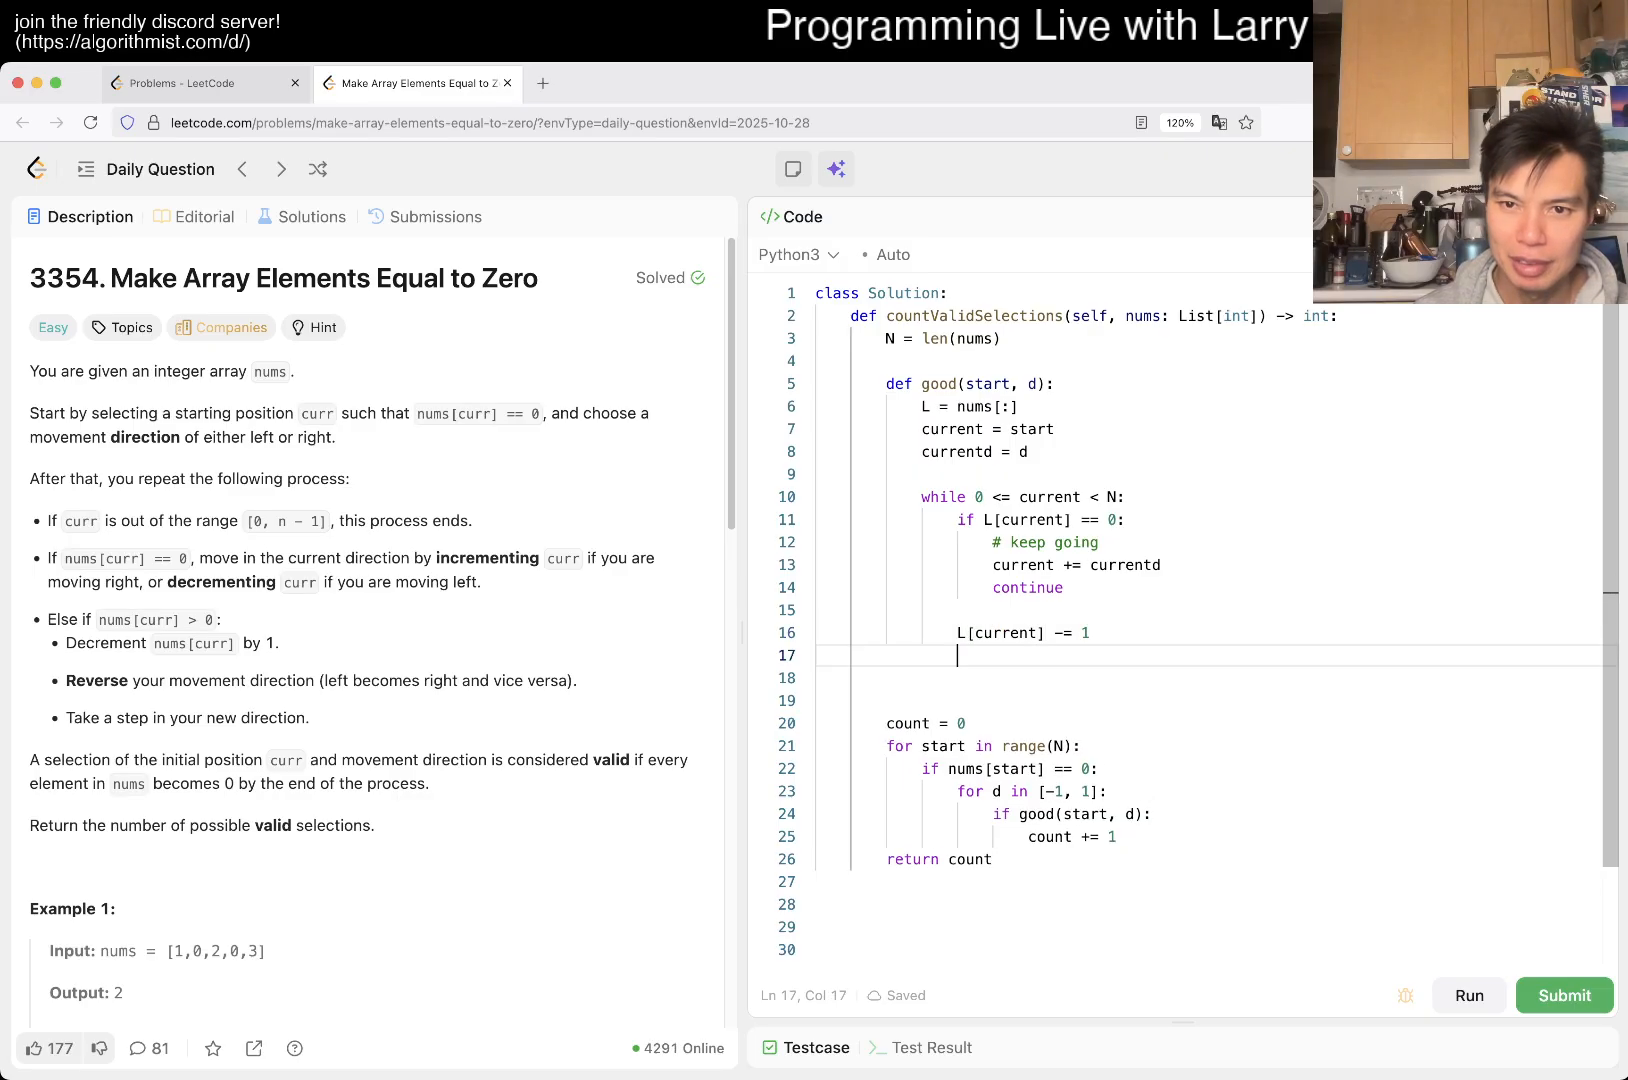
type("currentd =")
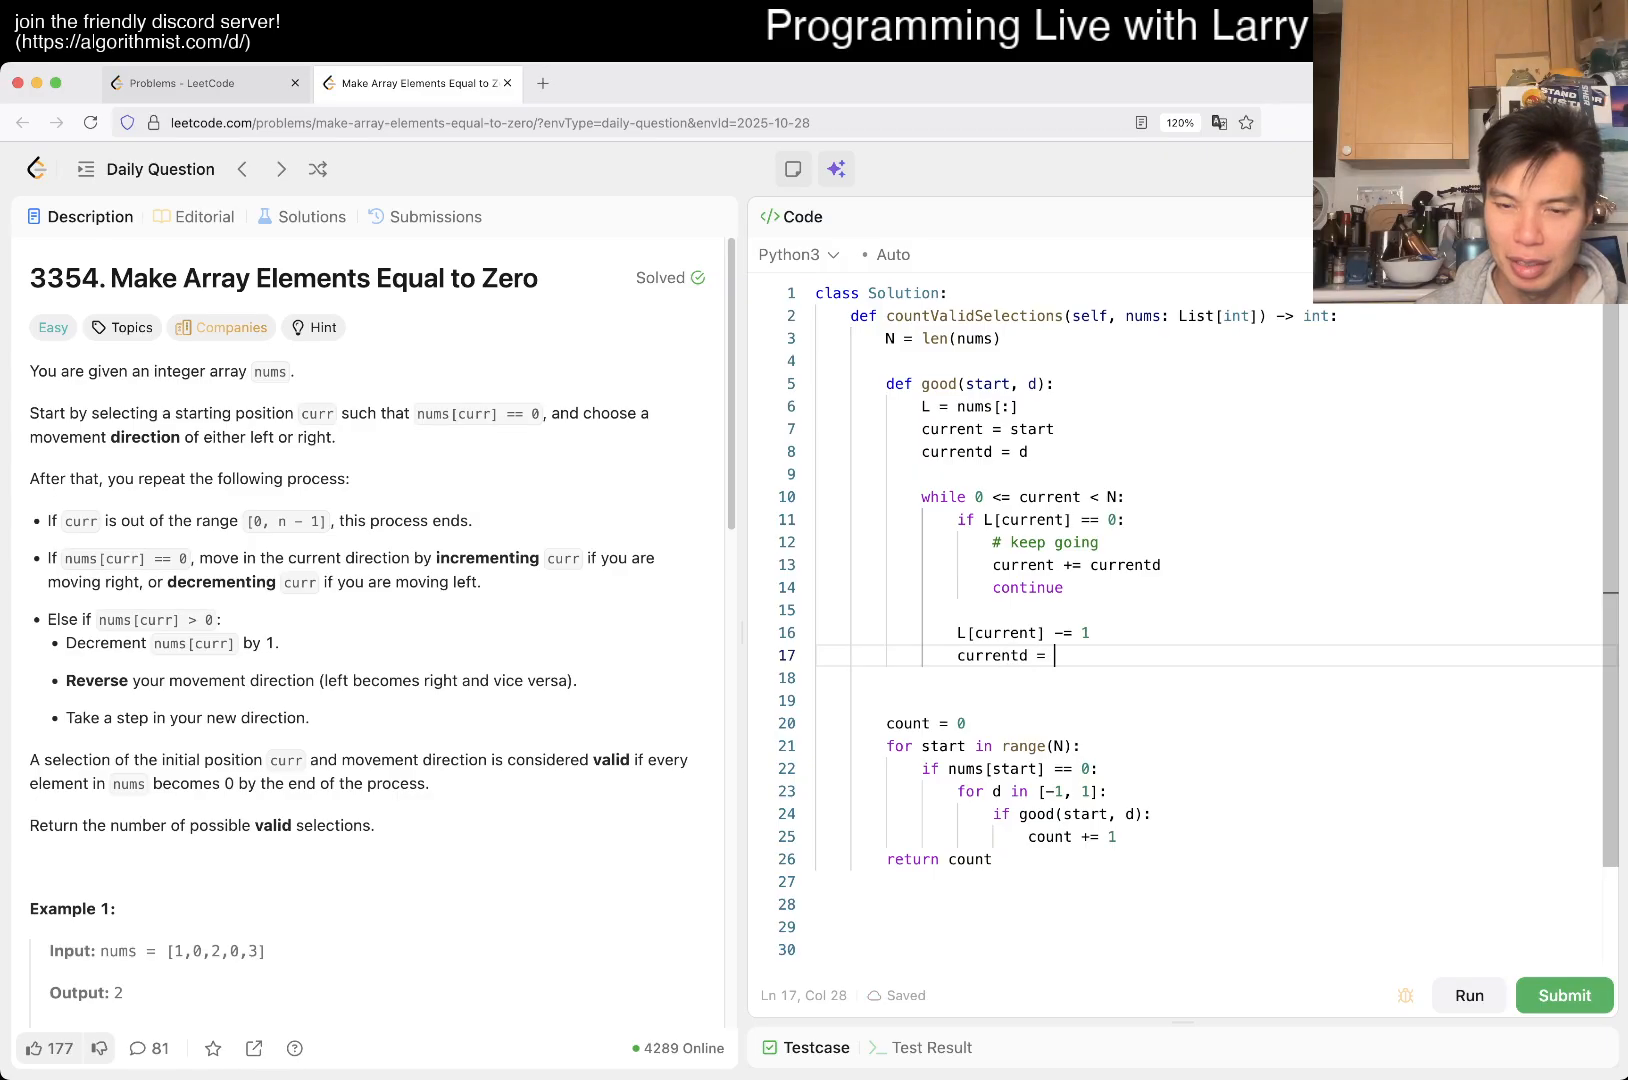
type("-")
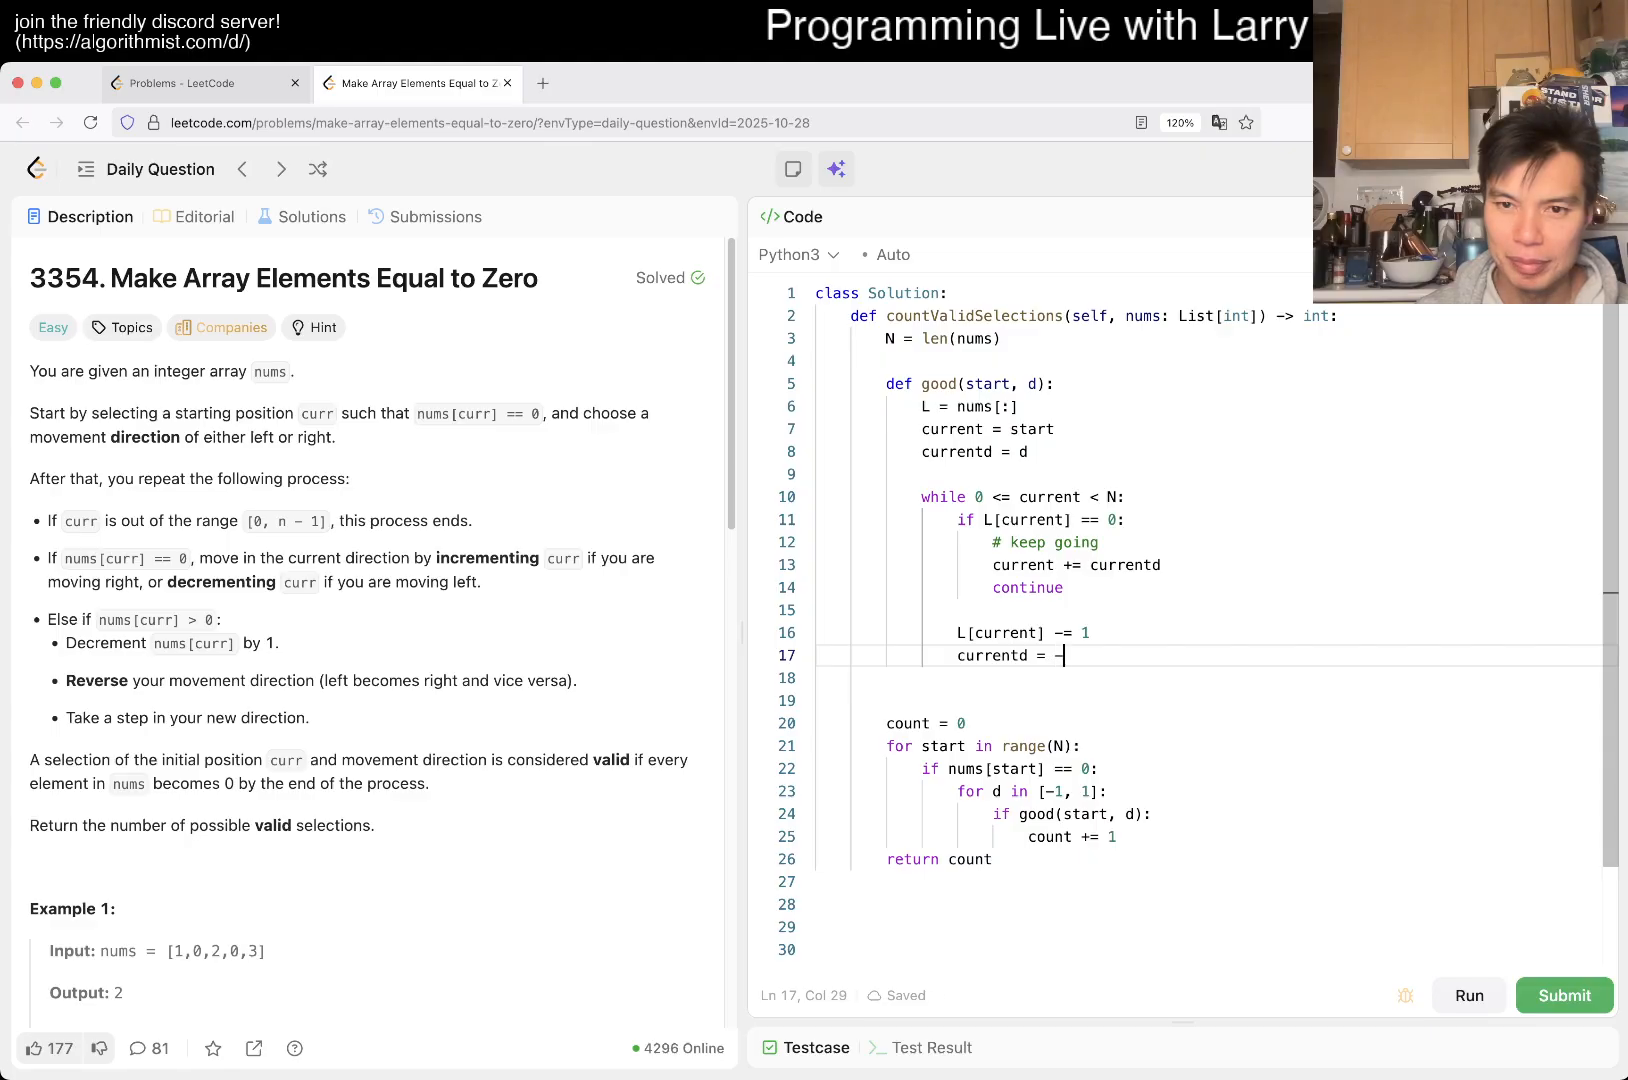
type("currentd")
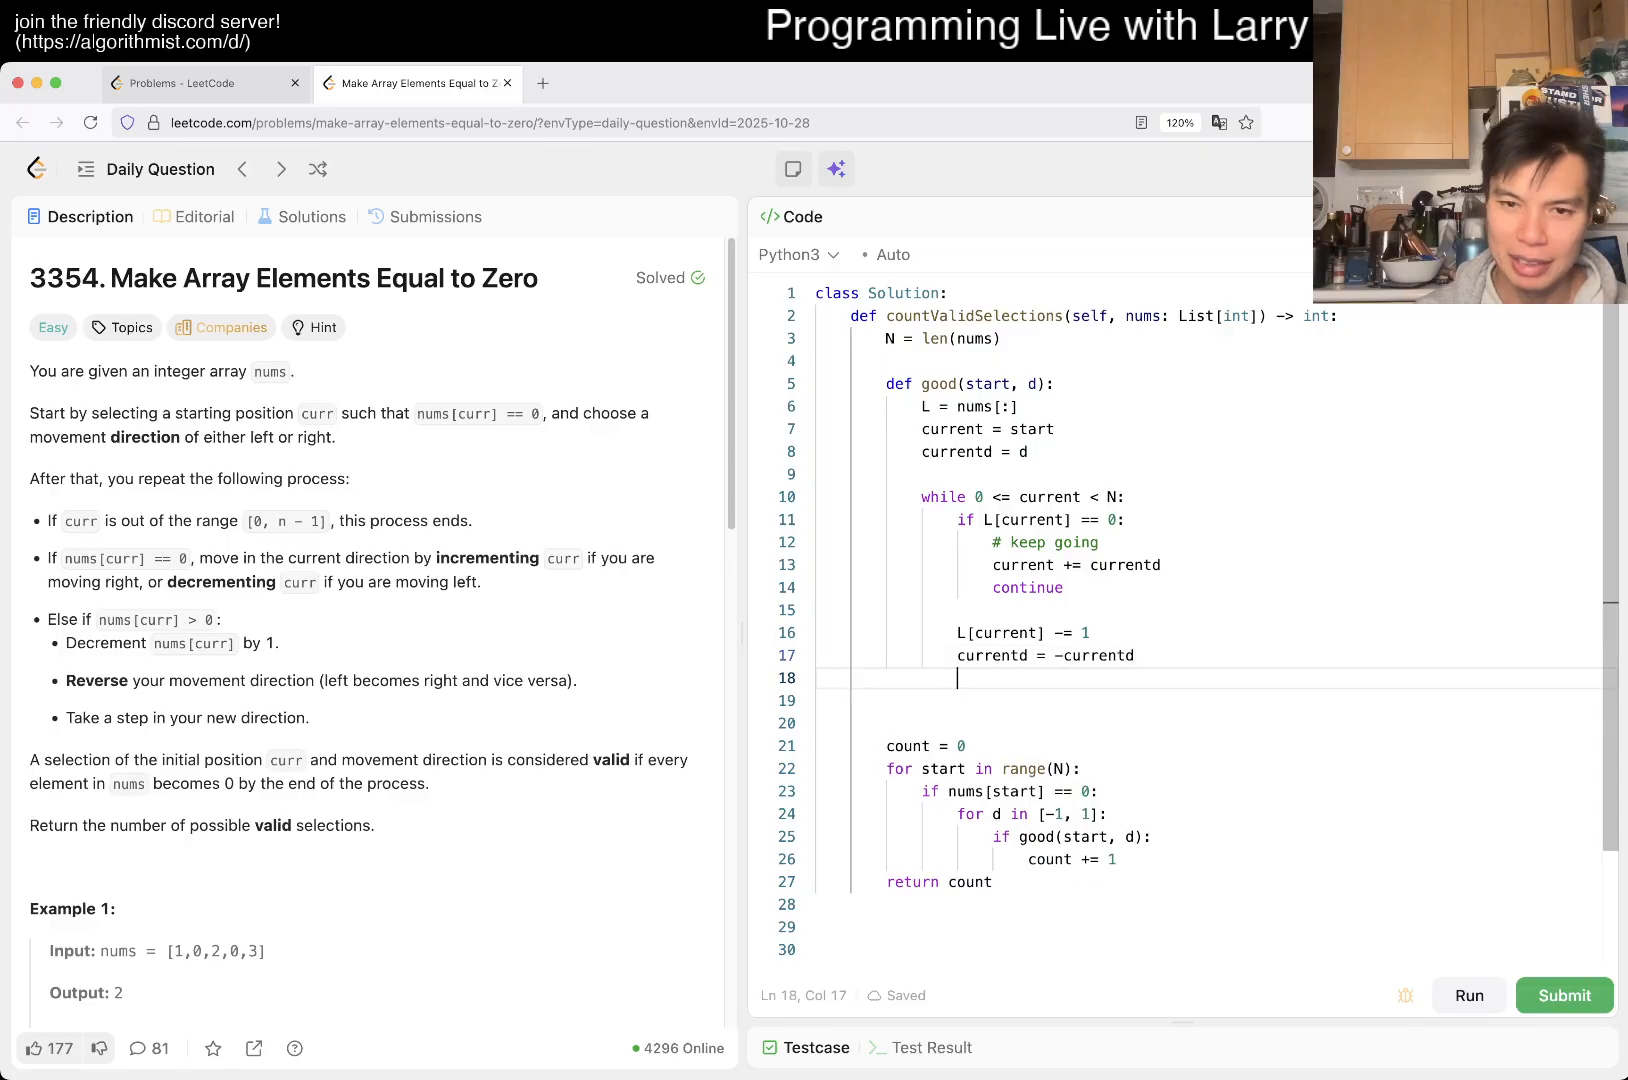
type("current += c")
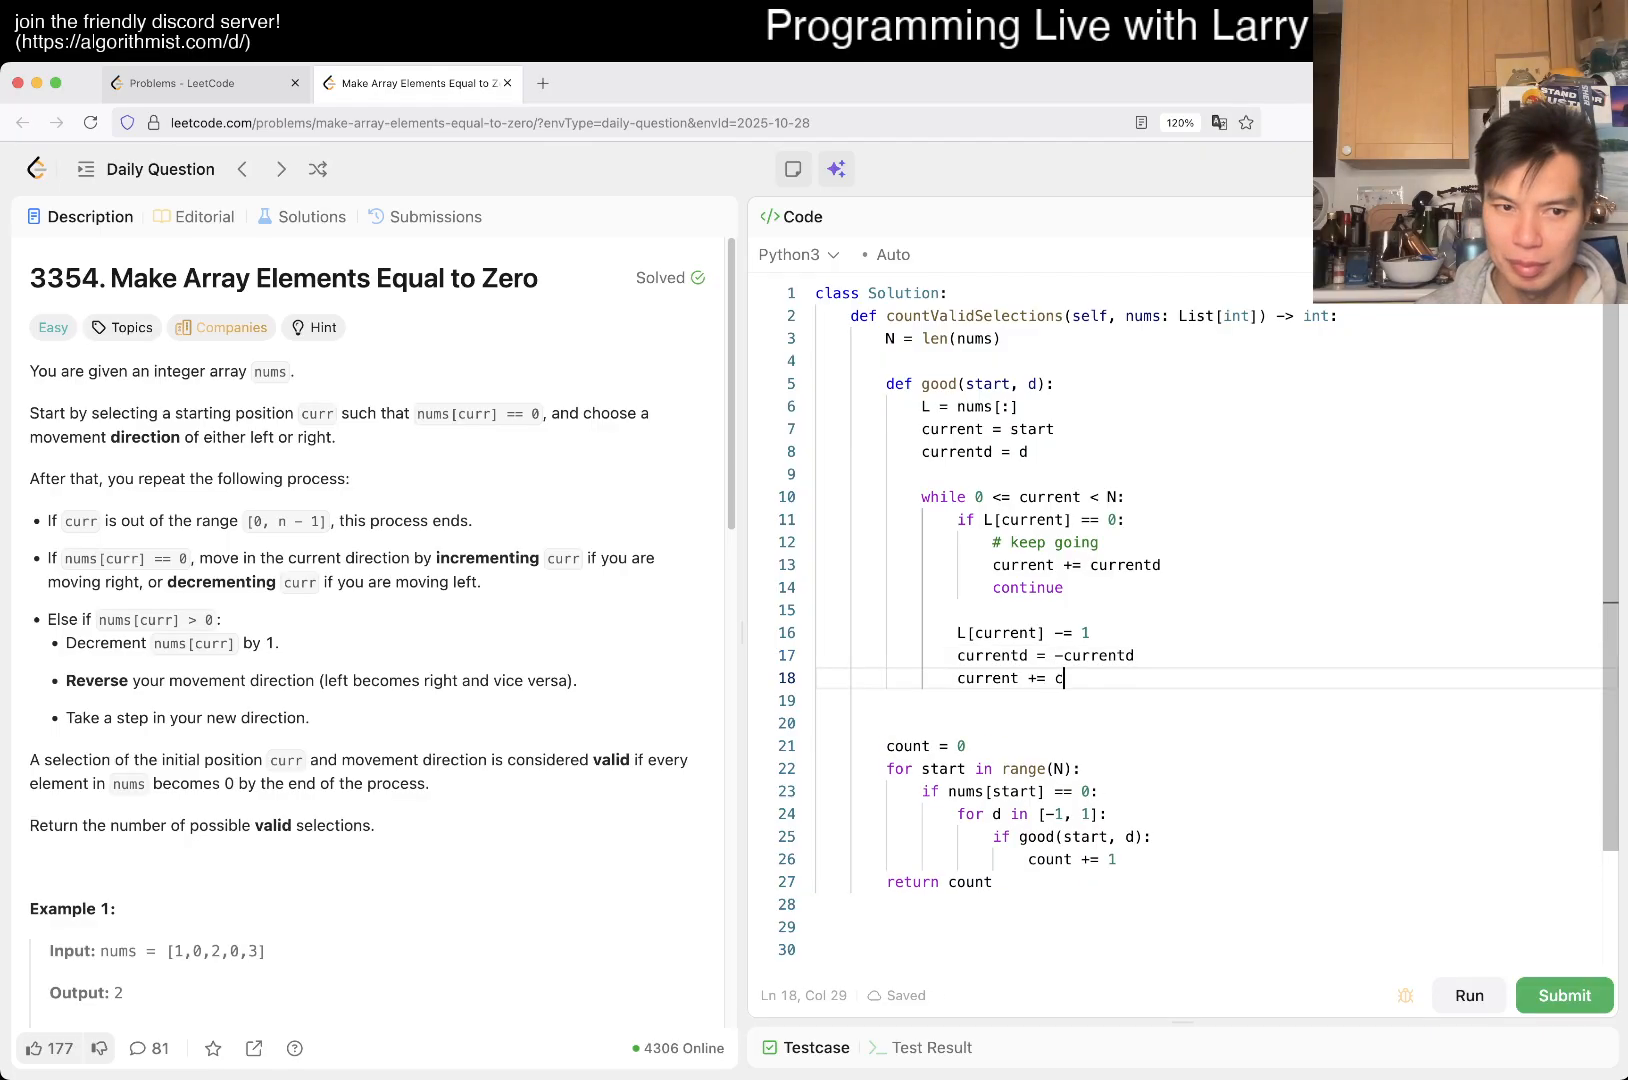
type("urrentd")
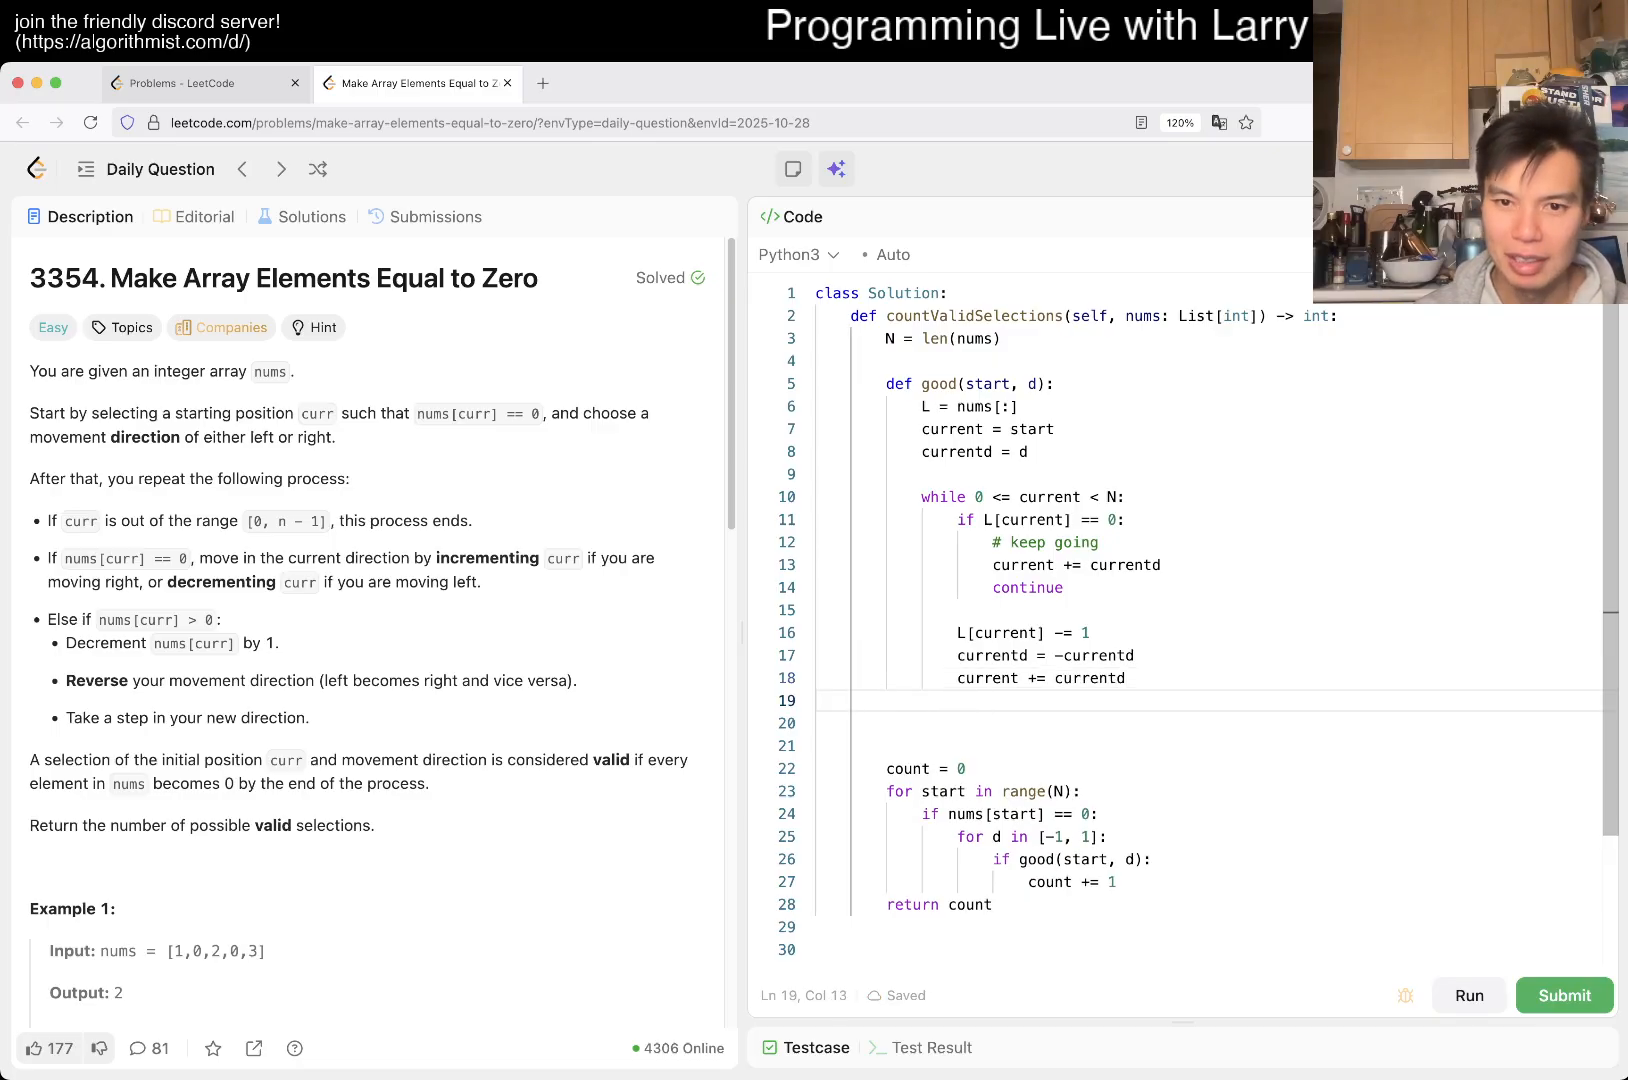
Step: Finish good() with return all(x == 0 for x in L), confirm both example cases pass, and submit
type("return all(")
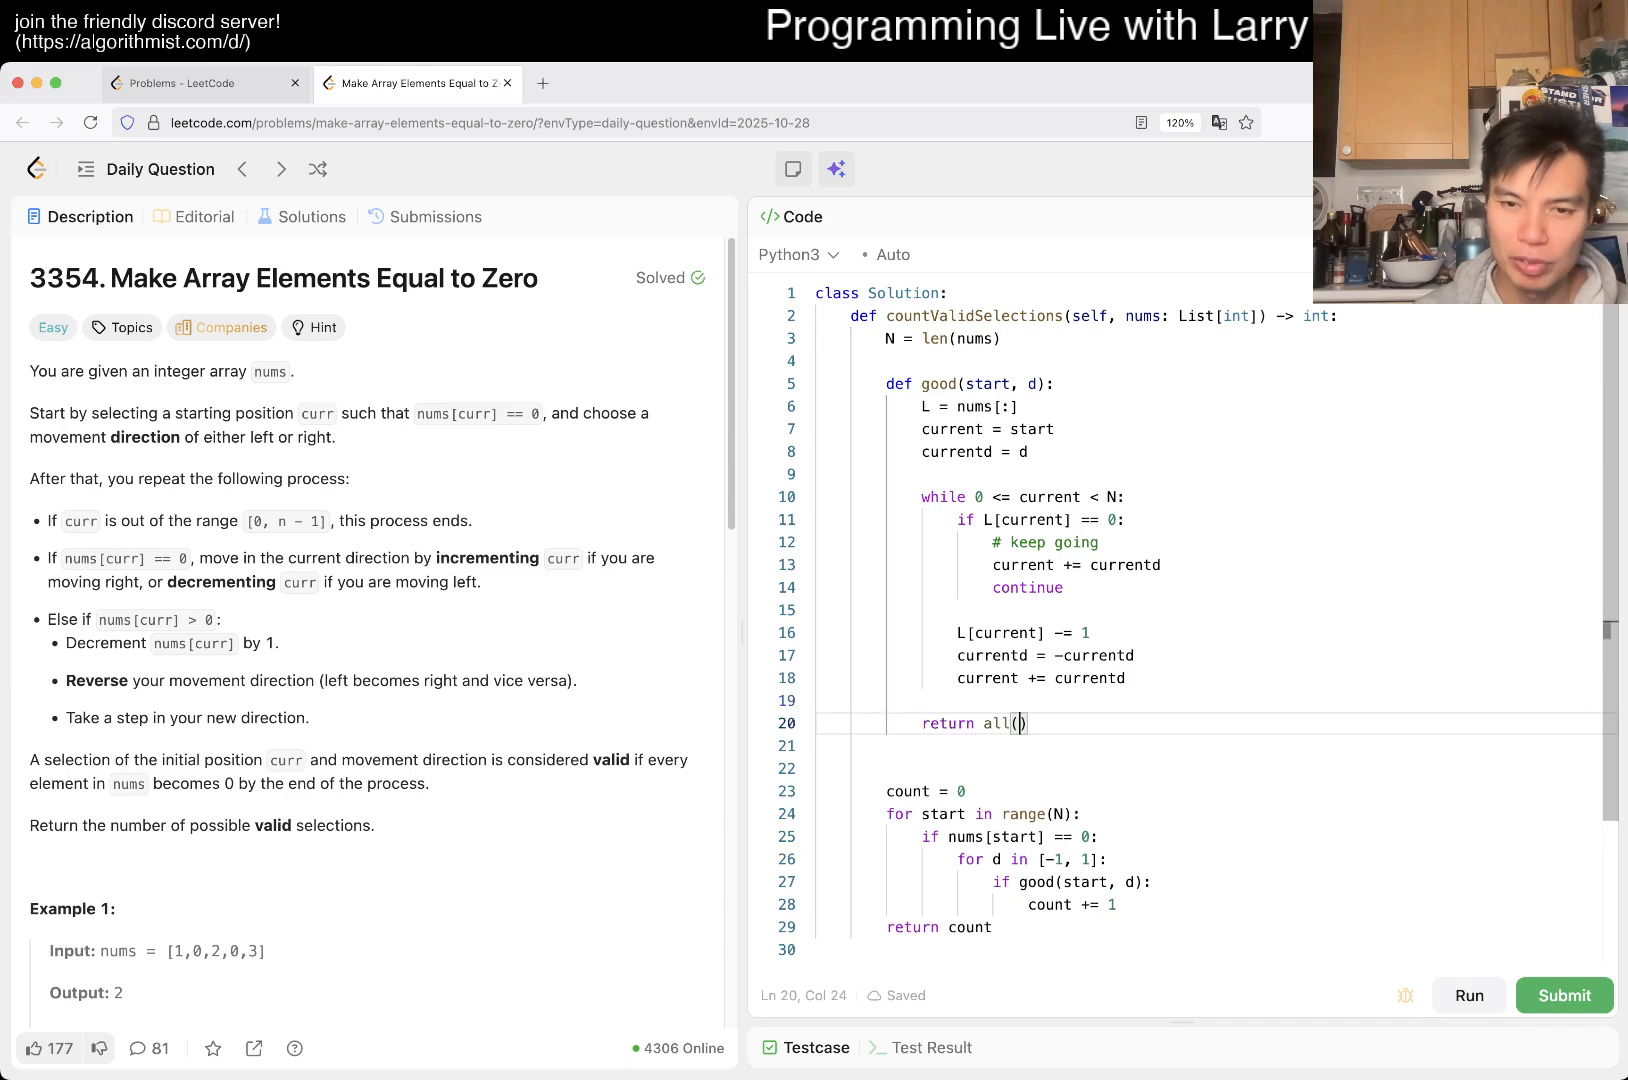
type("x == 0 f")
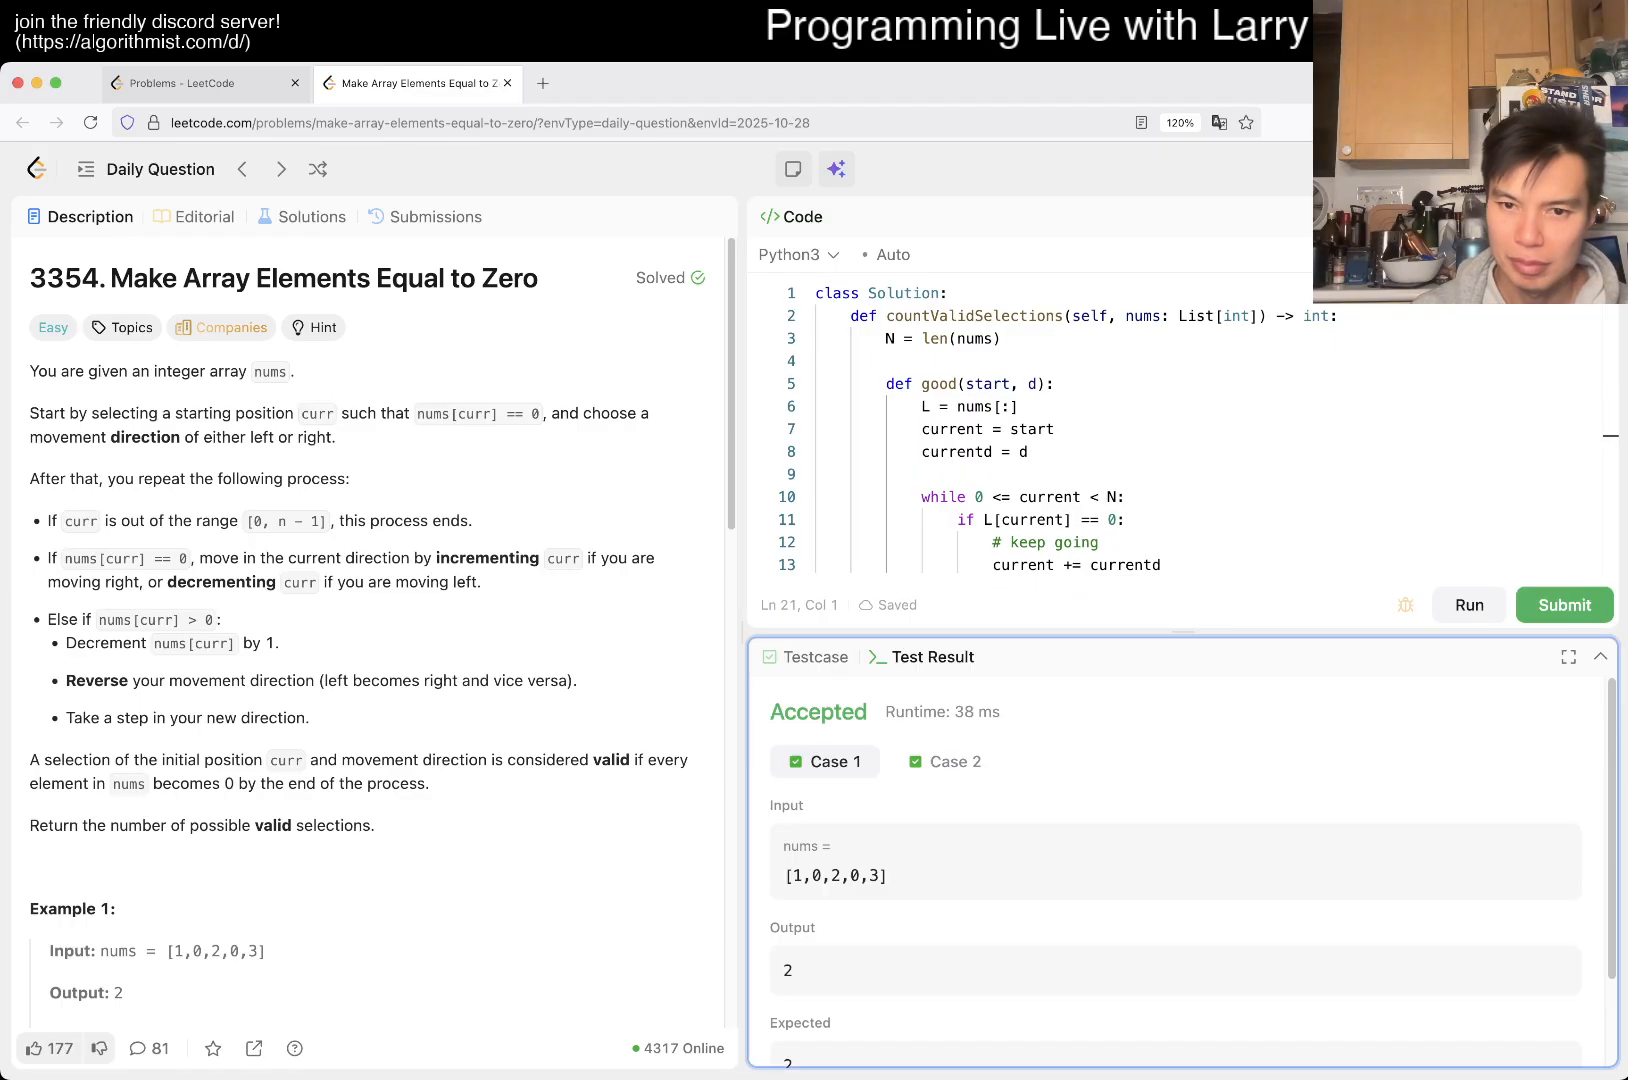
left_click(952, 761)
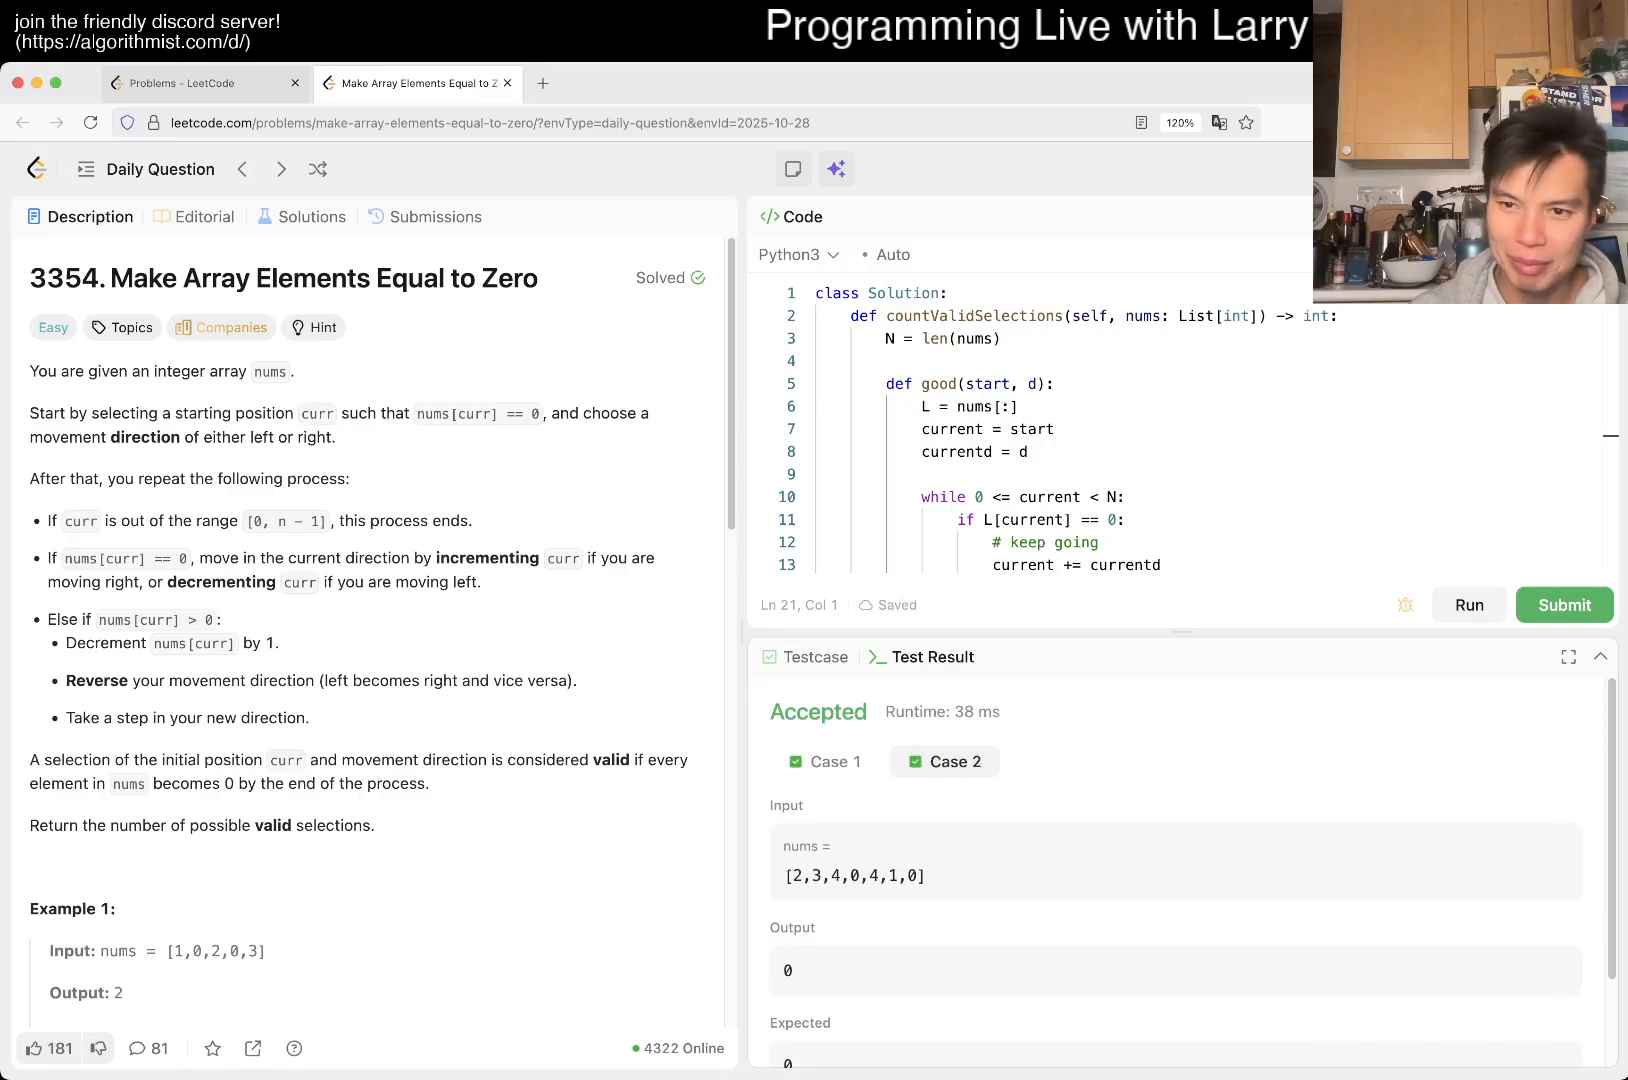
left_click(1564, 605)
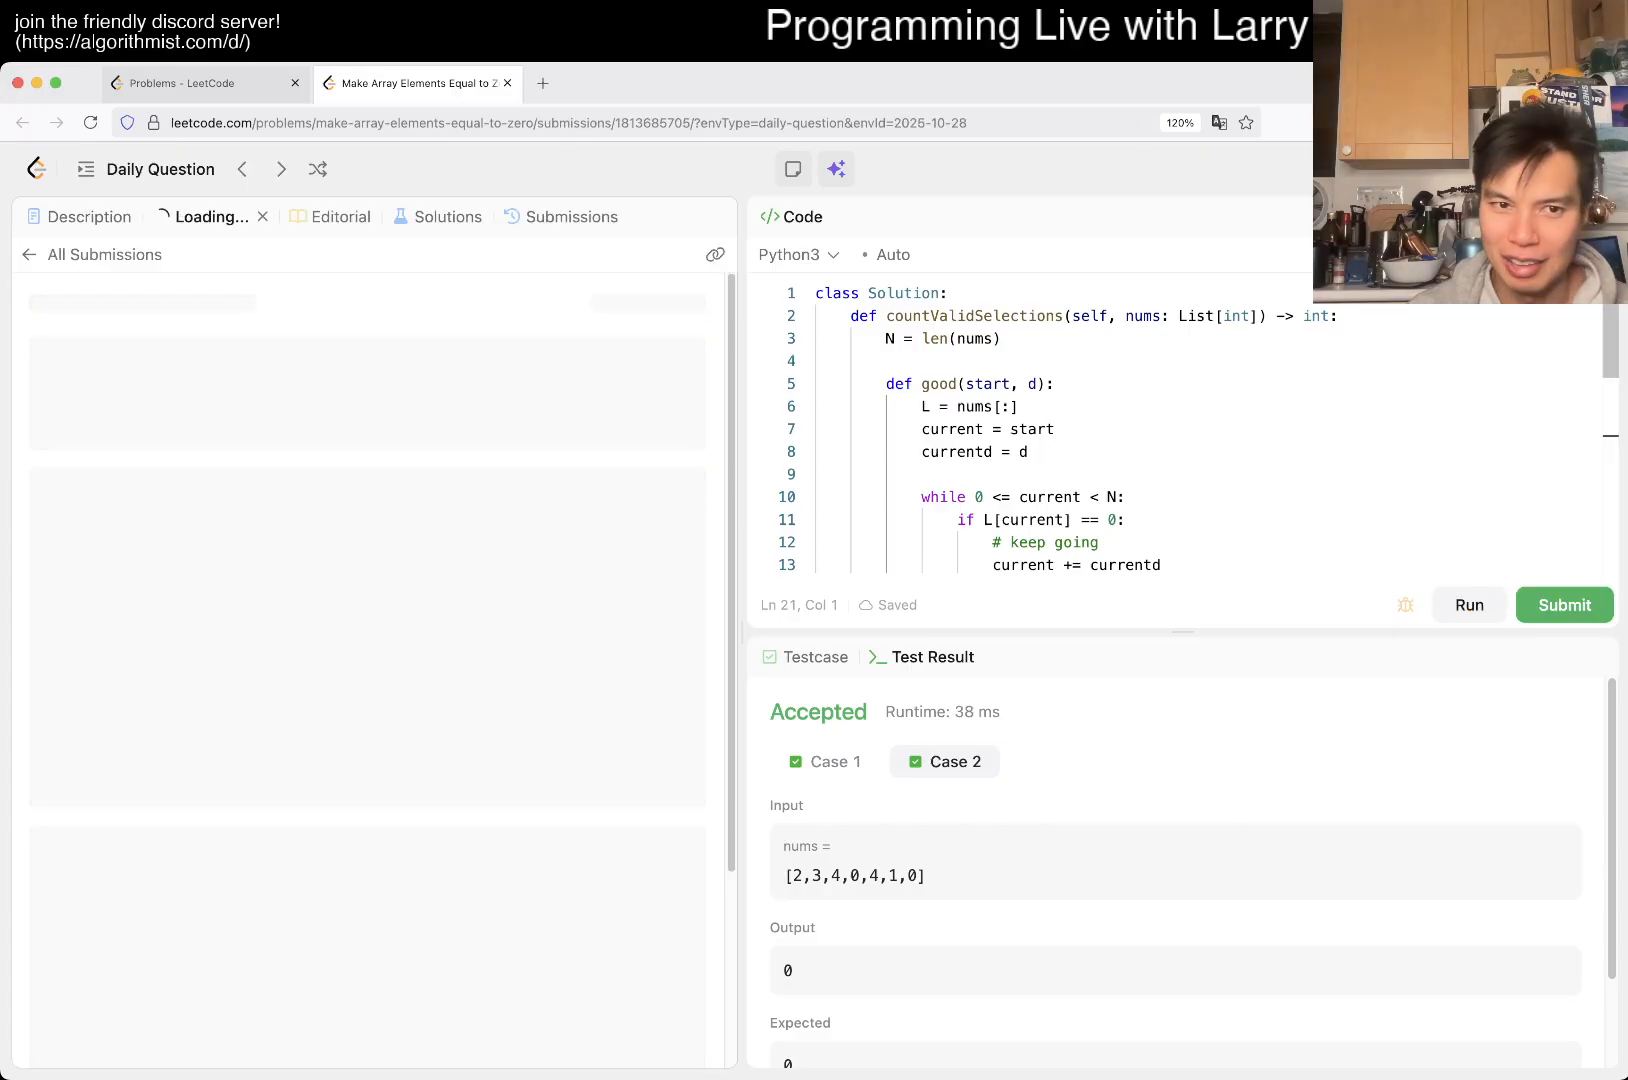
Step: Dismiss the Daily Coding Challenge Completed popup after the Accepted verdict
left_click(1563, 604)
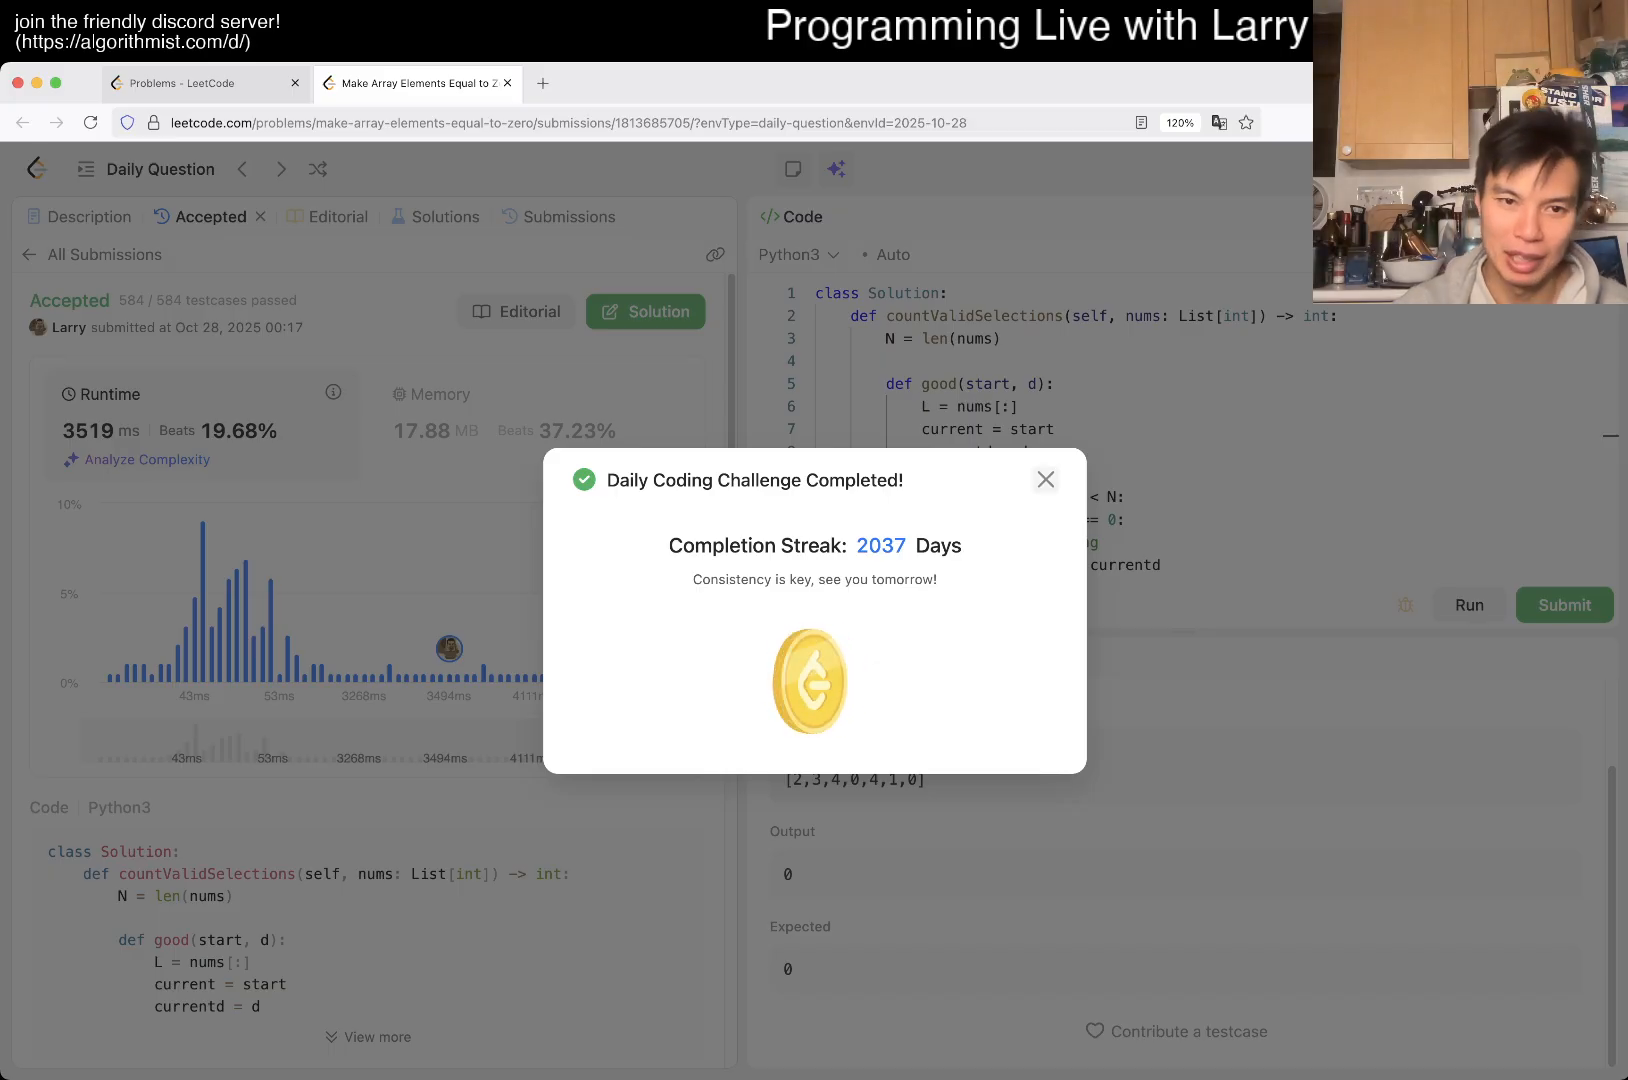
left_click(1046, 480)
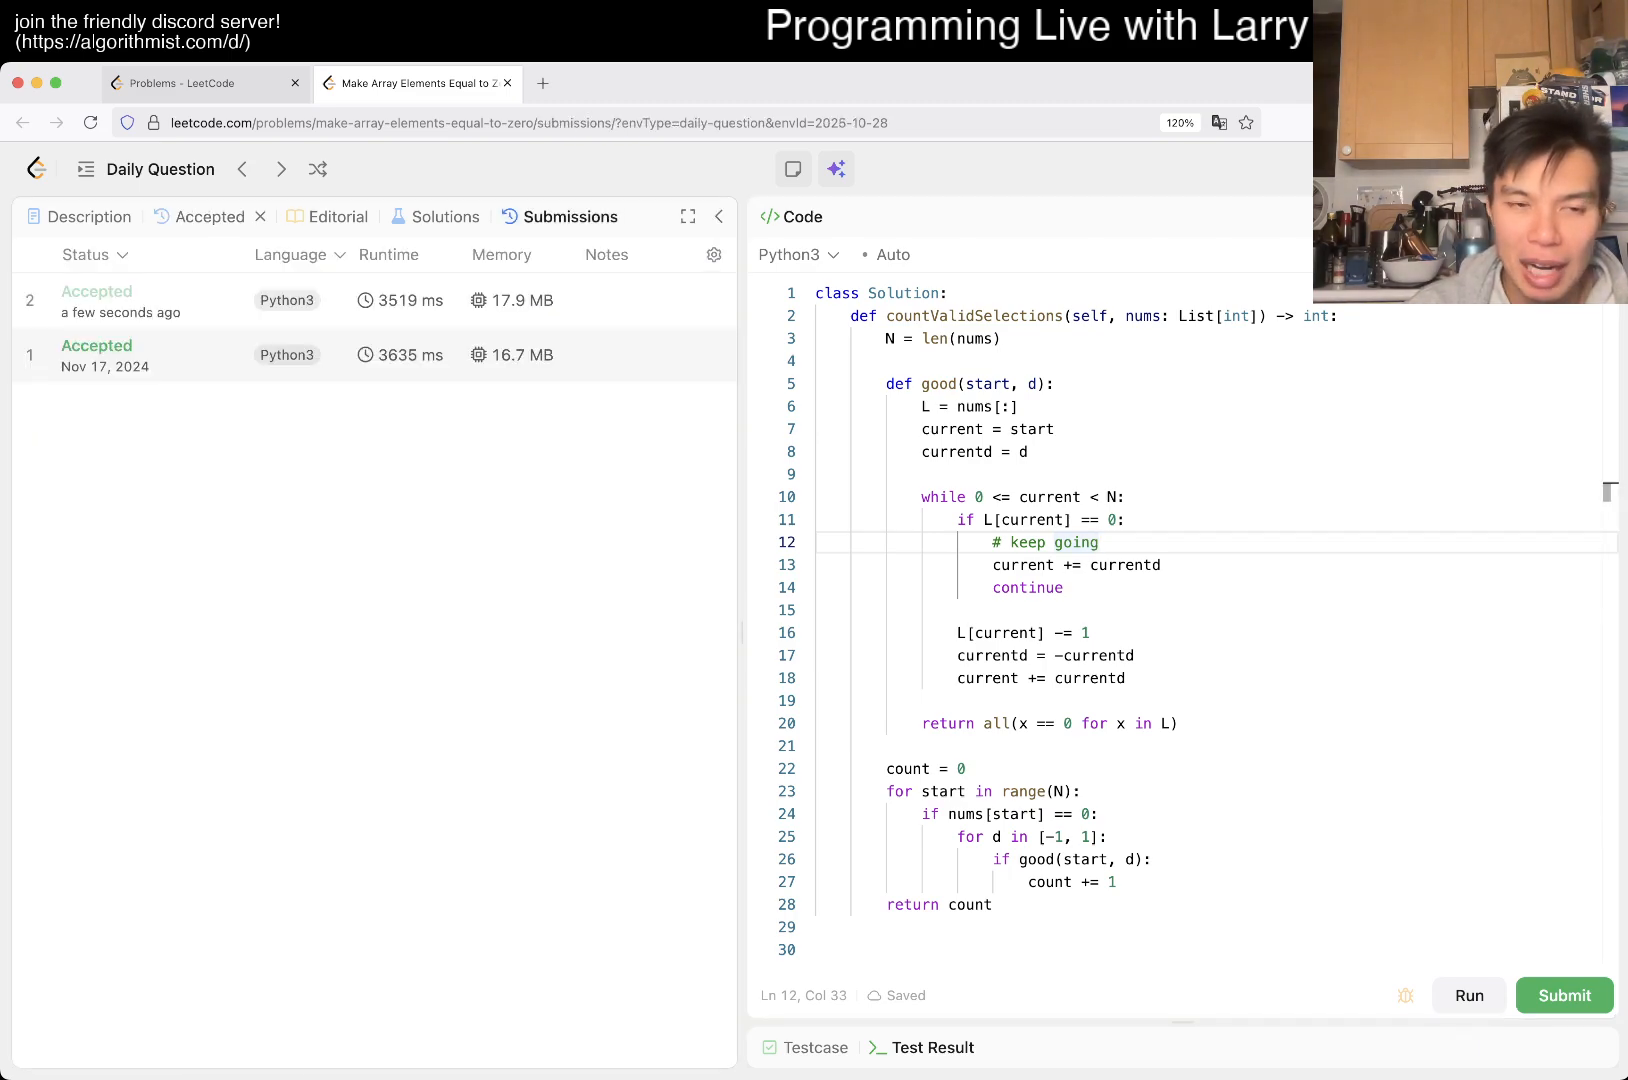
Step: Expand the Nov 17, 2024 submission's code and highlight its arr-based all-zero return check for comparison
left_click(104, 355)
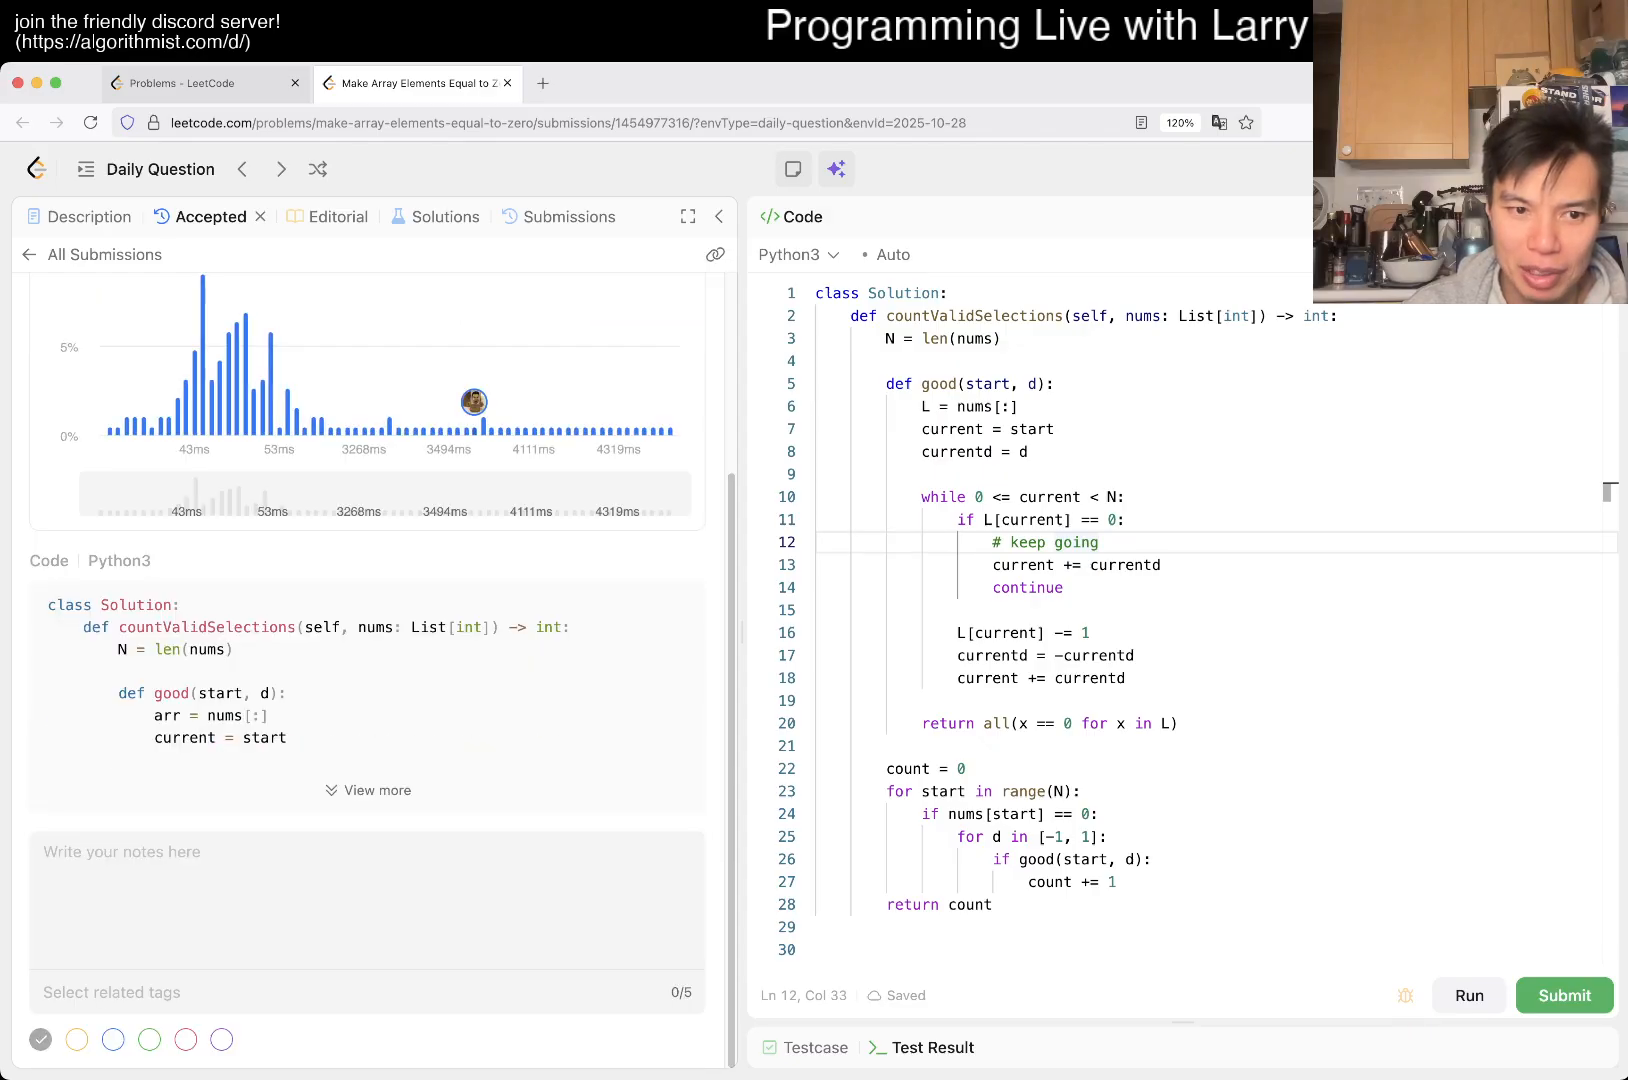
left_click(368, 790)
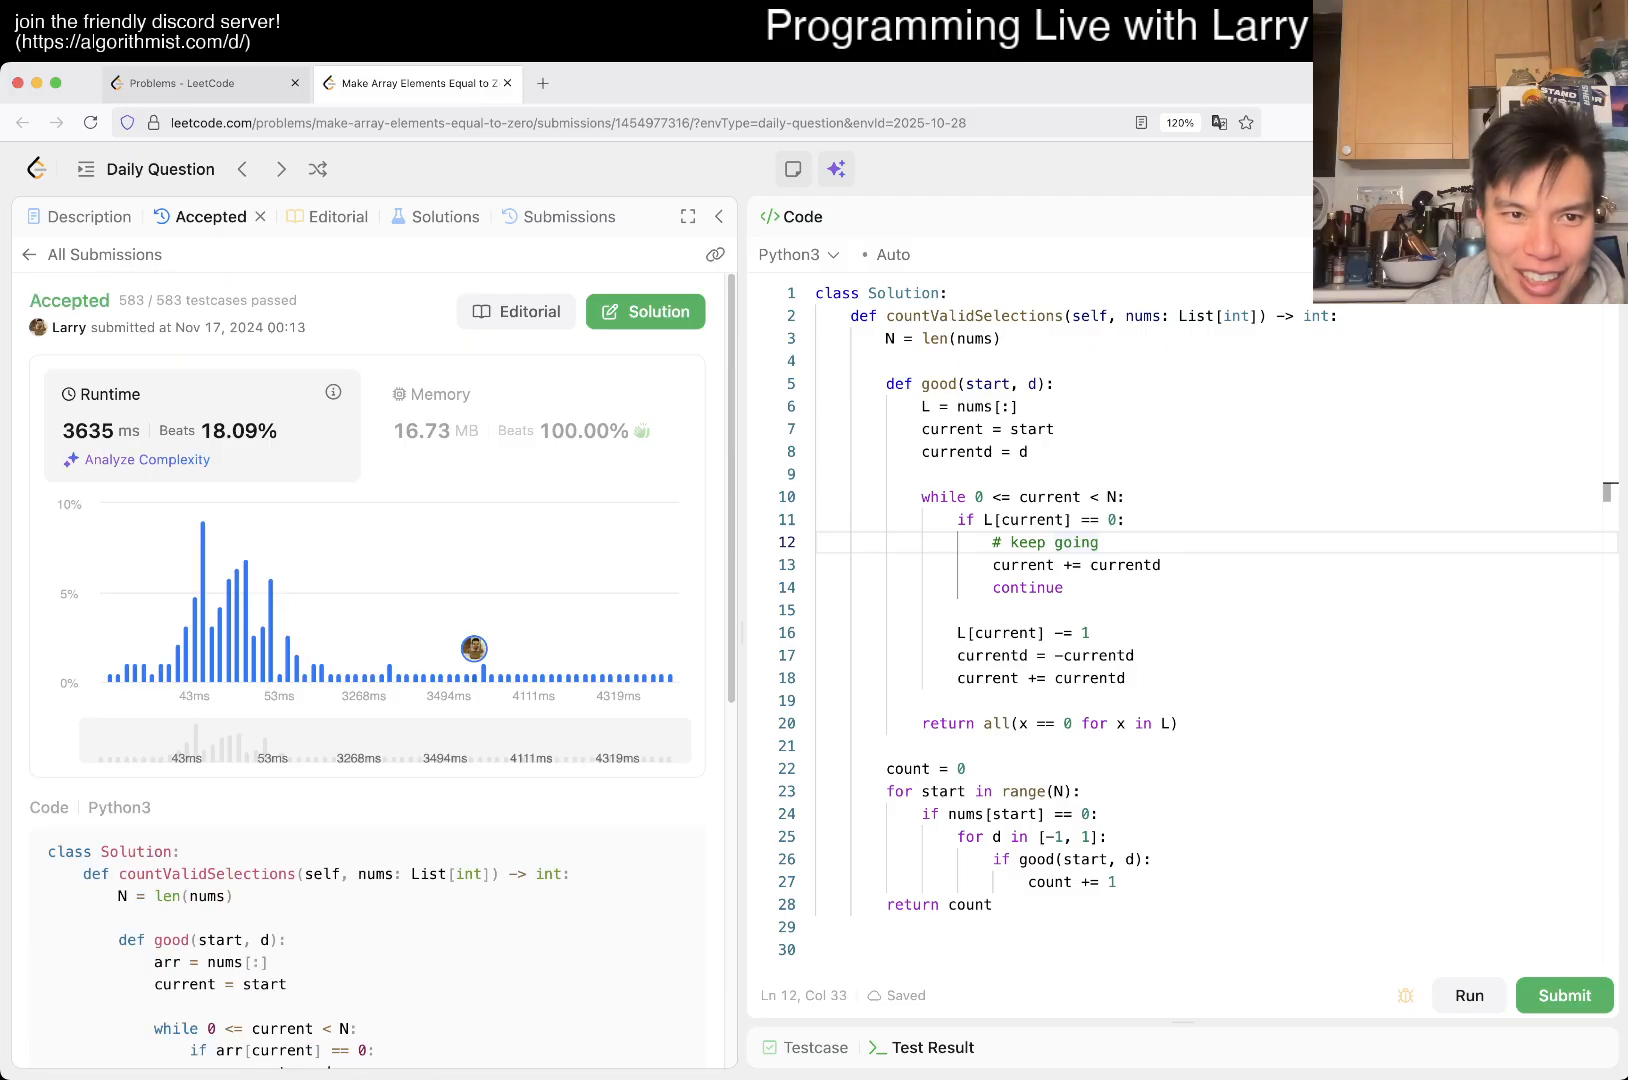
scroll("down", 3)
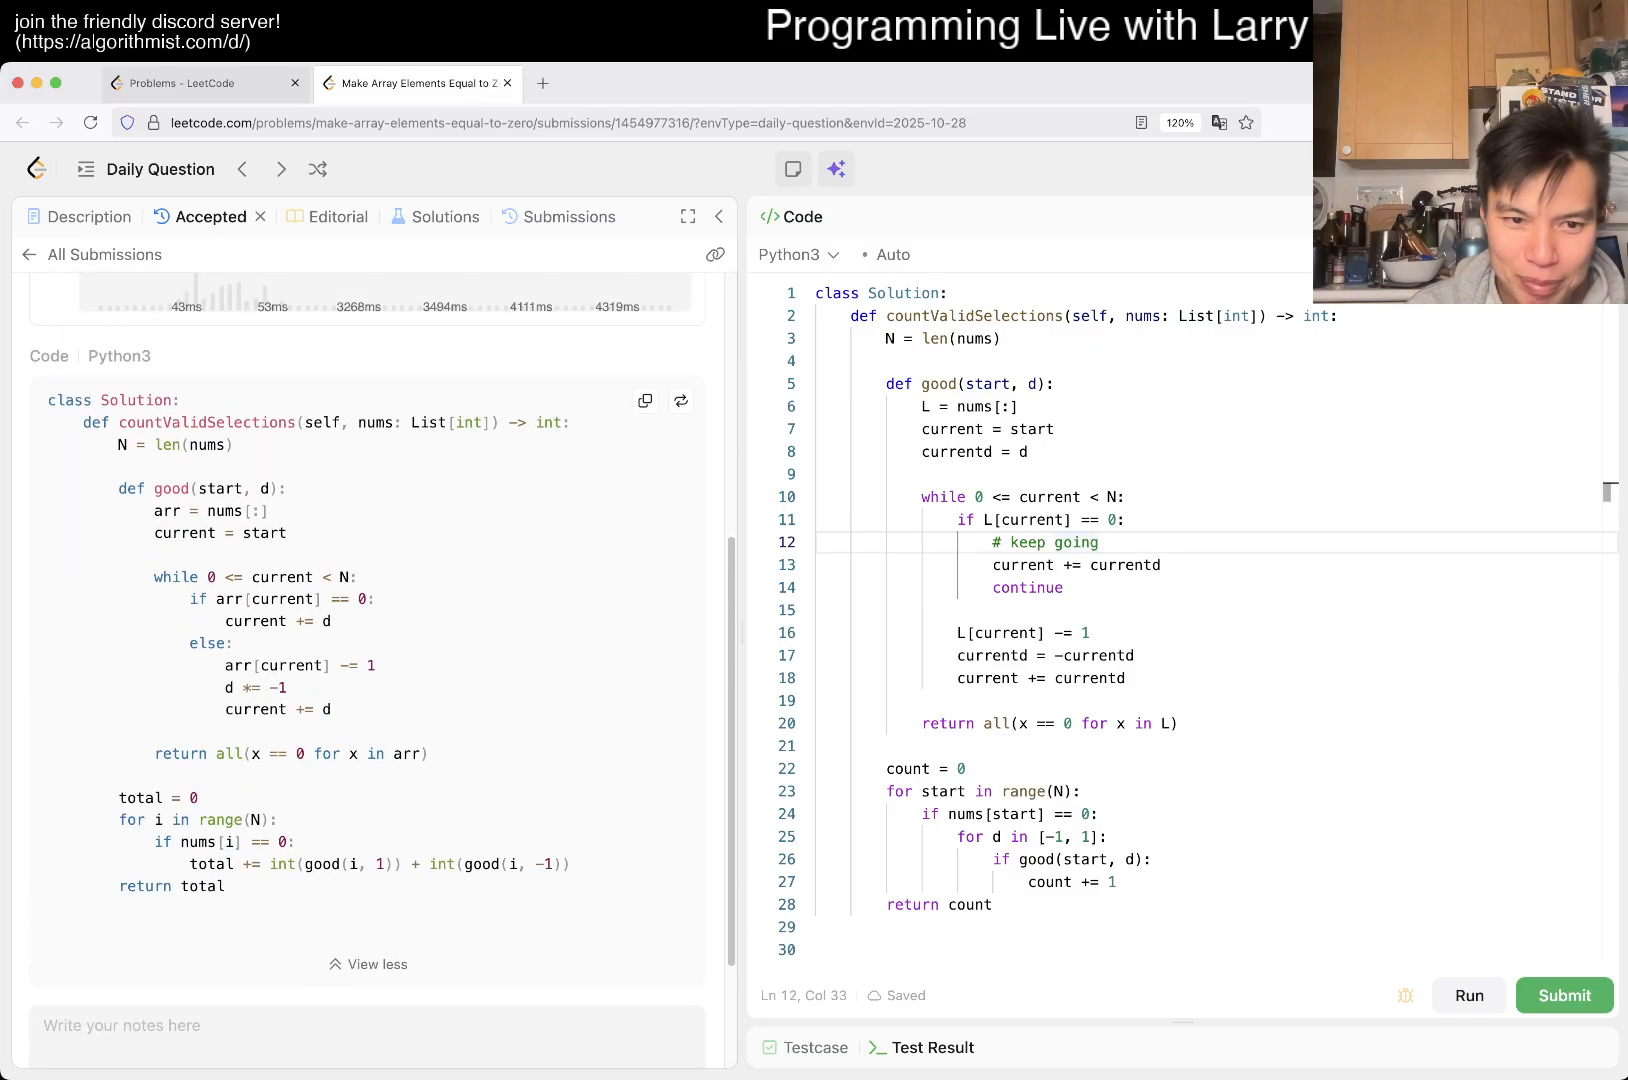
left_click_drag(267, 864, 572, 864)
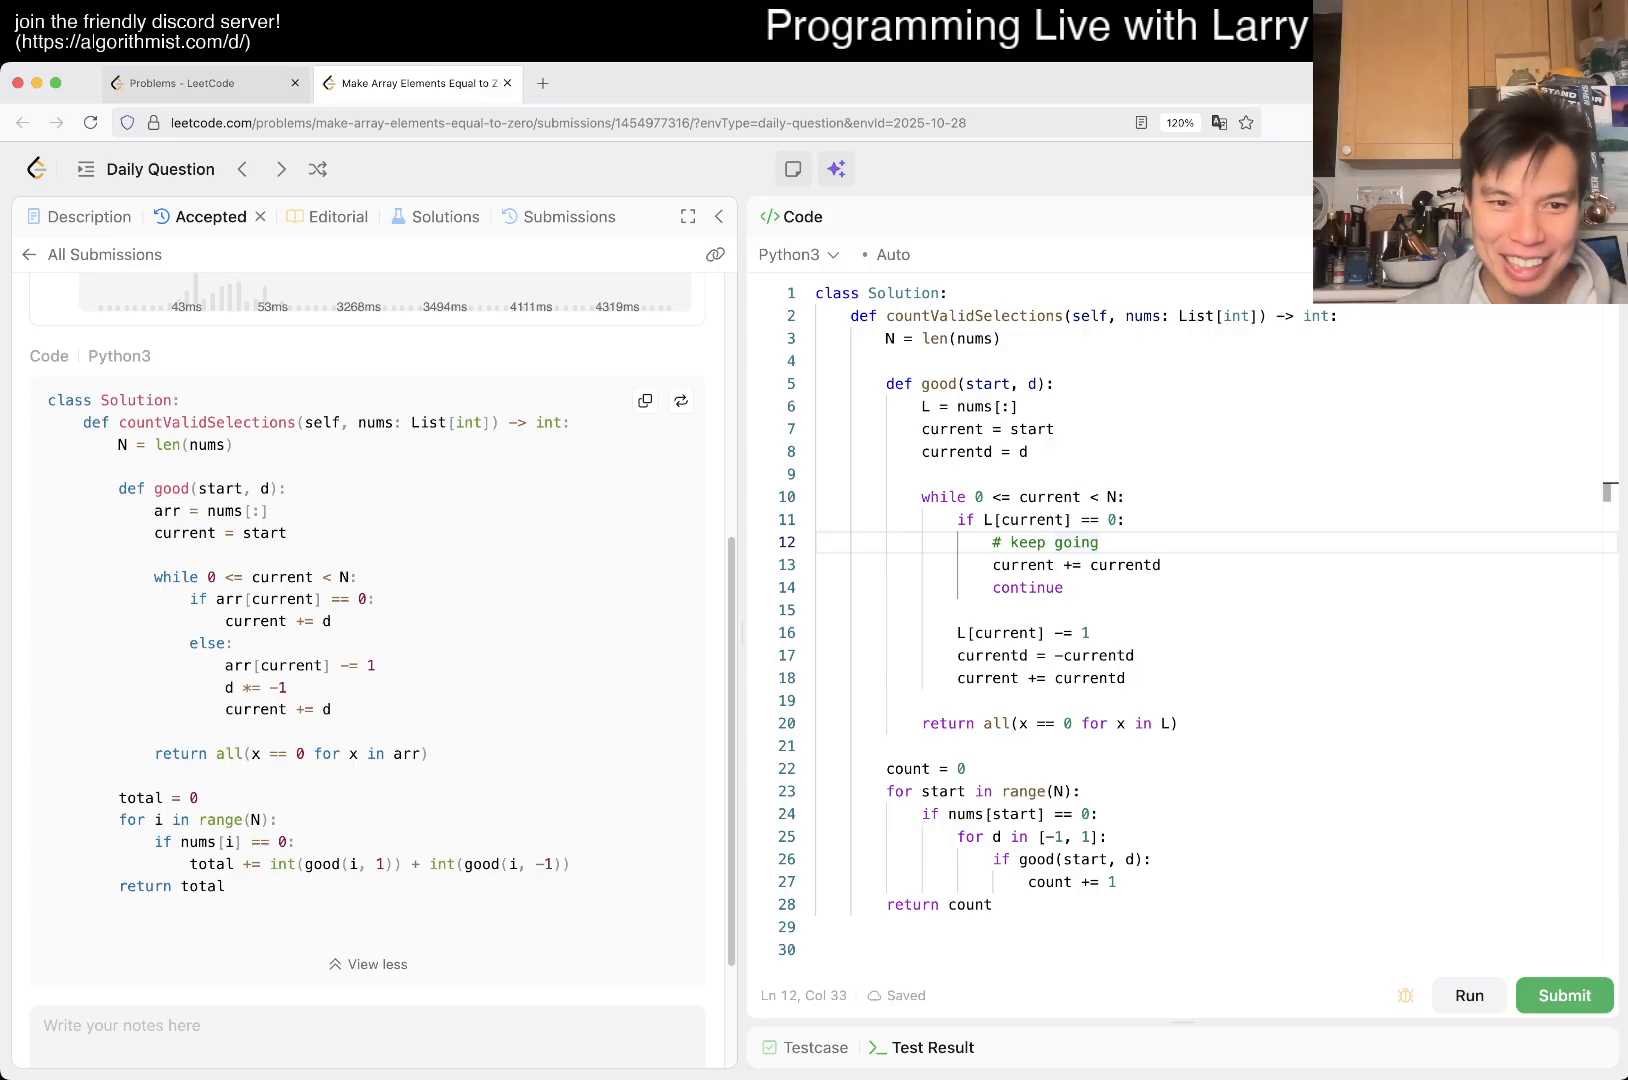
left_click_drag(211, 753, 426, 753)
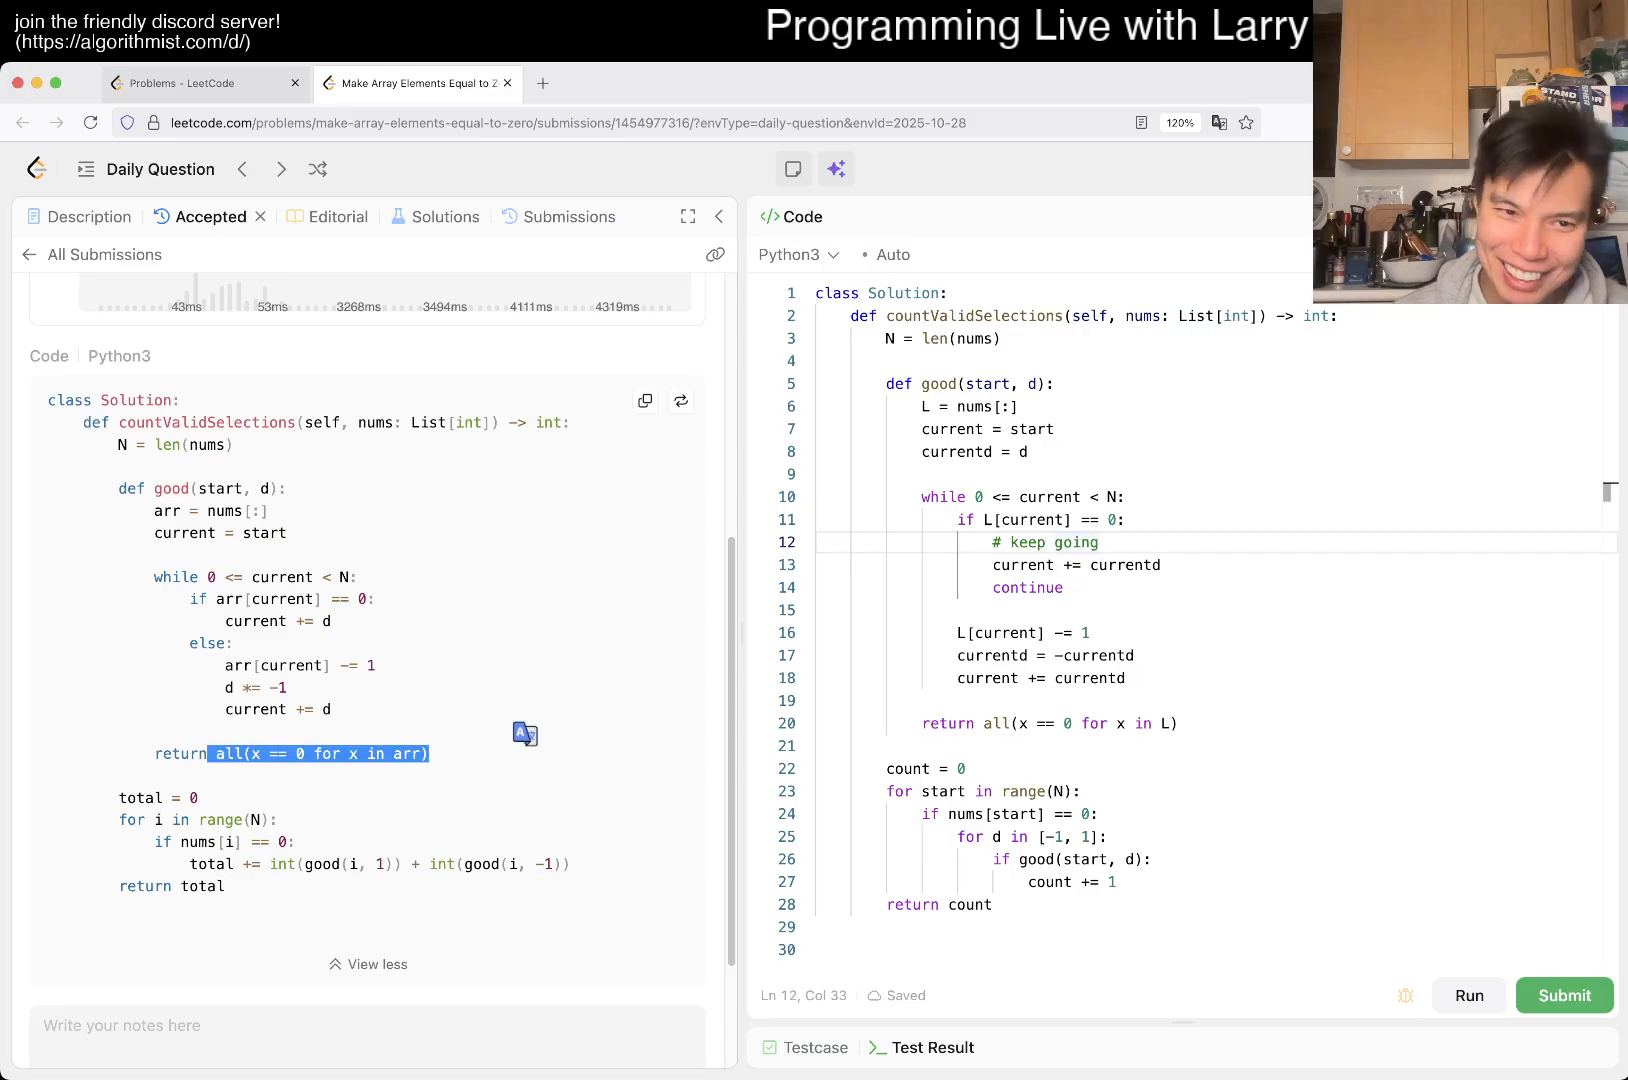
double_click(170, 510)
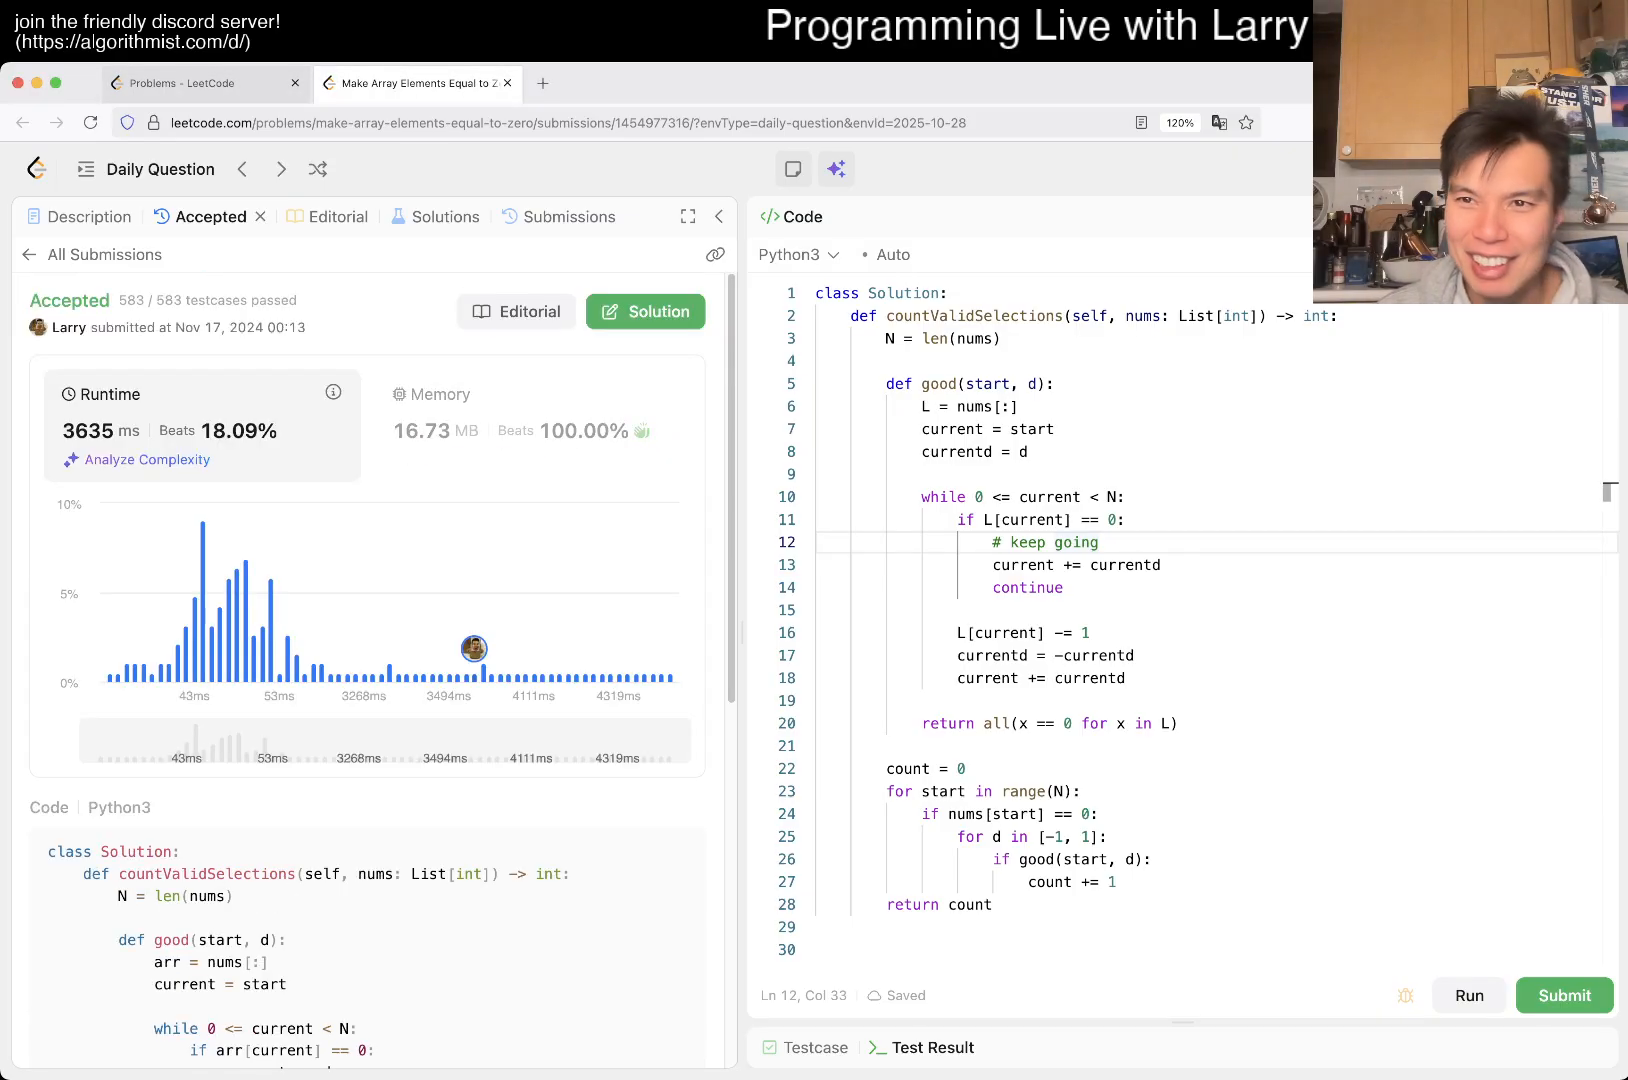
mouse_move(473, 649)
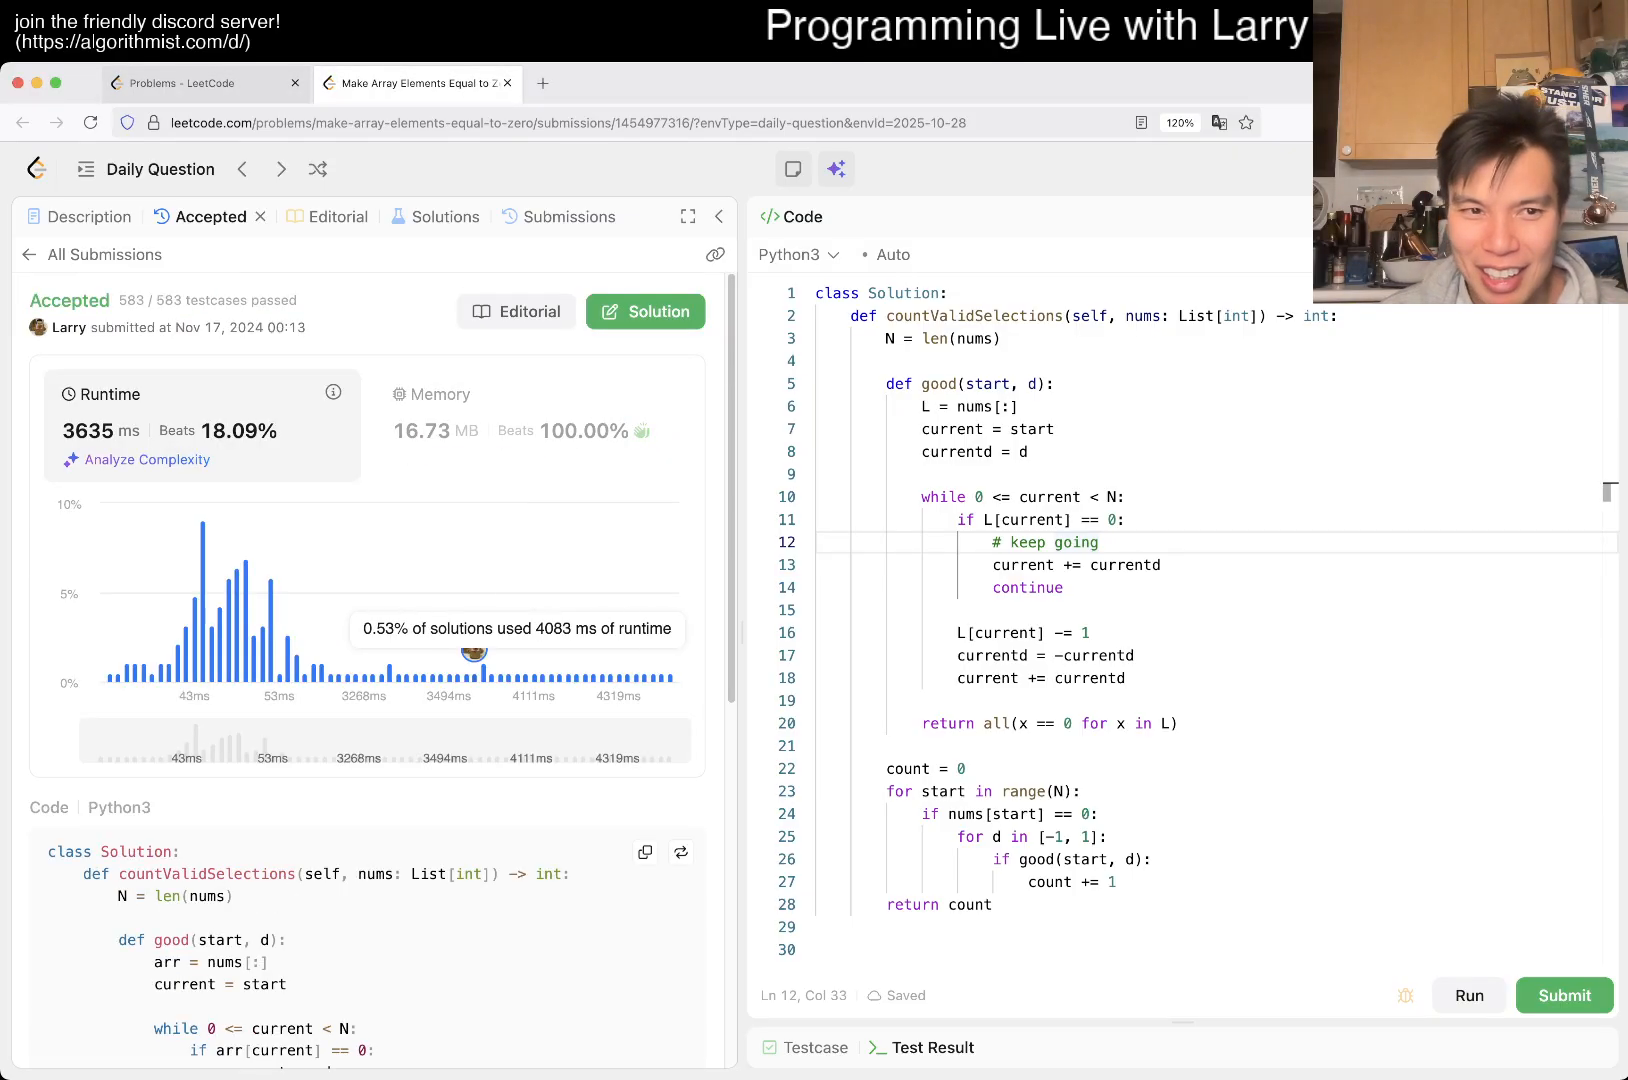